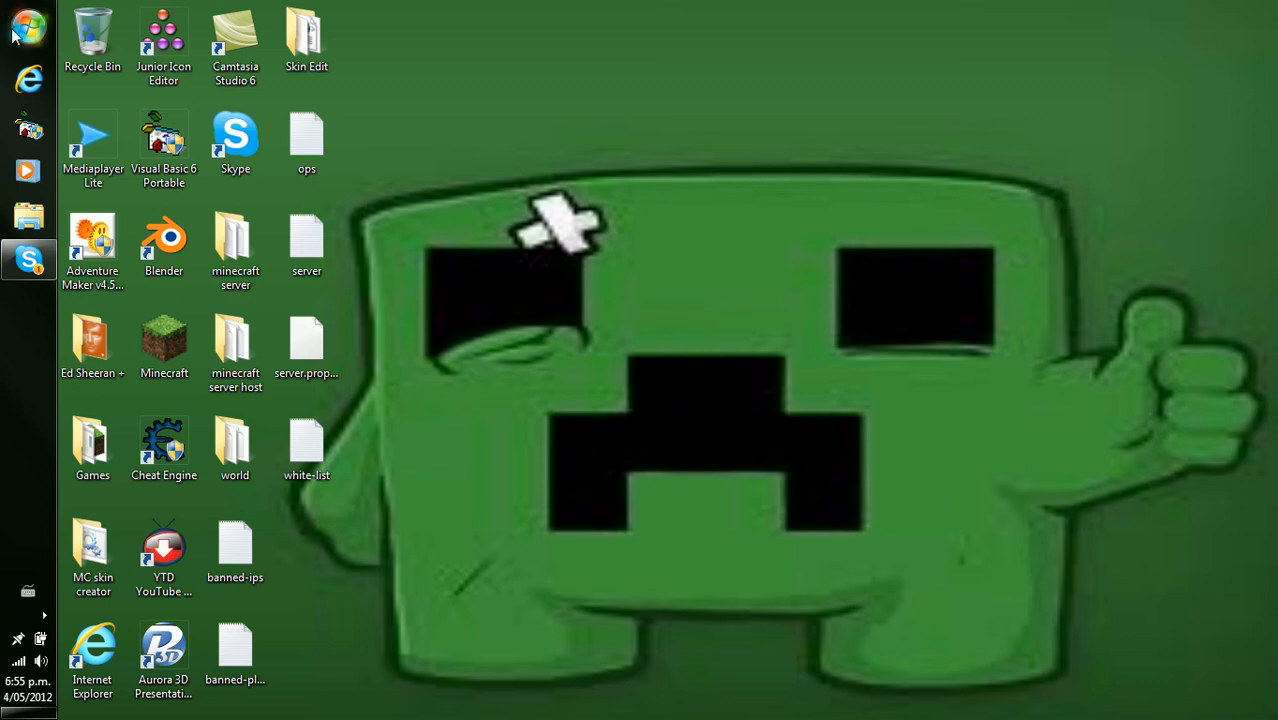
Step: Launch cmd via the Run dialog and run ipconfig to list the network configuration
{"action": "left_click", "coordinate": [236, 244]}
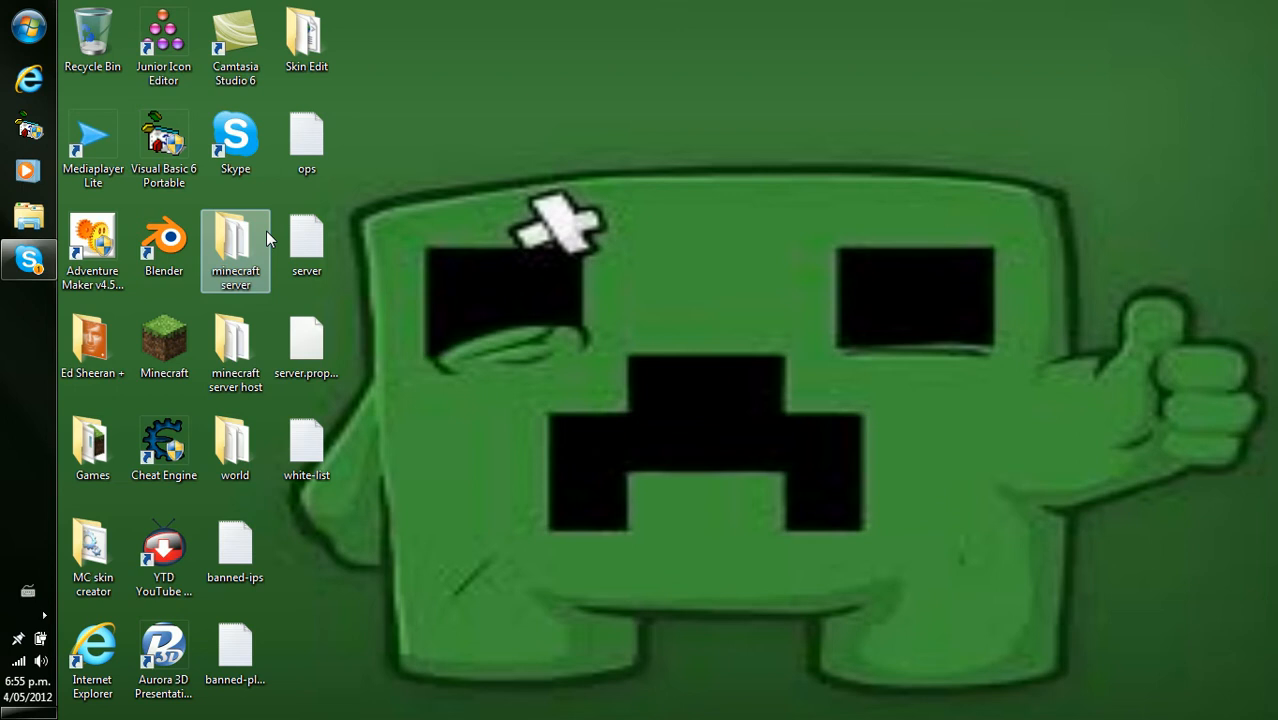
{"action": "mouse_move", "coordinate": [280, 184]}
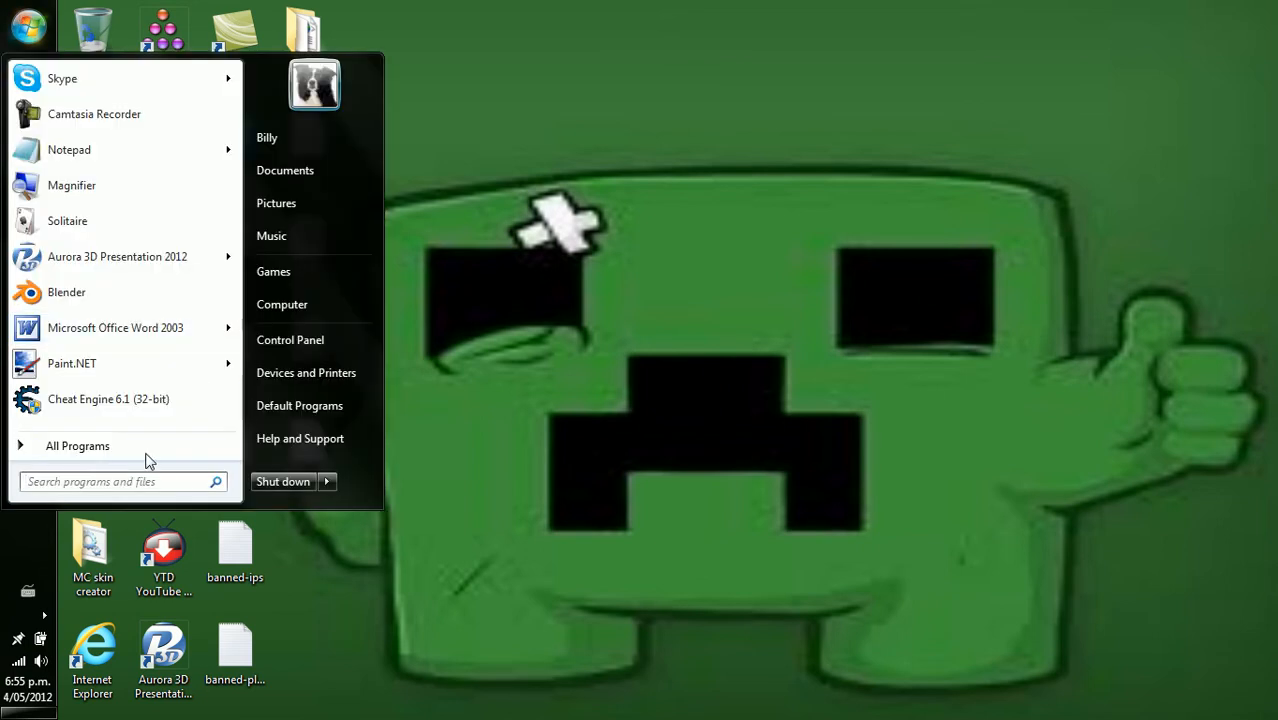
{"action": "type", "text": "run"}
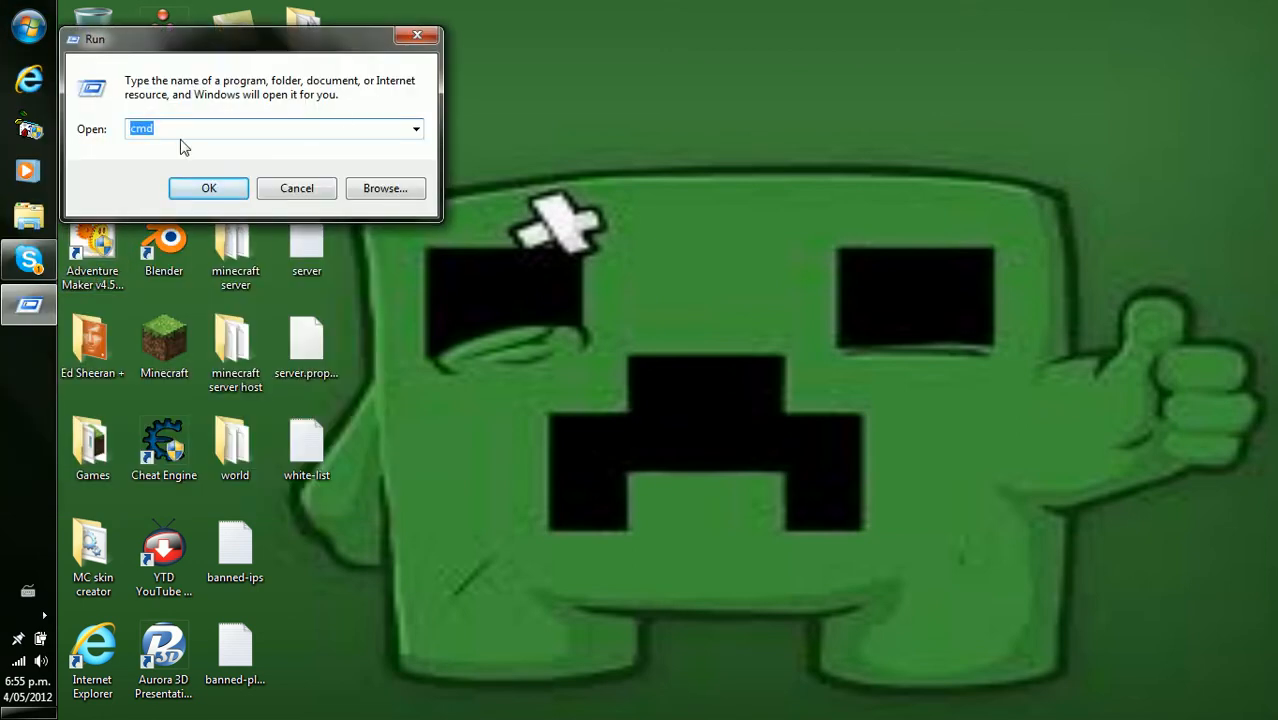
{"action": "left_click", "coordinate": [208, 188]}
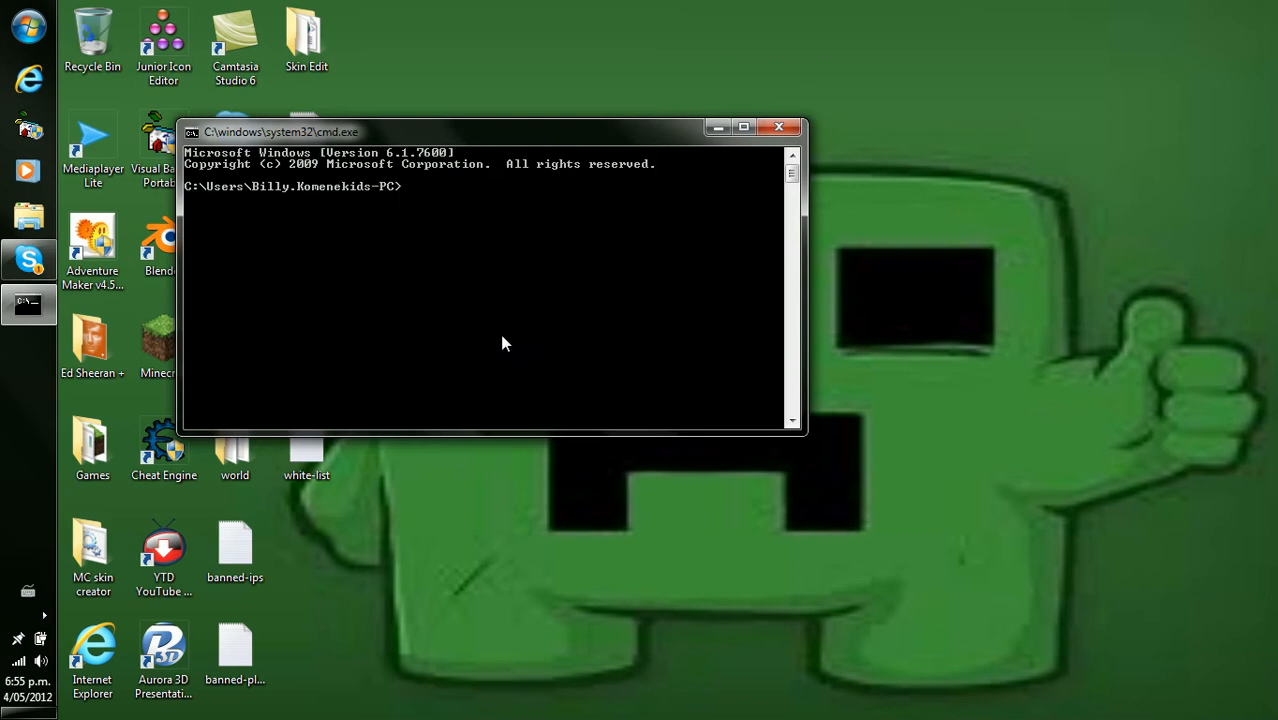
{"action": "mouse_move", "coordinate": [426, 210]}
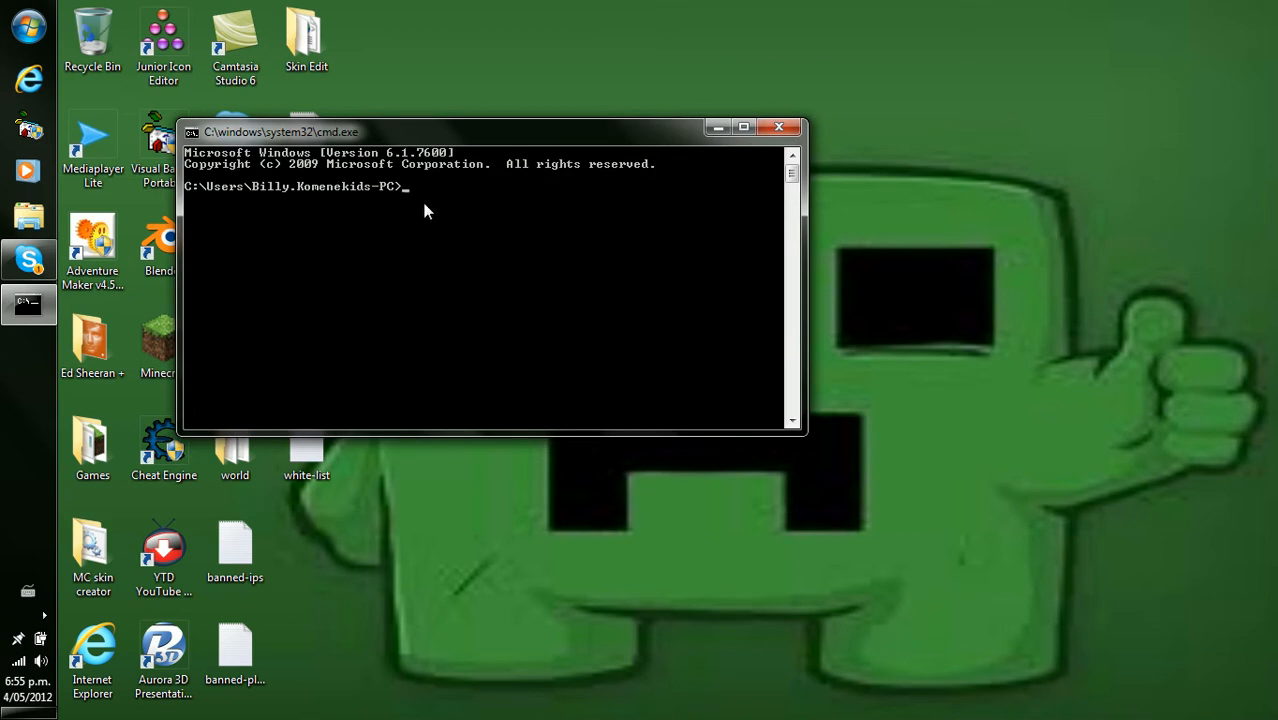
{"action": "type", "text": "ip"}
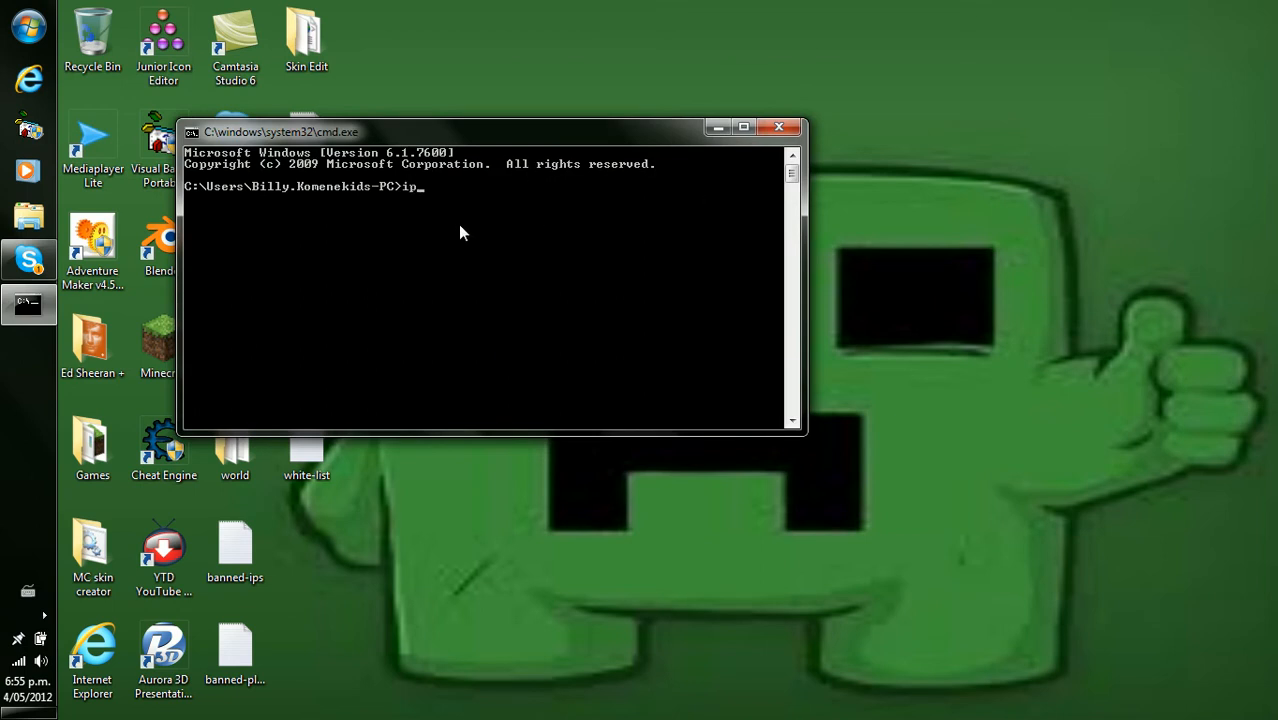
{"action": "type", "text": "config"}
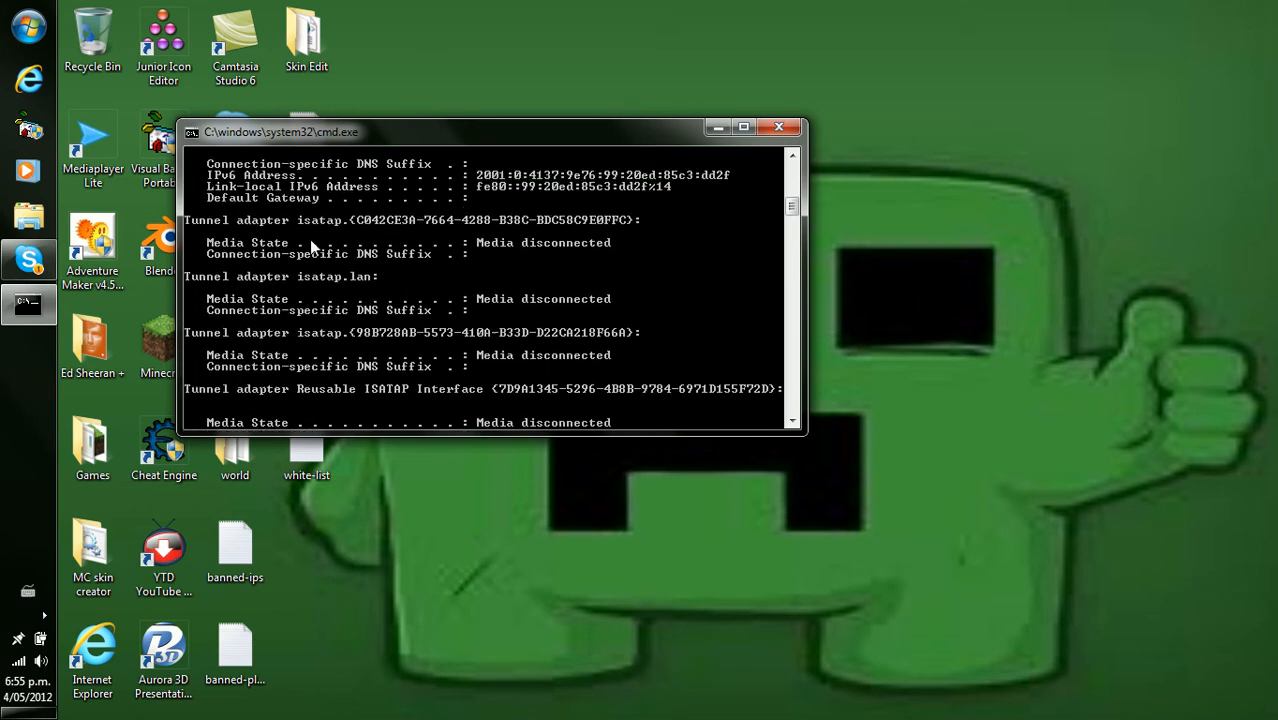
Step: Scroll the ipconfig output to the wireless adapter showing IPv4 192.168.1.172 and gateway 192.168.1.254
{"action": "scroll", "scroll_direction": "down", "scroll_amount": 3}
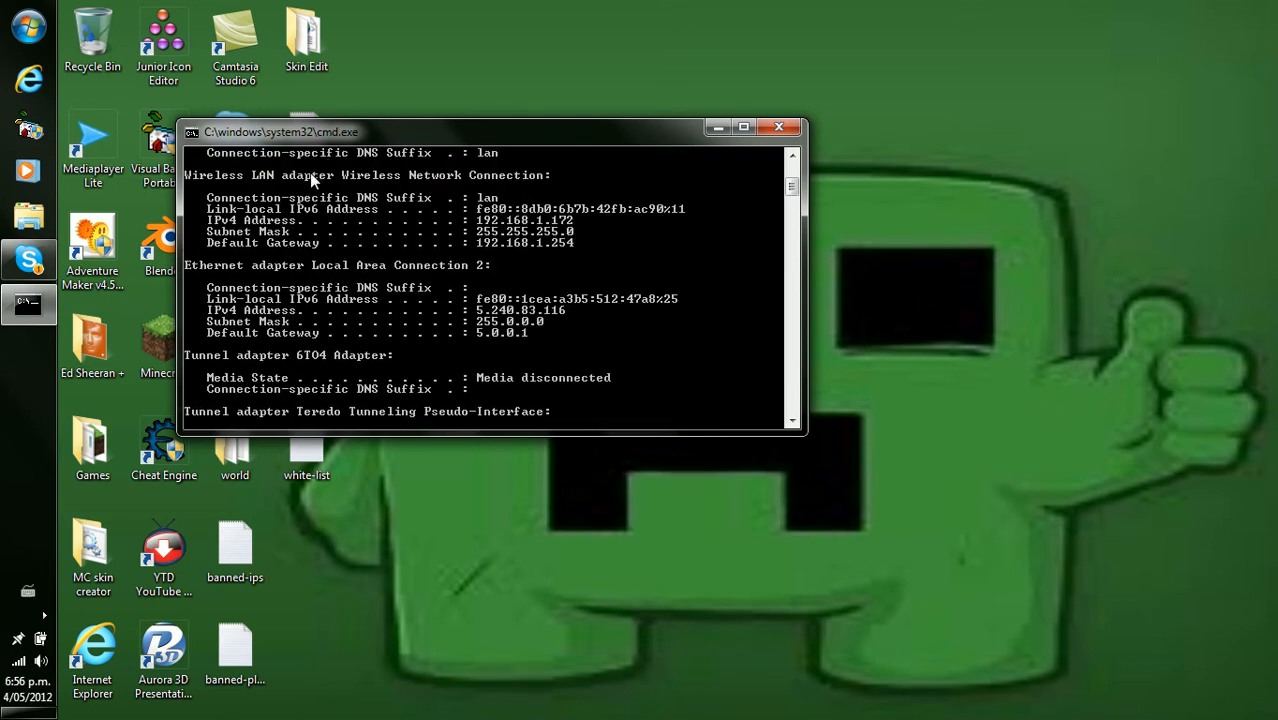
{"action": "mouse_move", "coordinate": [530, 210]}
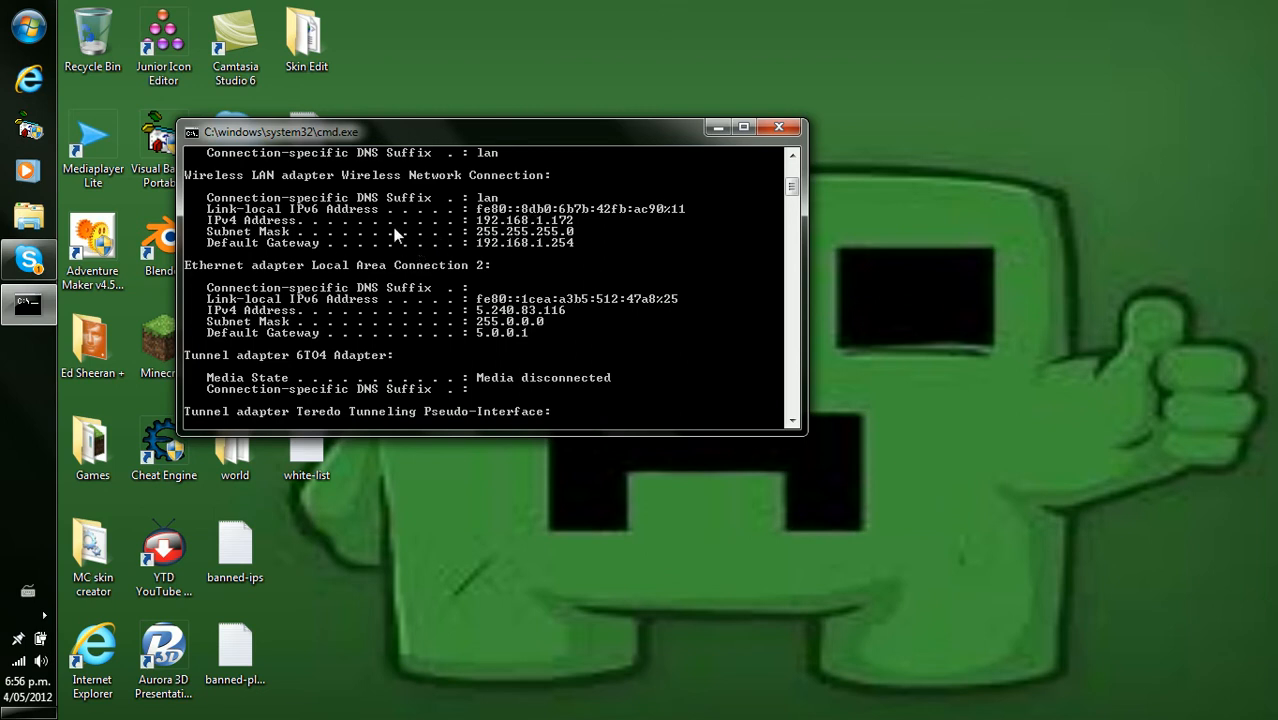
{"action": "mouse_move", "coordinate": [288, 224]}
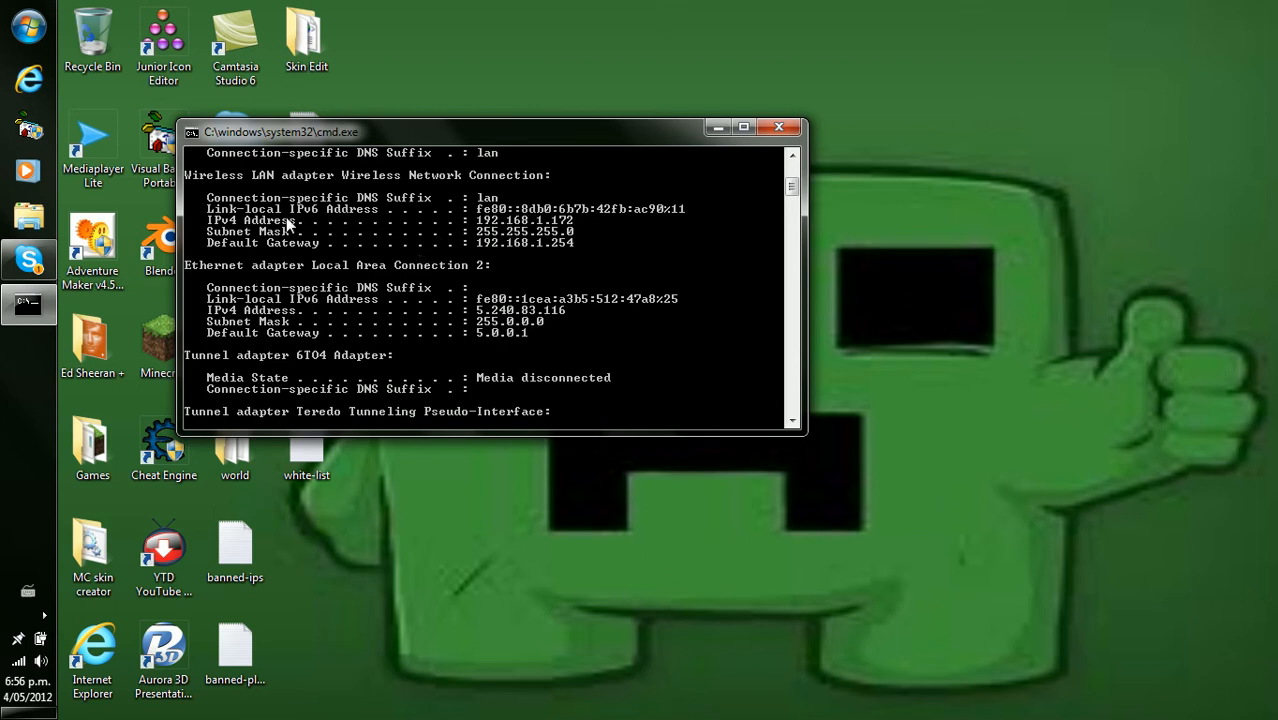
{"action": "mouse_move", "coordinate": [544, 244]}
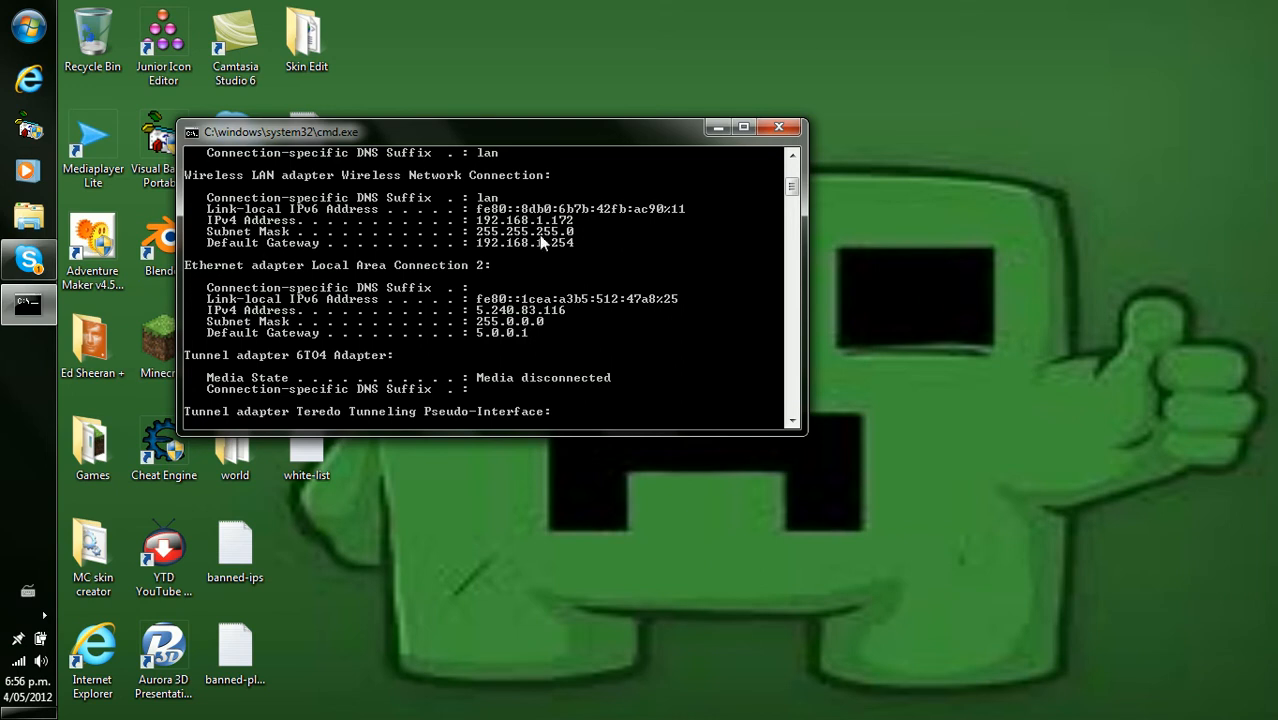
{"action": "mouse_move", "coordinate": [18, 50]}
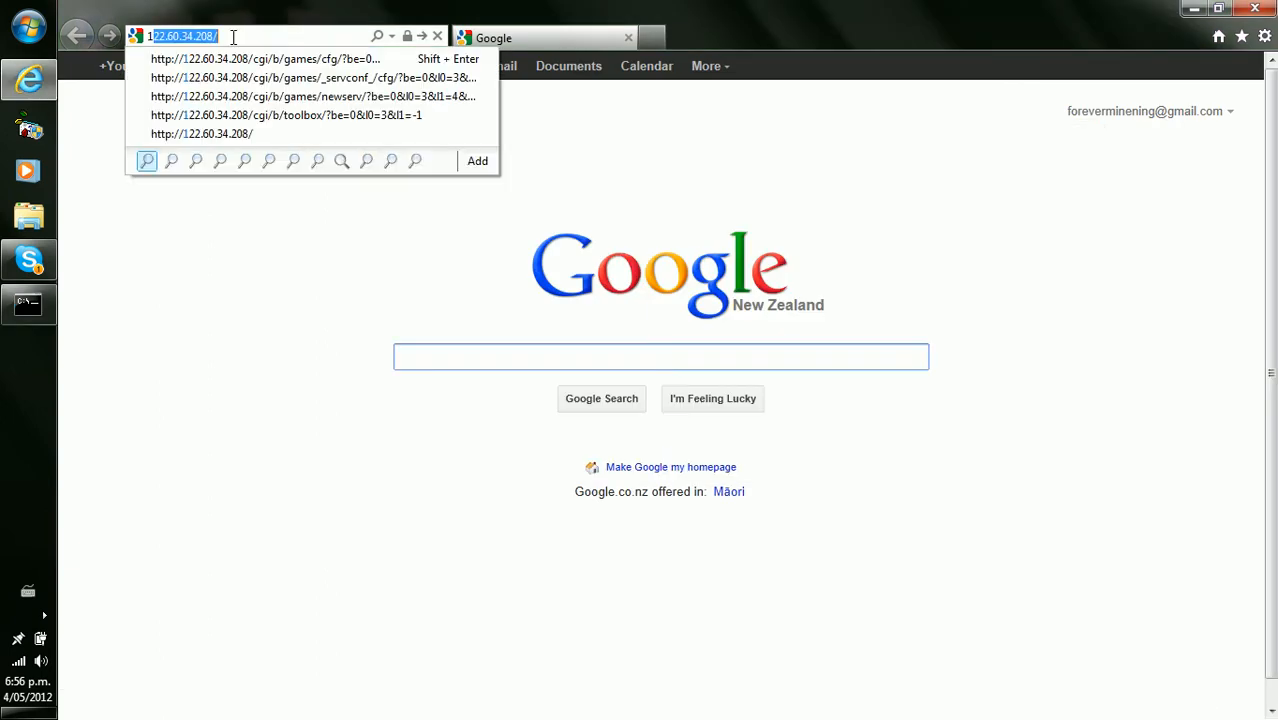
Step: Browse to the router at 192.168.1.254 and go to Game & Application Sharing
{"action": "type", "text": "192.168.1.254/"}
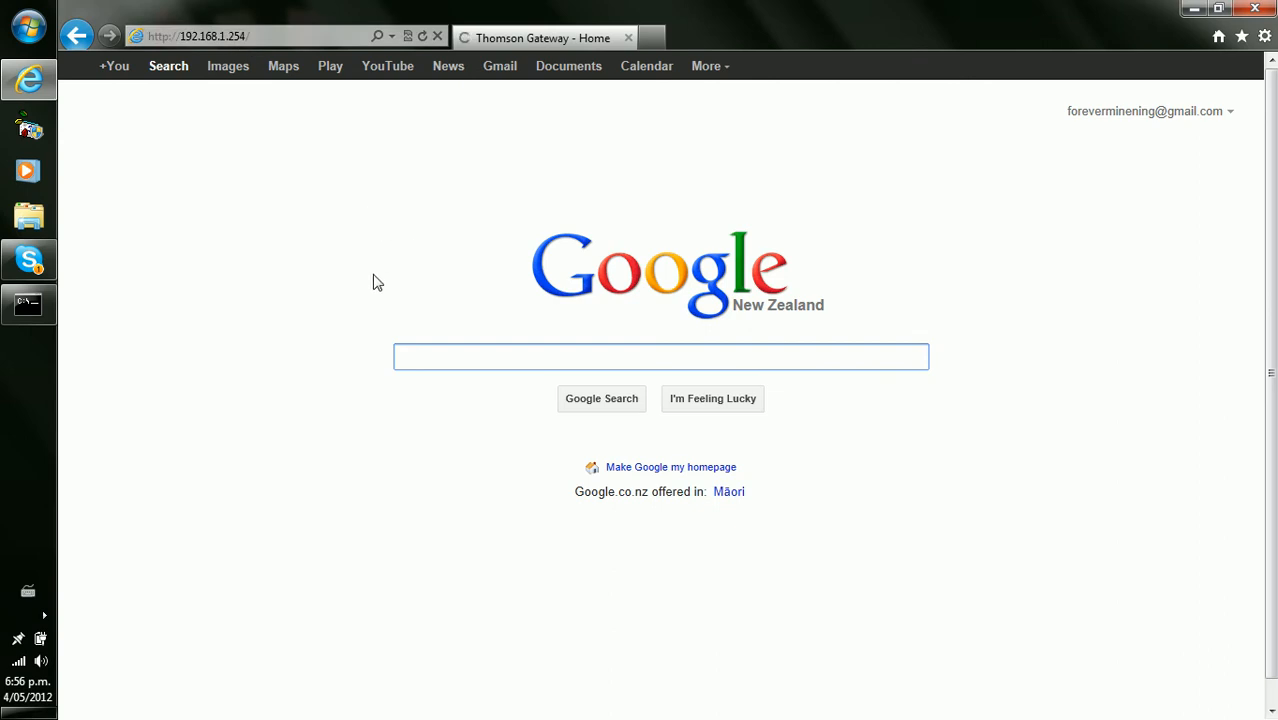
{"action": "mouse_move", "coordinate": [568, 8]}
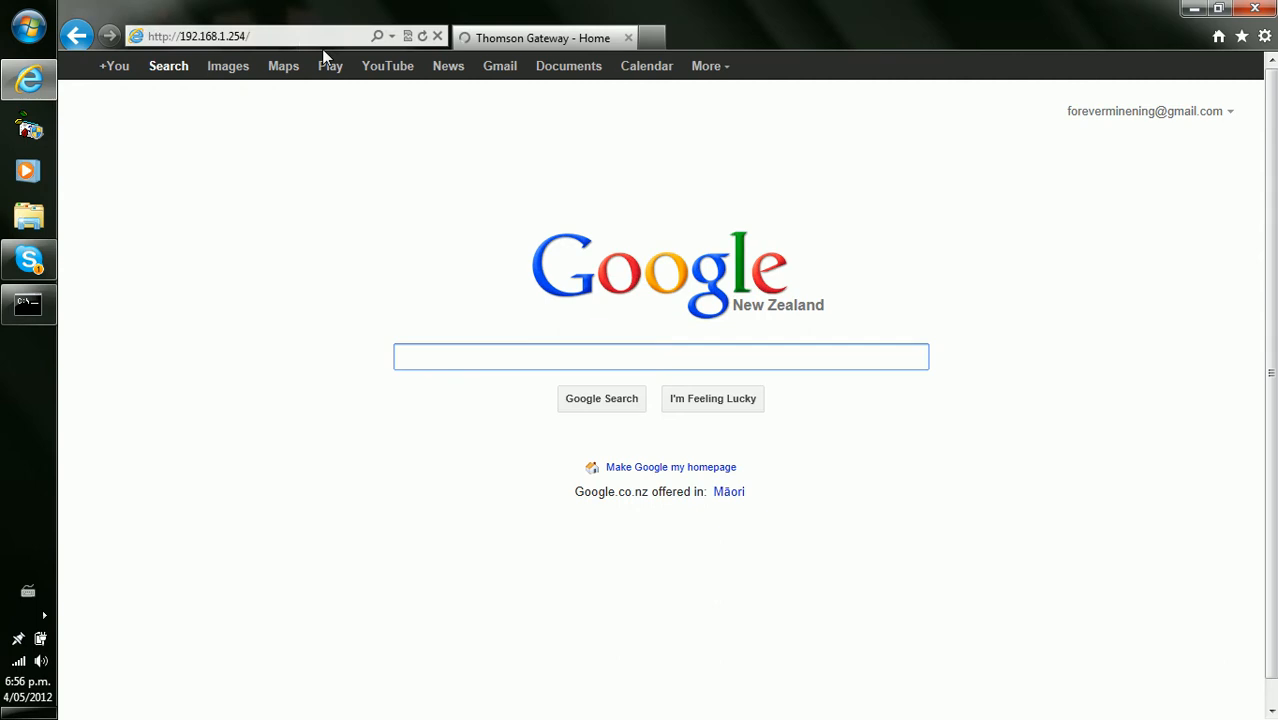
{"action": "left_click", "coordinate": [544, 36]}
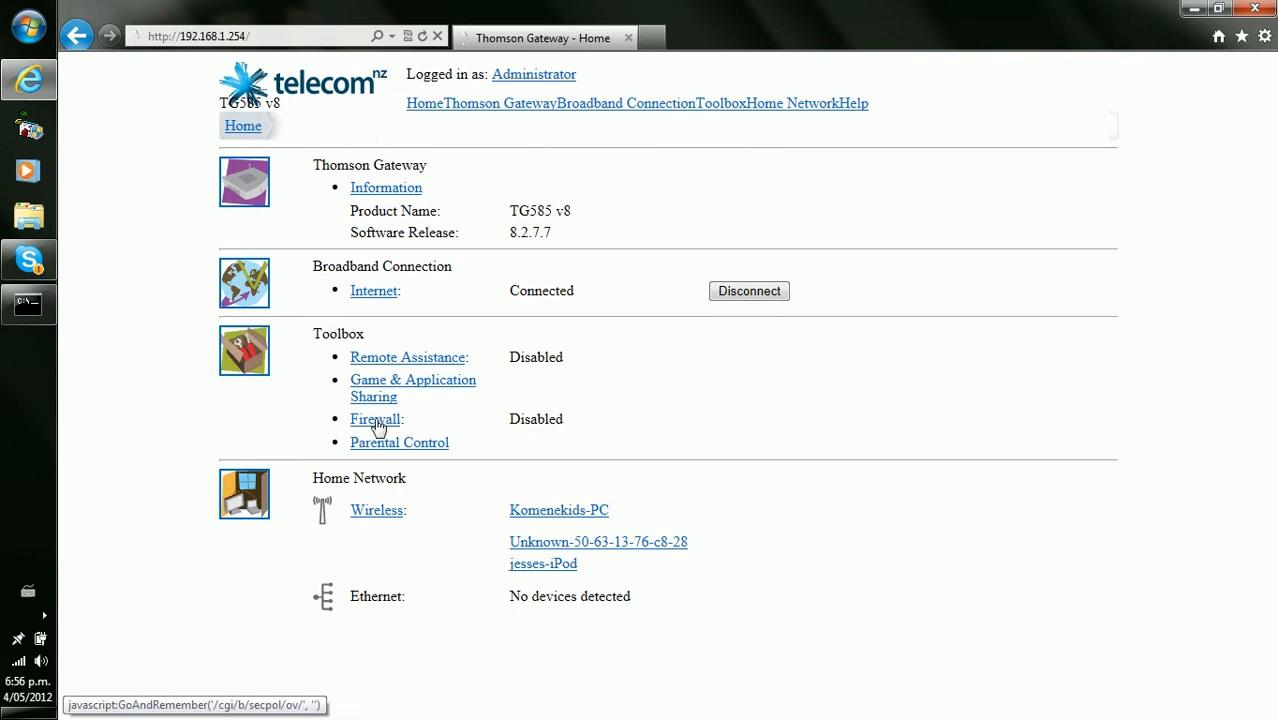
{"action": "mouse_move", "coordinate": [376, 396]}
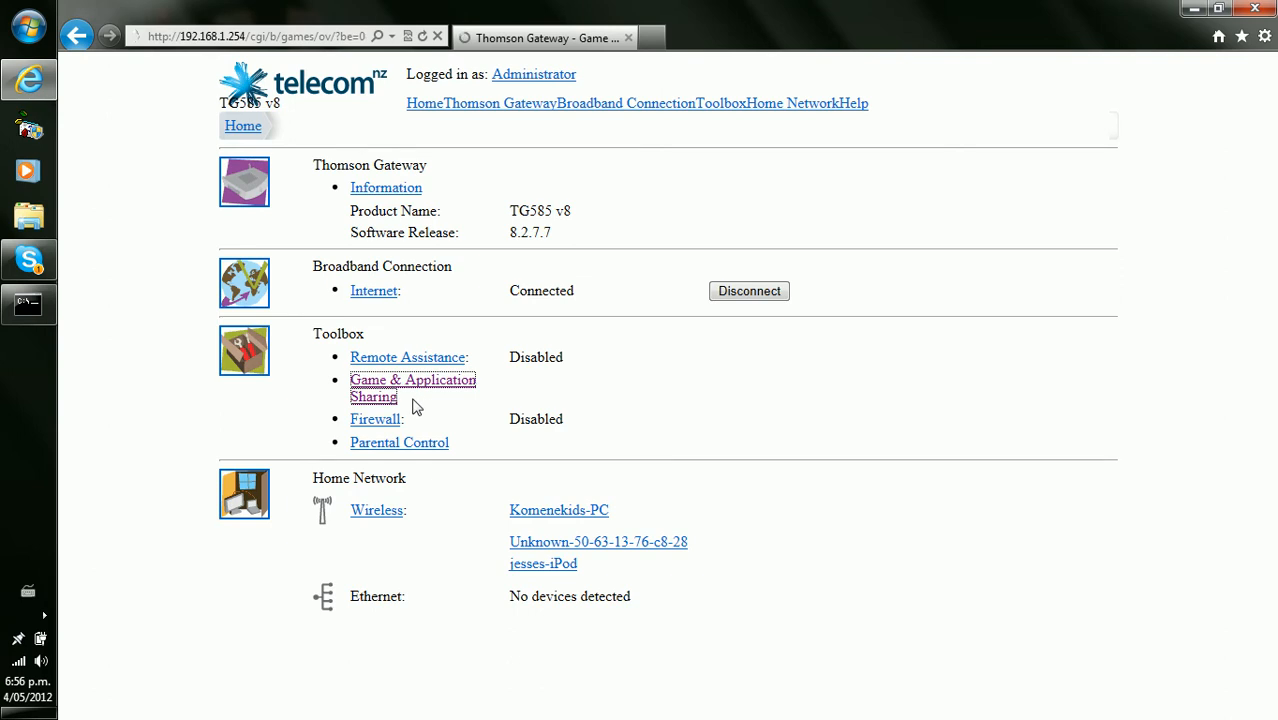
{"action": "left_click", "coordinate": [412, 380]}
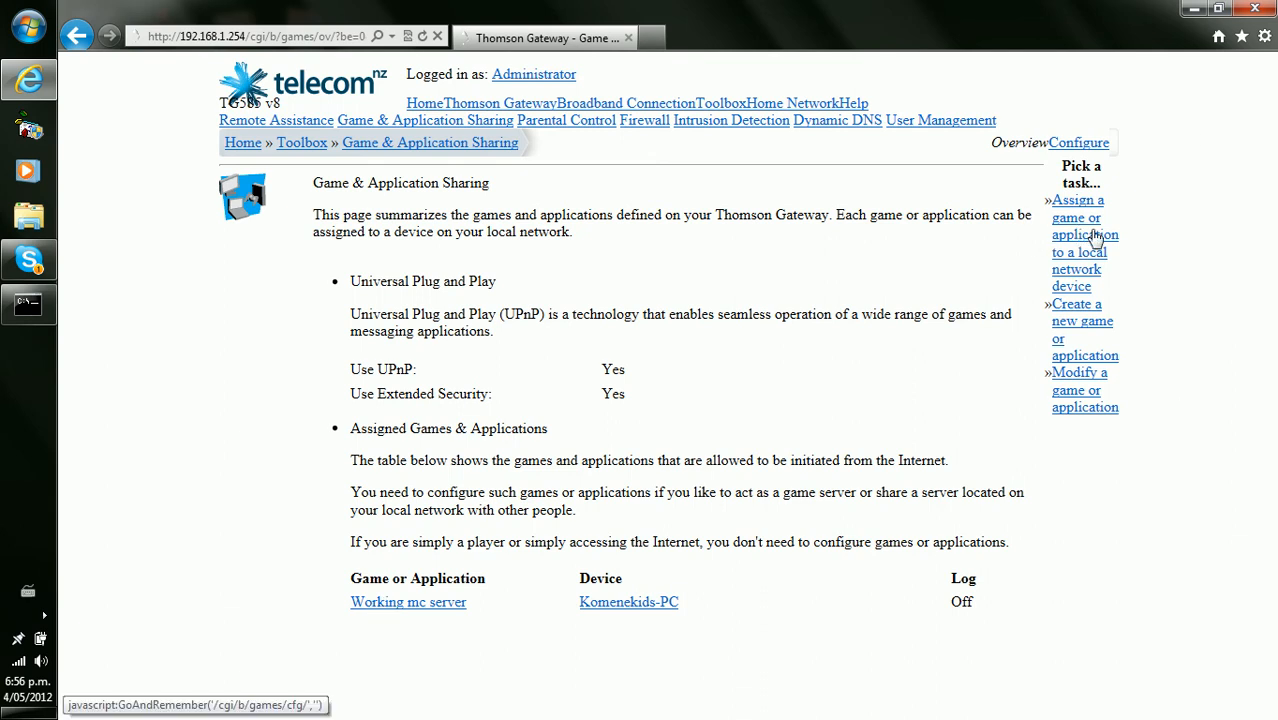
{"action": "mouse_move", "coordinate": [1076, 224]}
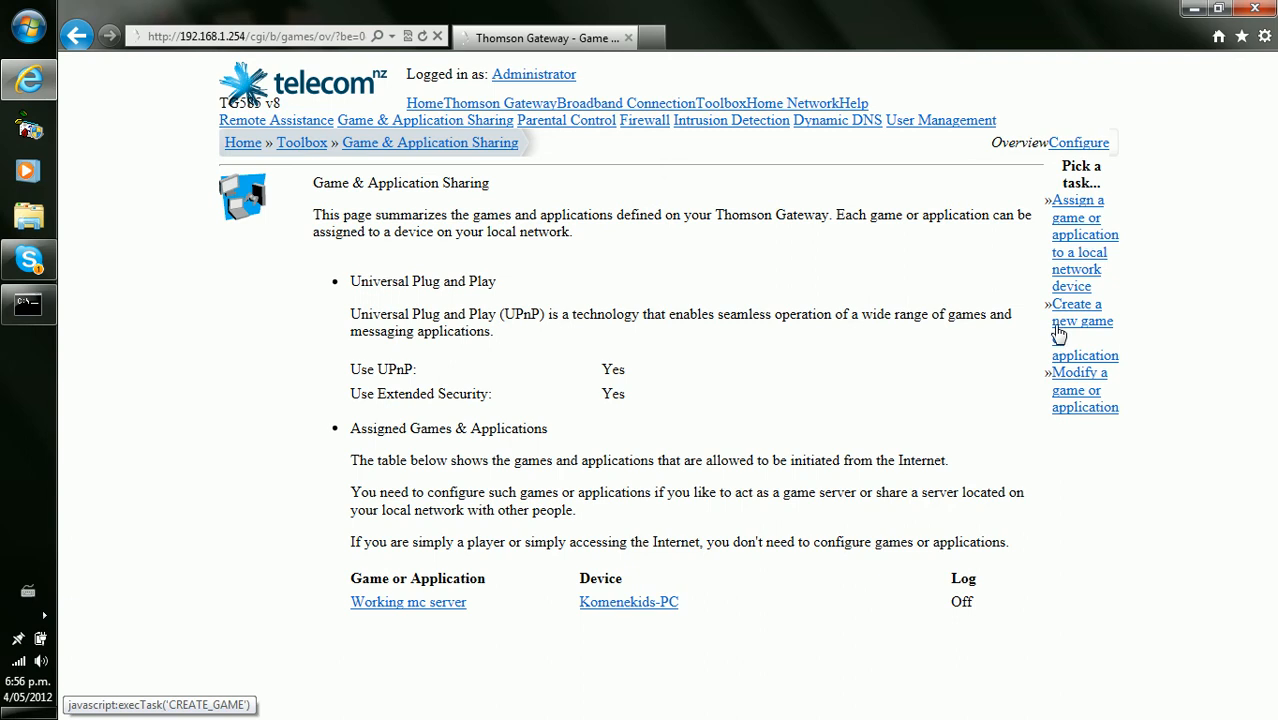
{"action": "mouse_move", "coordinate": [1064, 332]}
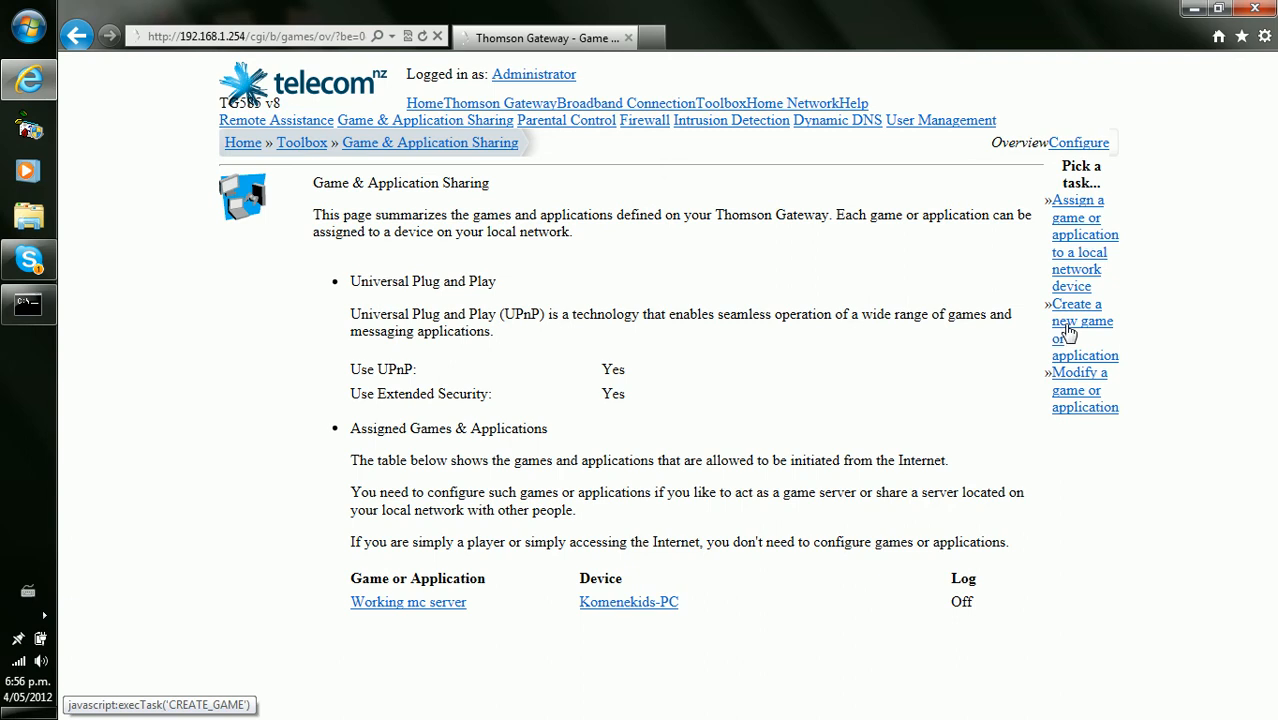
Step: Start a new game entry named 'Minecraft server!' with Manual Entry of Port Maps selected
{"action": "left_click", "coordinate": [1080, 320]}
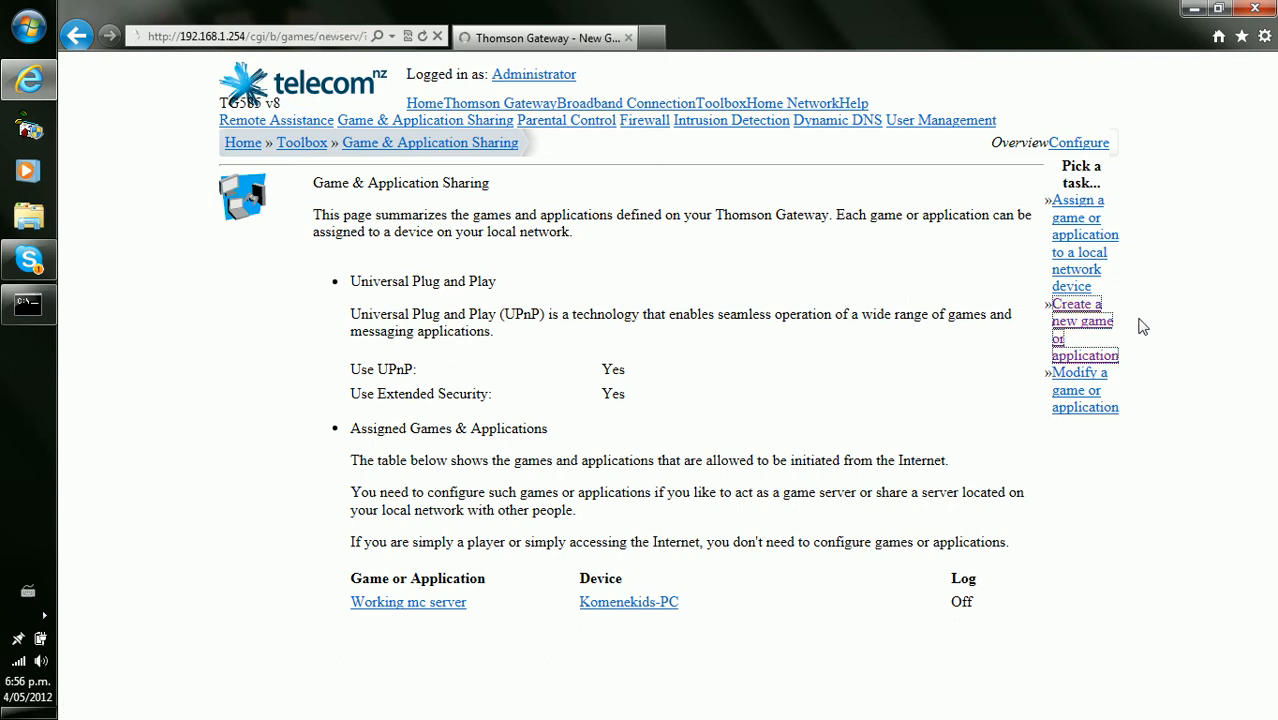
{"action": "left_click", "coordinate": [1082, 328]}
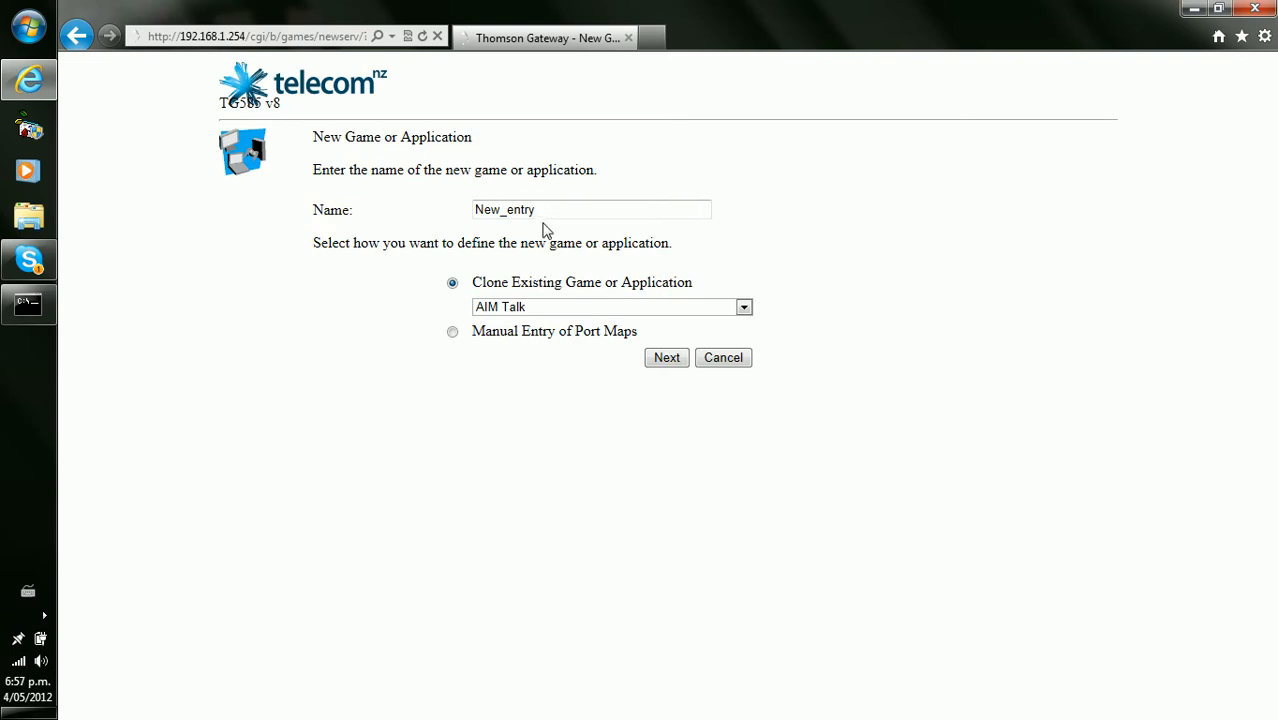
{"action": "type", "text": "Min"}
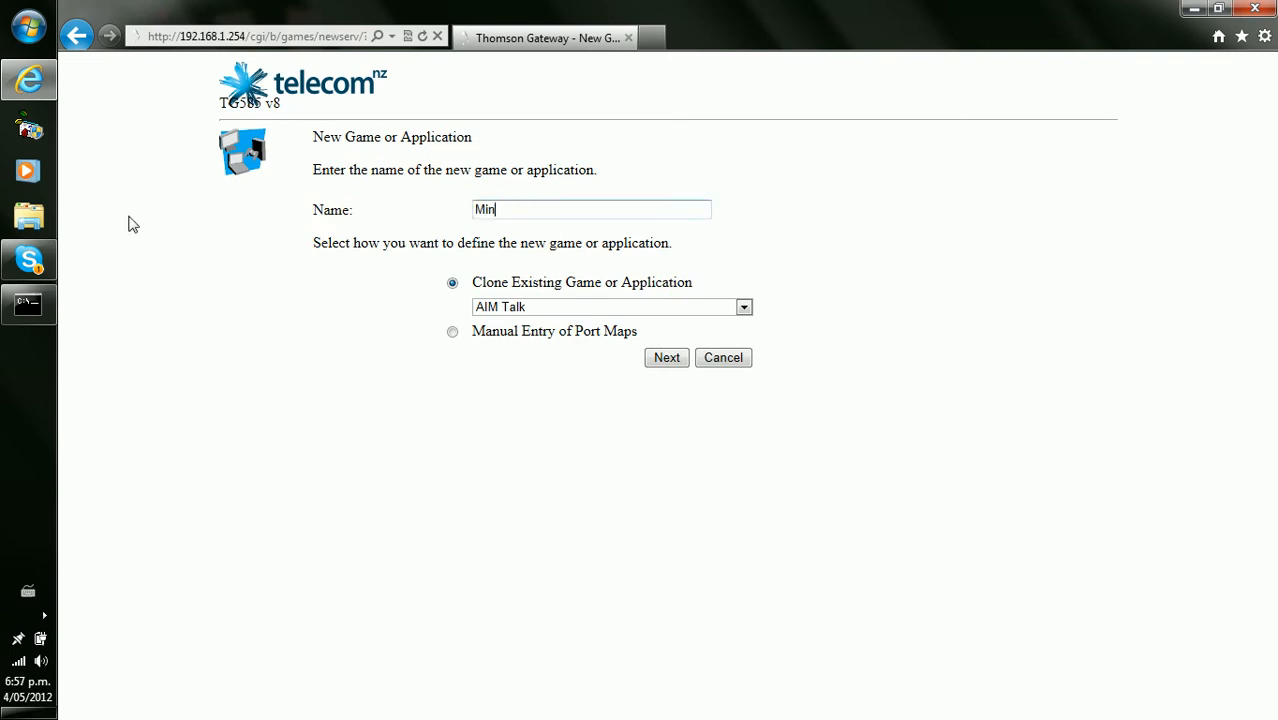
{"action": "type", "text": "ecraft se"}
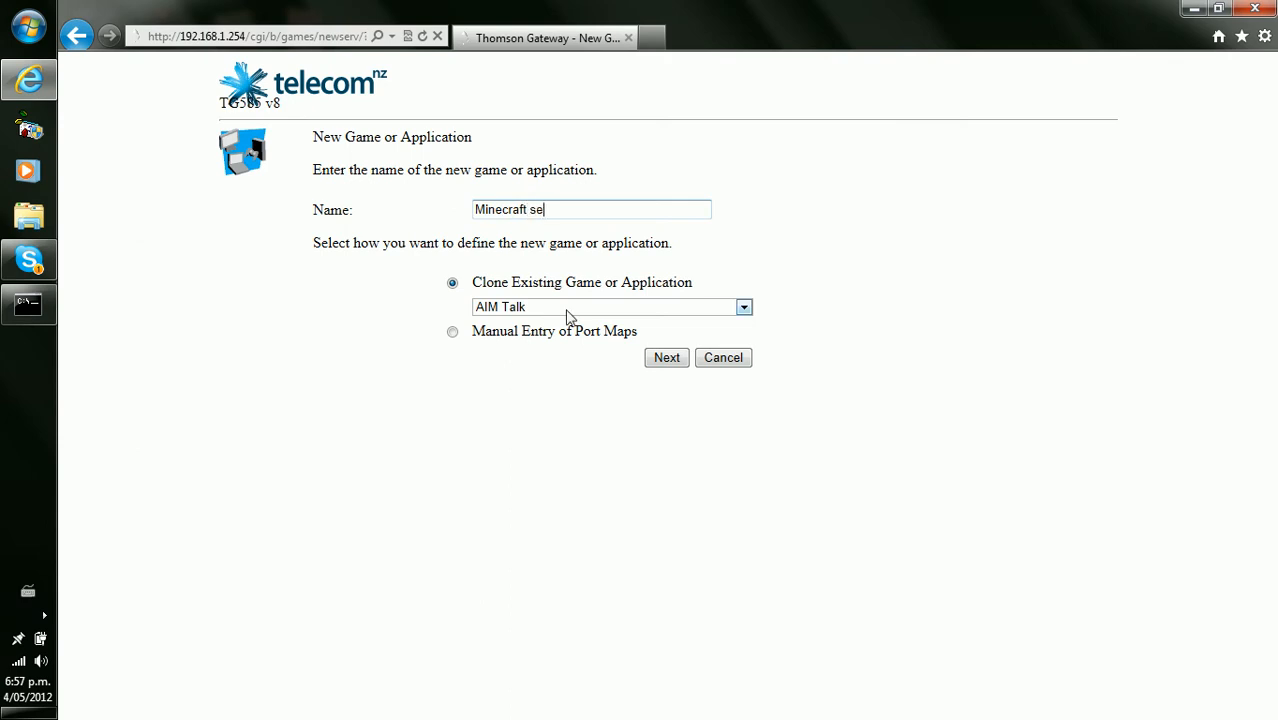
{"action": "type", "text": "rver"}
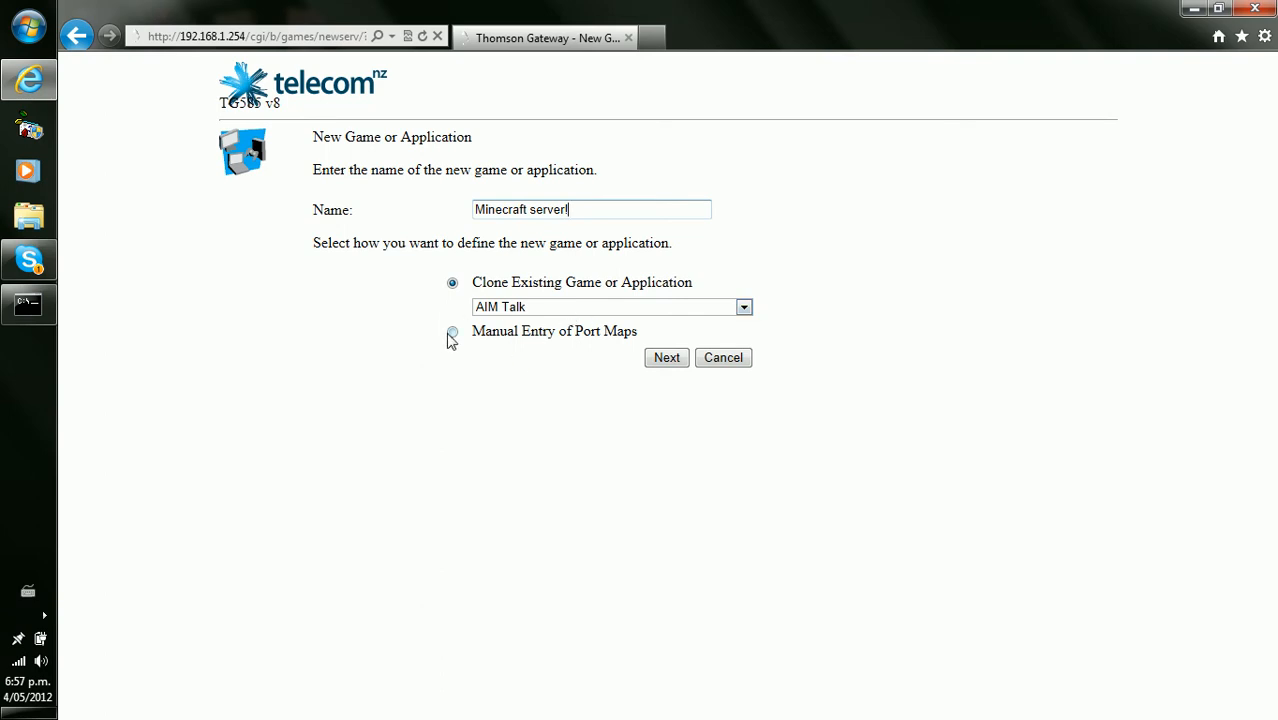
{"action": "left_click", "coordinate": [452, 332]}
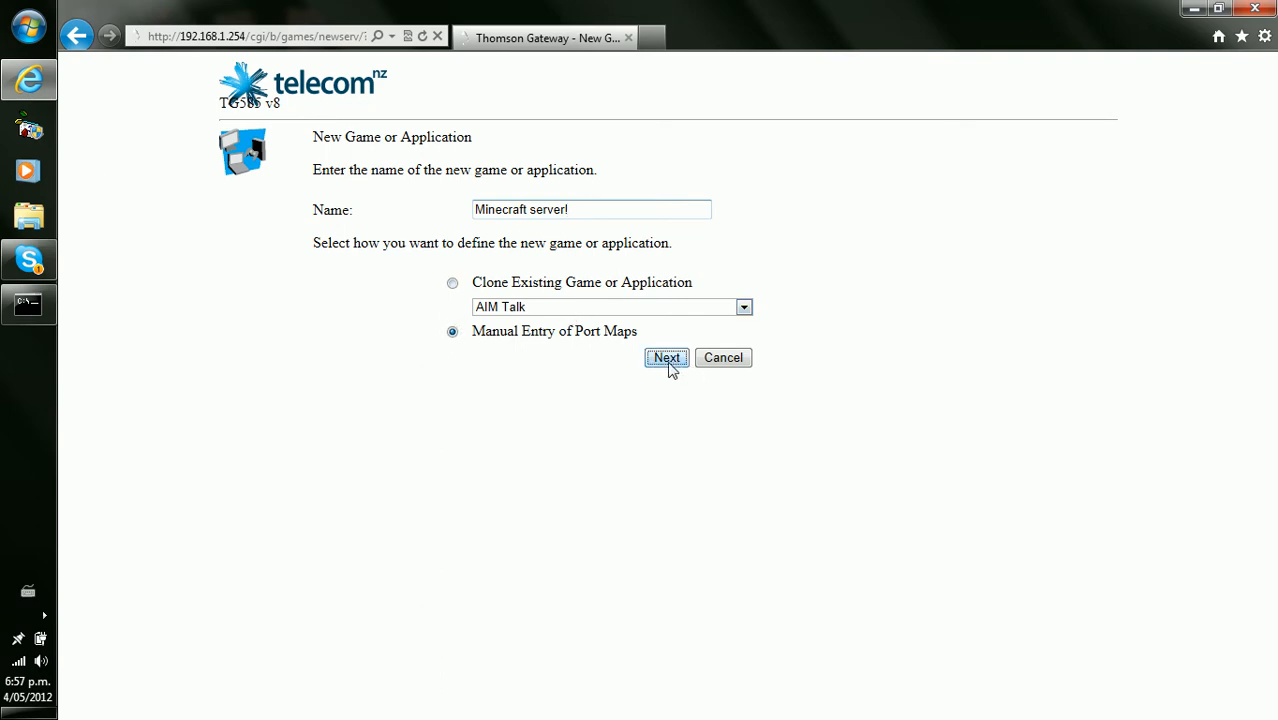
{"action": "mouse_move", "coordinate": [764, 388]}
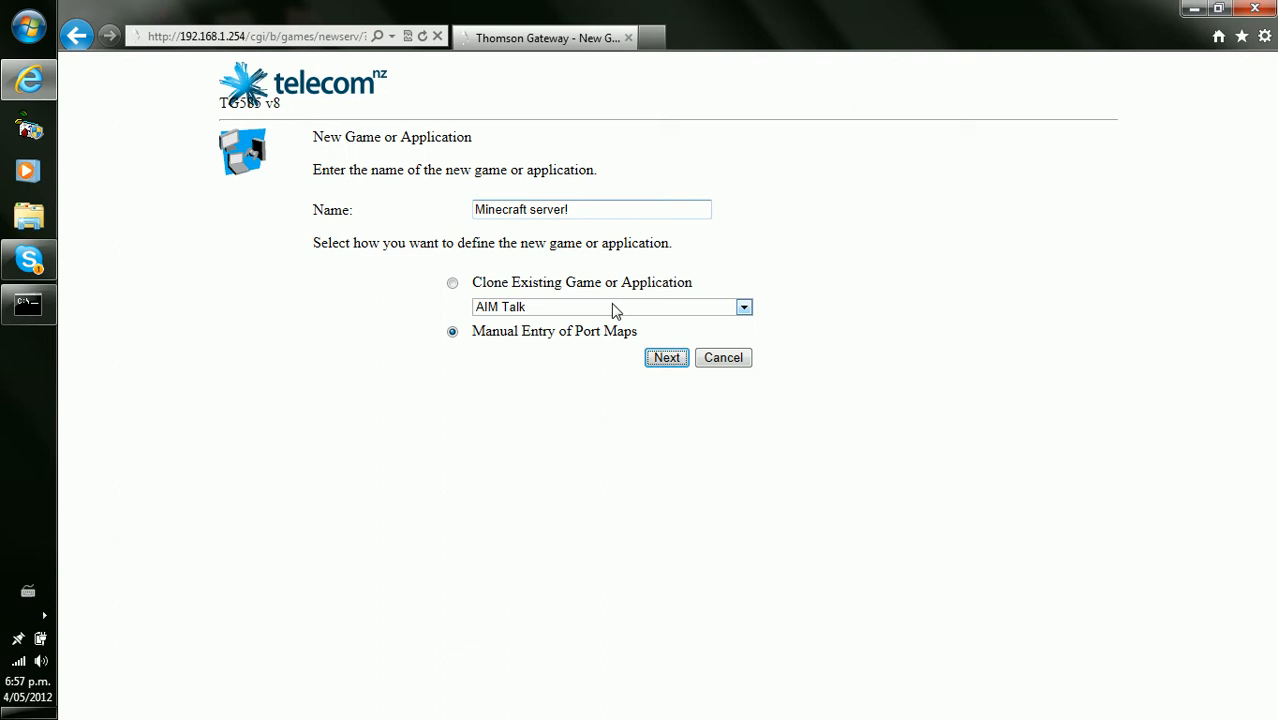
{"action": "mouse_move", "coordinate": [684, 348]}
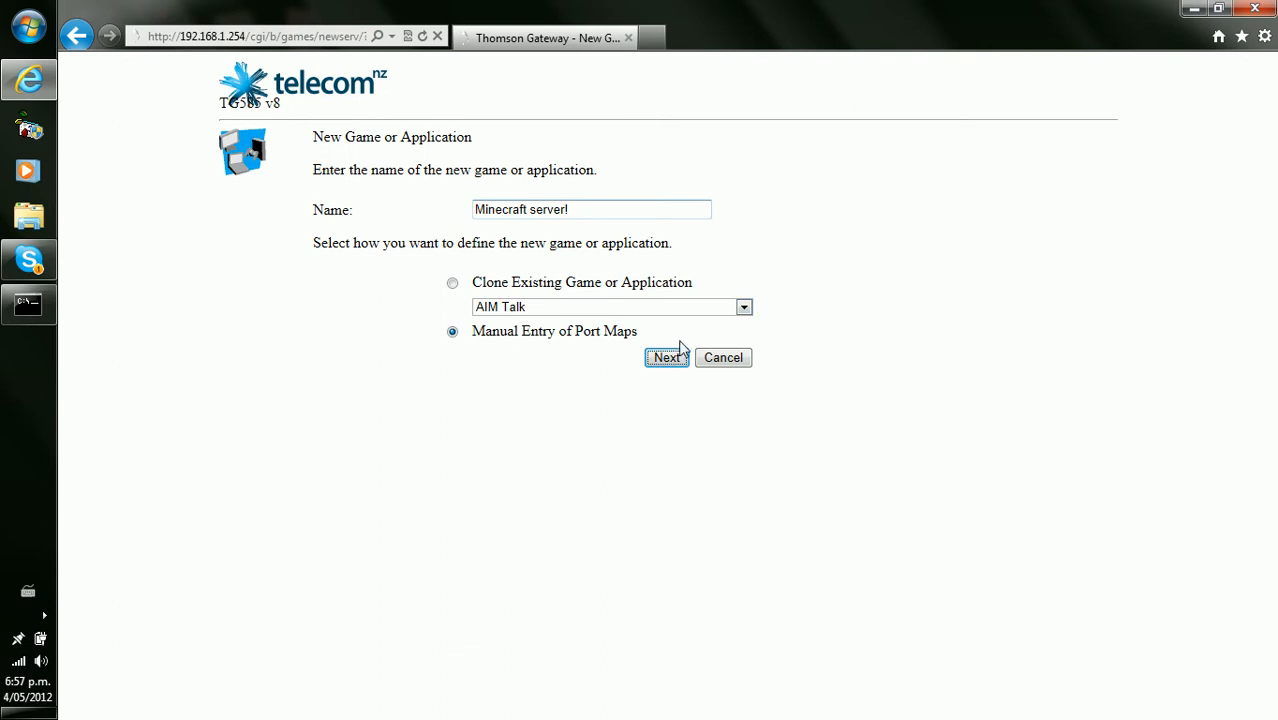
{"action": "mouse_move", "coordinate": [192, 112]}
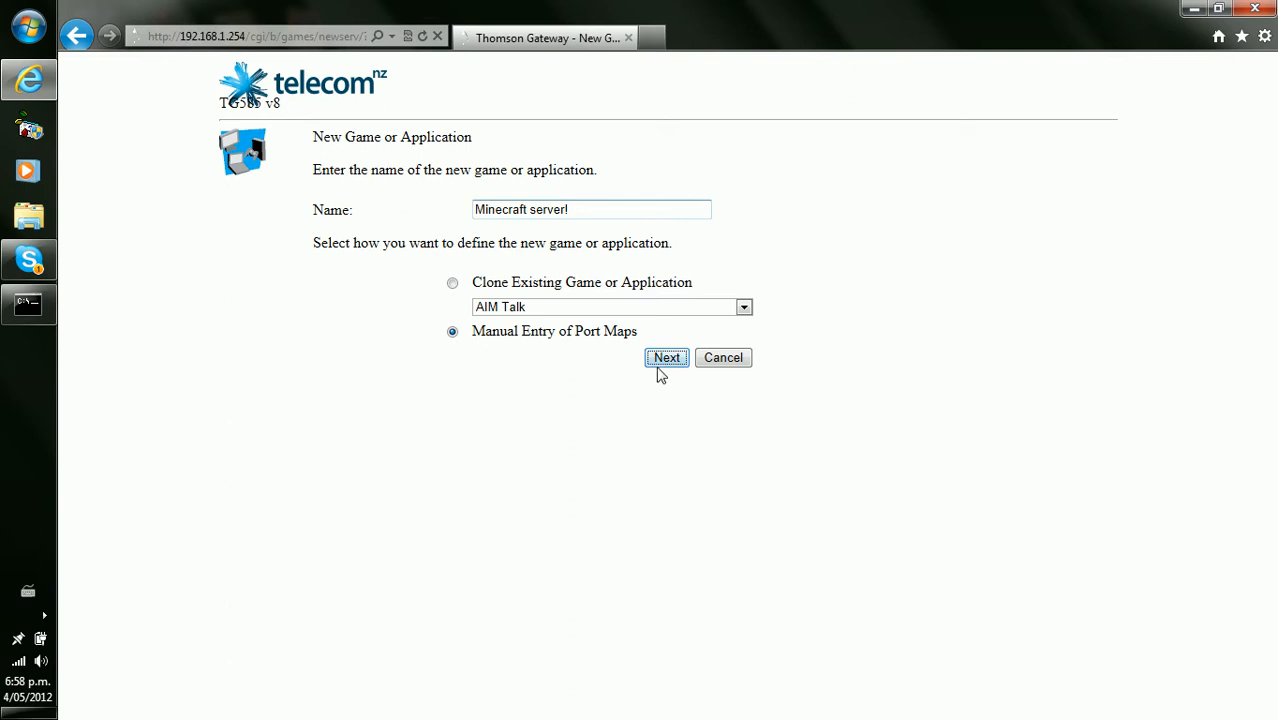
Step: Submit the entry, retype the Minecraft server name with manual port maps, then reload the reset form
{"action": "left_click", "coordinate": [666, 358]}
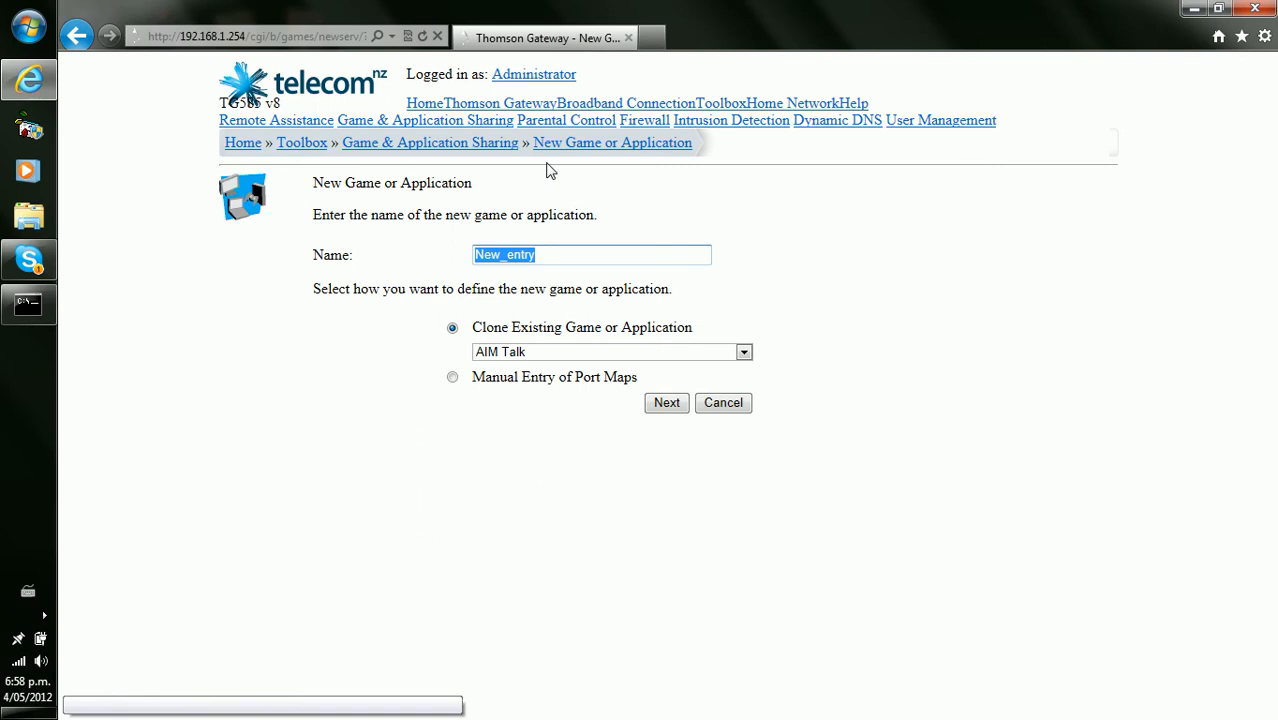
{"action": "type", "text": "Min"}
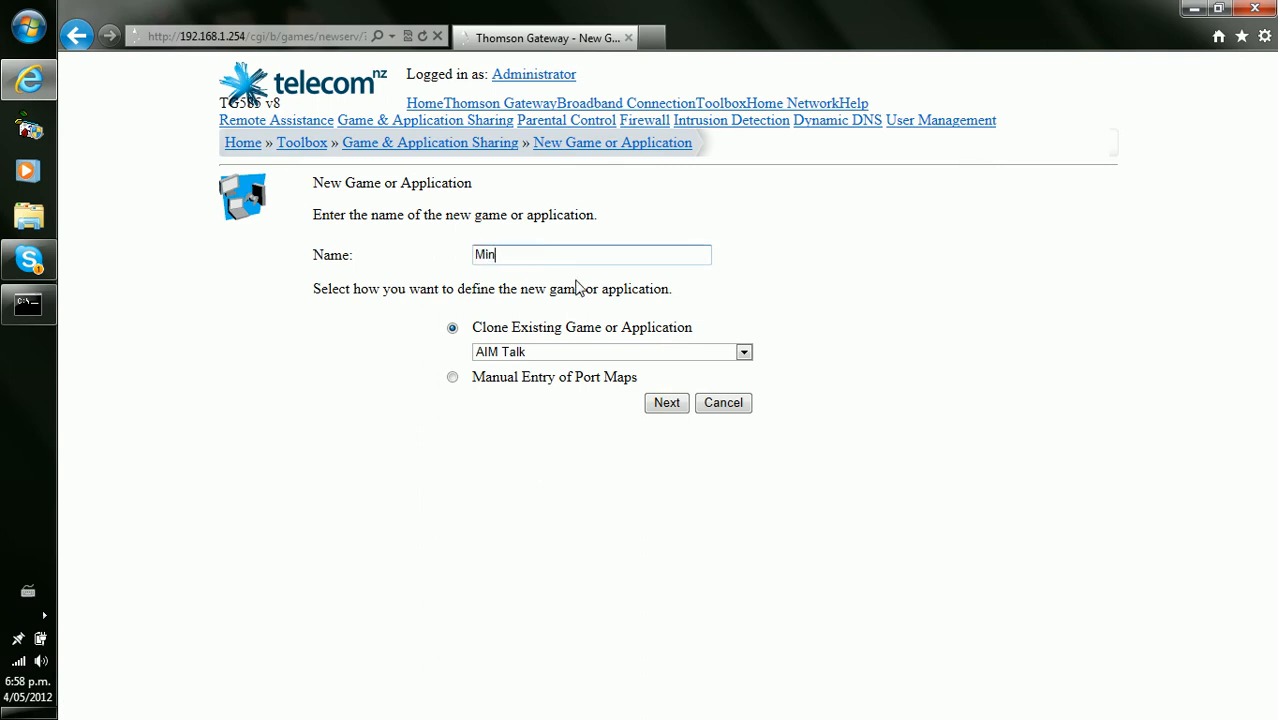
{"action": "type", "text": "ecraft se"}
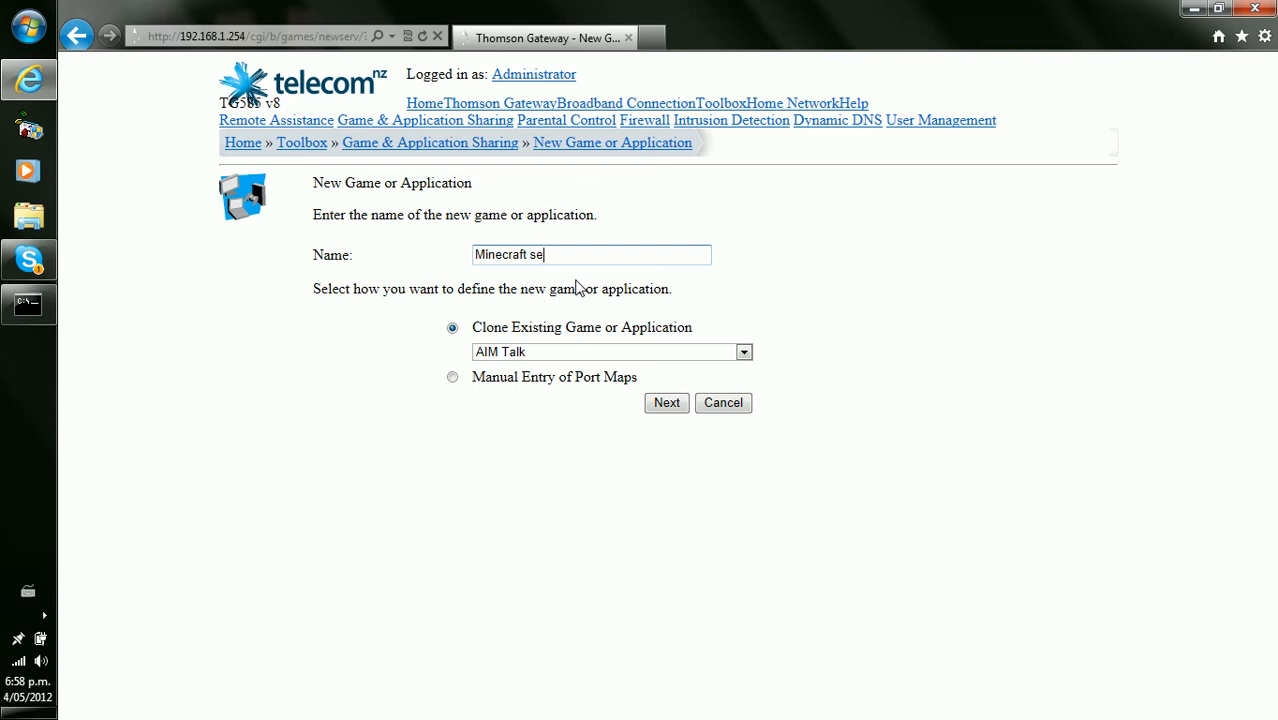
{"action": "type", "text": "rver"}
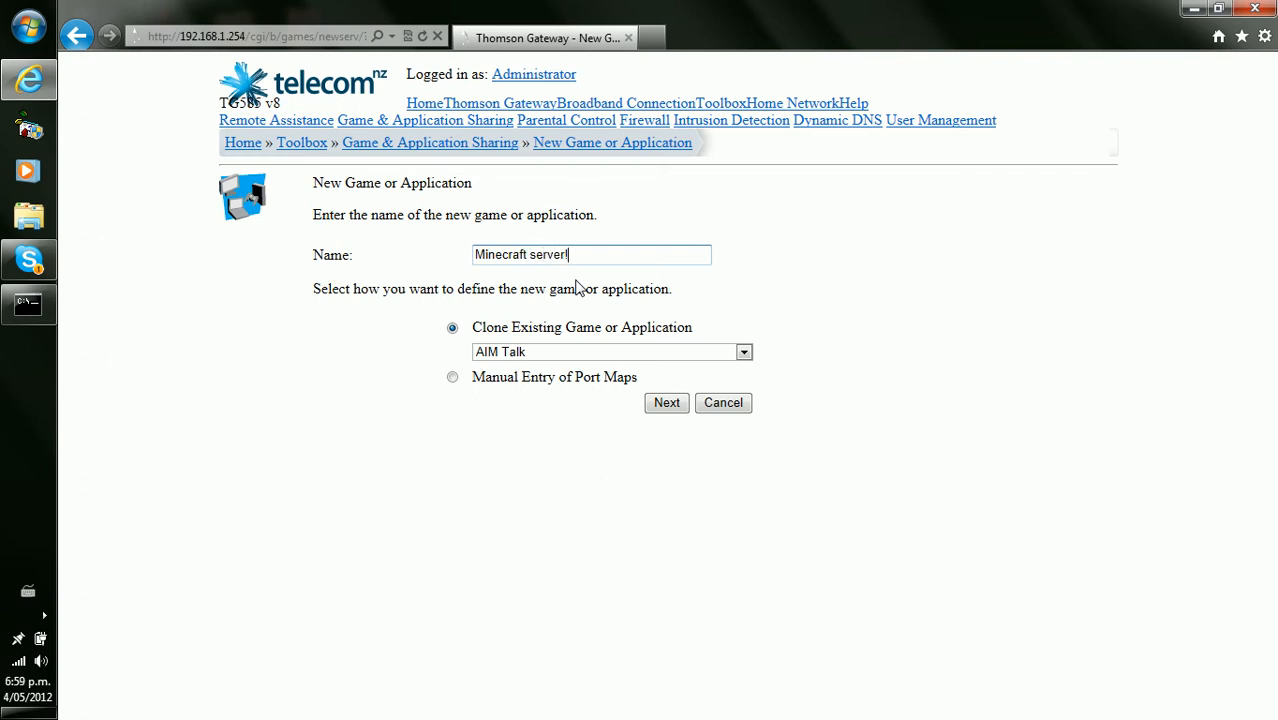
{"action": "left_click", "coordinate": [452, 376]}
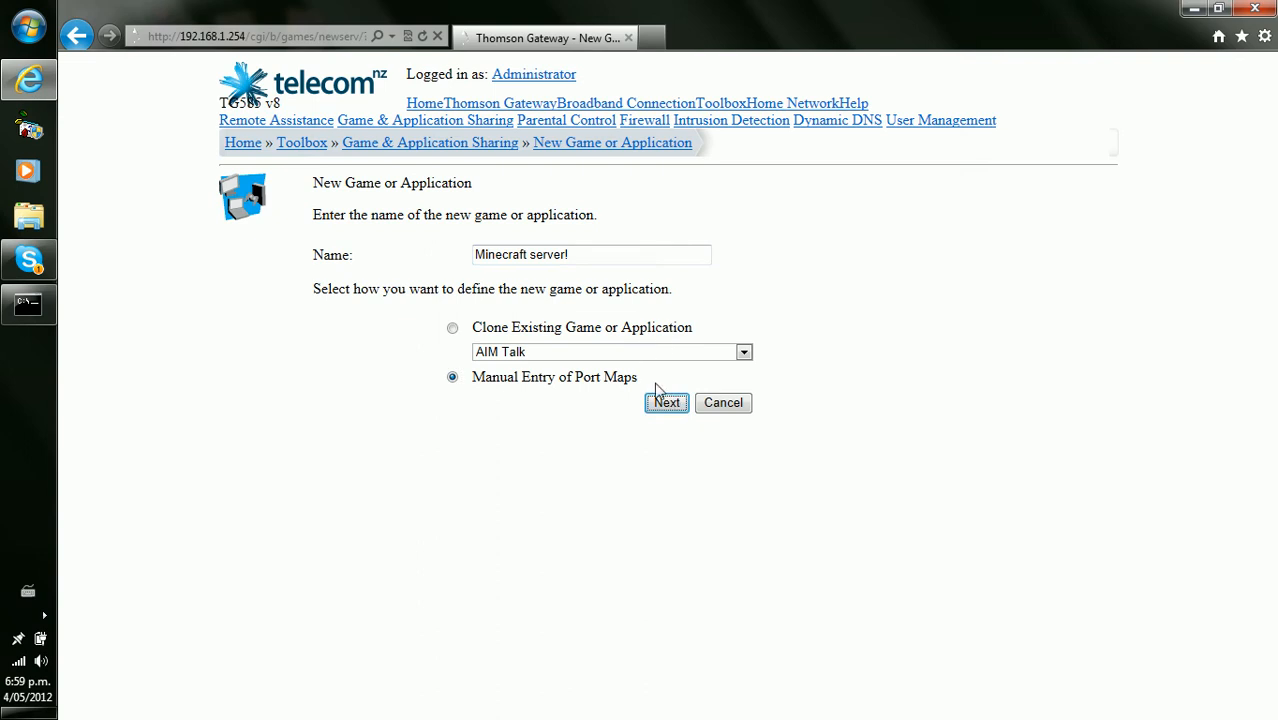
{"action": "mouse_move", "coordinate": [548, 424]}
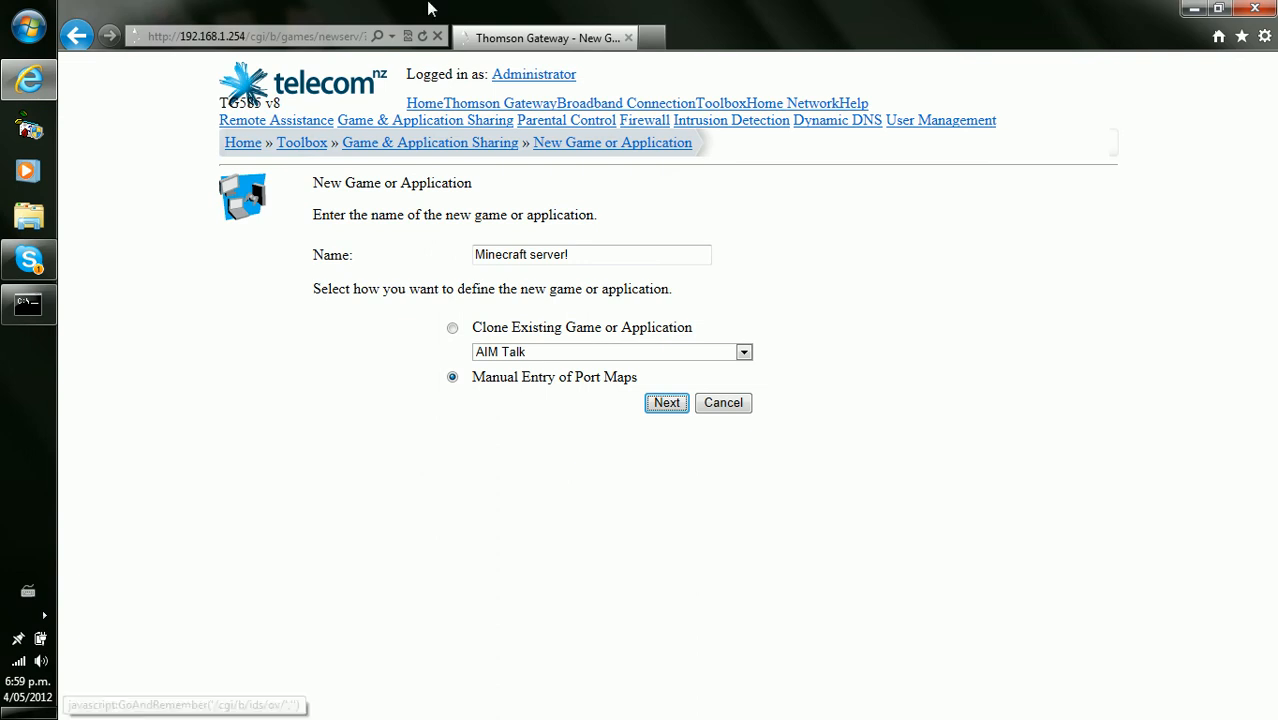
{"action": "left_click", "coordinate": [256, 36]}
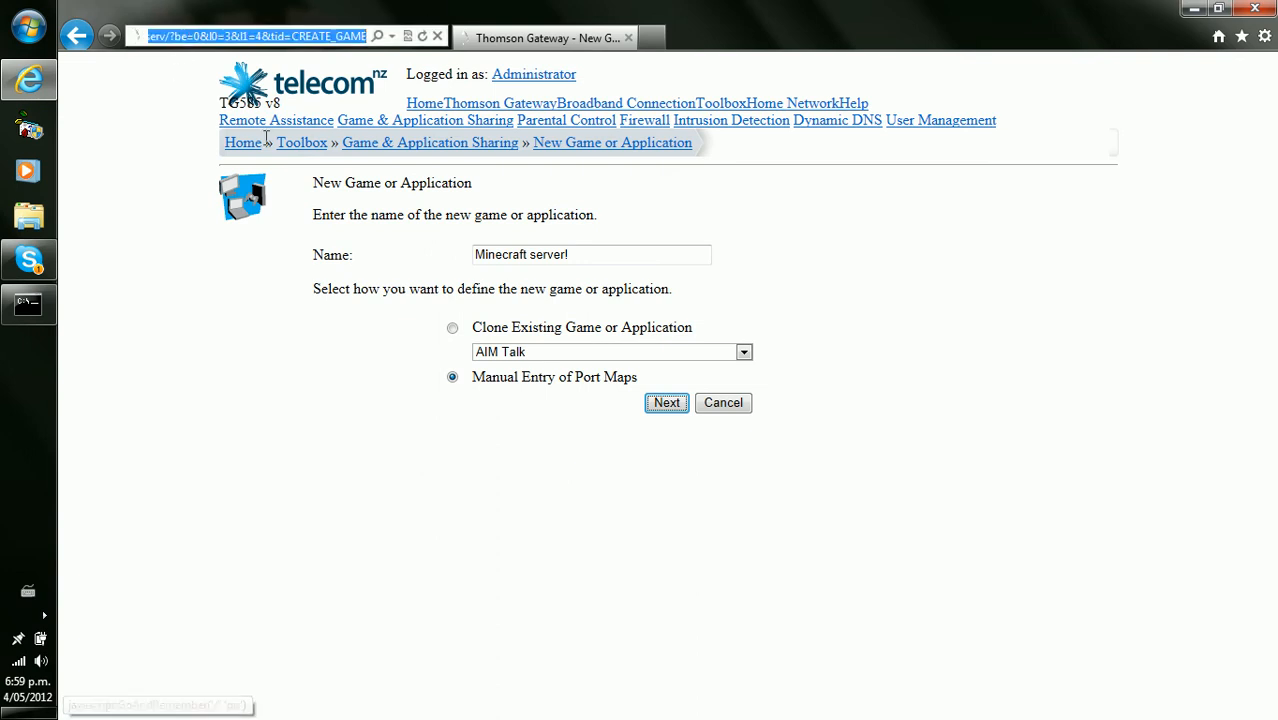
Step: Retry the entry as Minecraft9 with manual port maps and submit it
{"action": "left_click", "coordinate": [452, 328]}
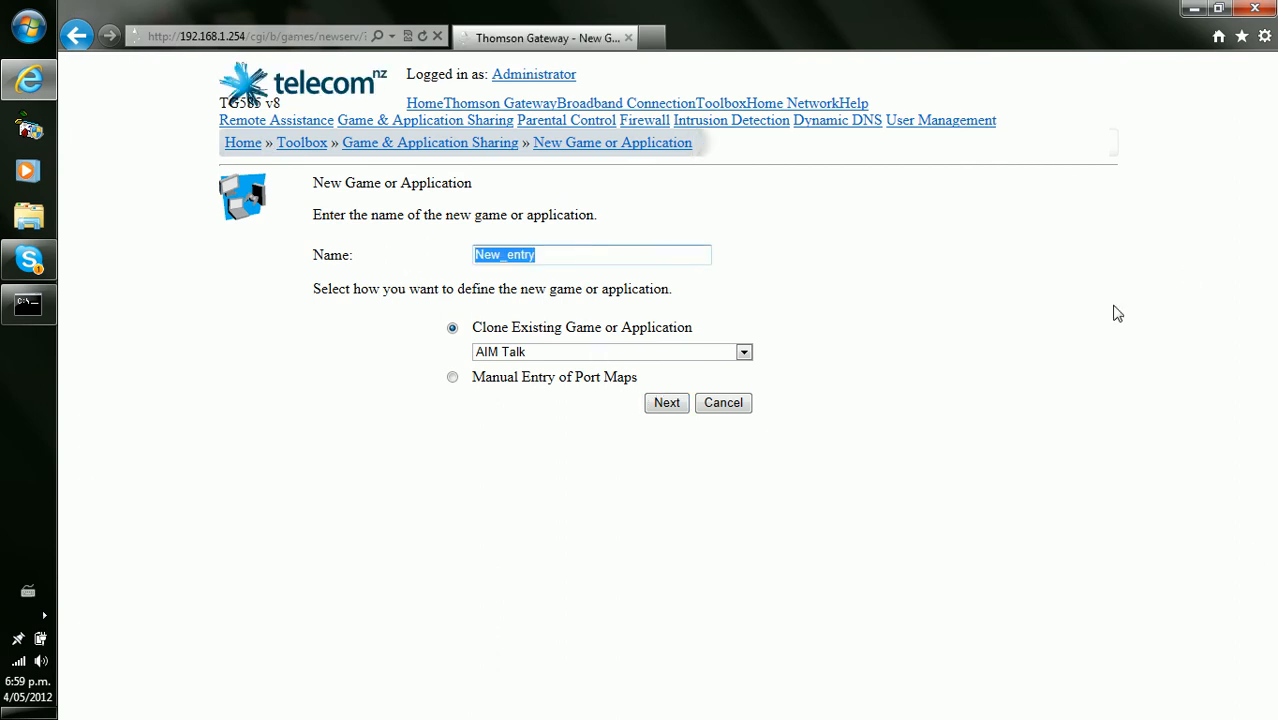
{"action": "type", "text": "Minecr"}
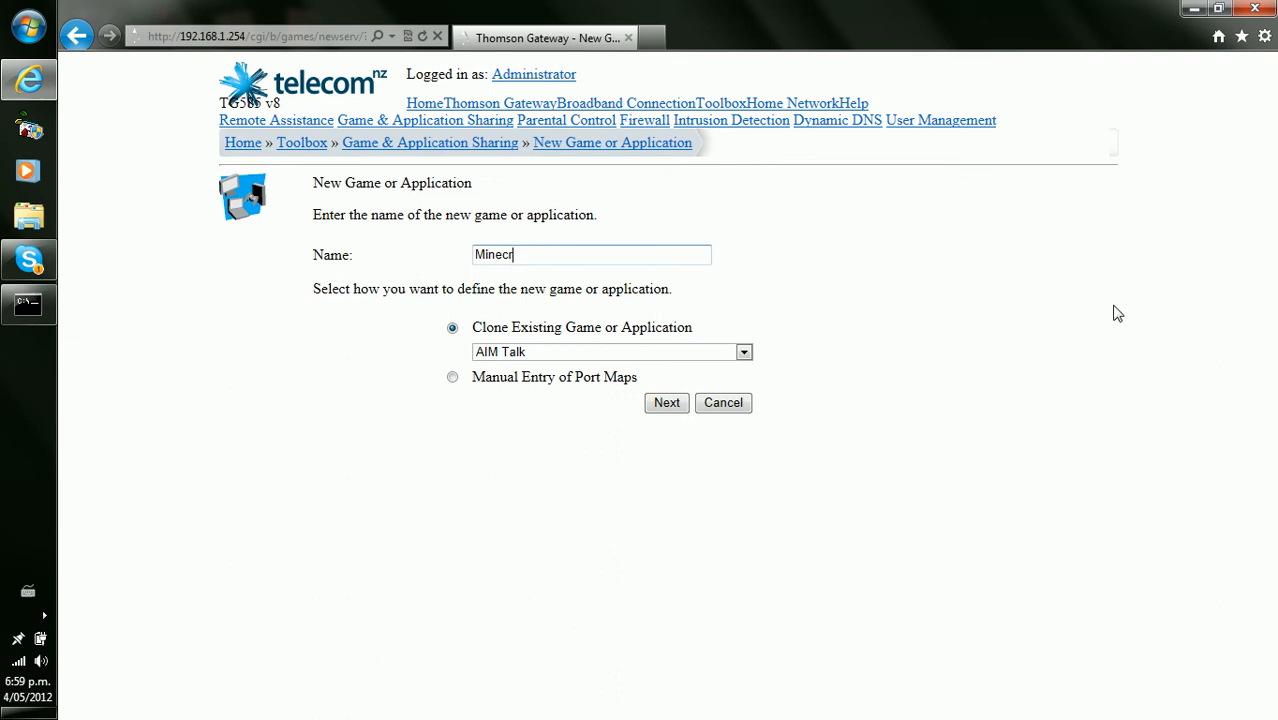
{"action": "type", "text": "aft"}
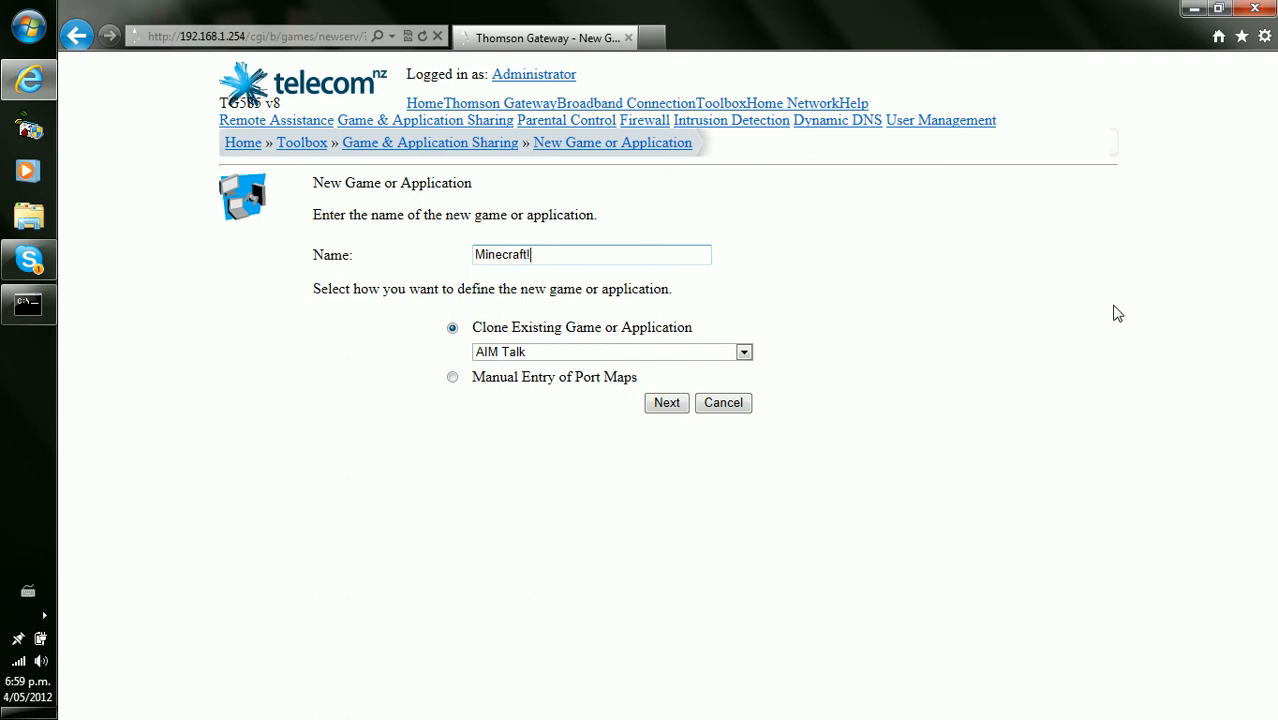
{"action": "type", "text": "9"}
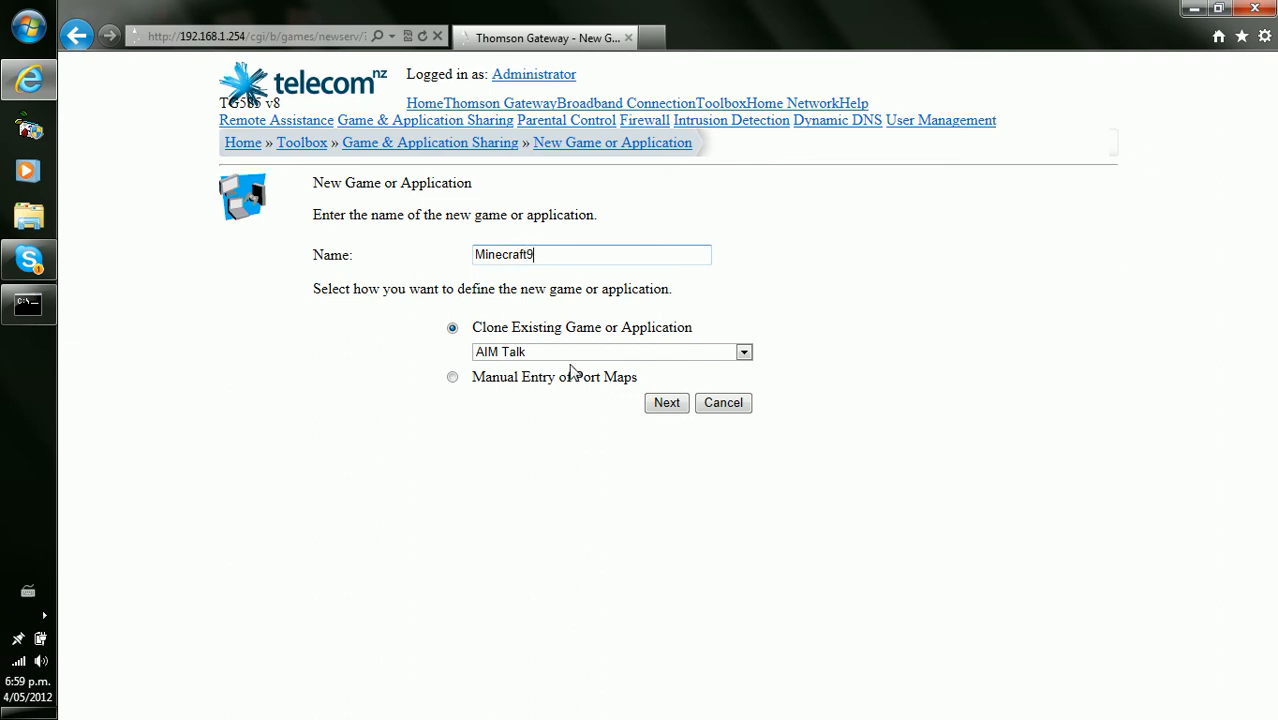
{"action": "left_click", "coordinate": [452, 376]}
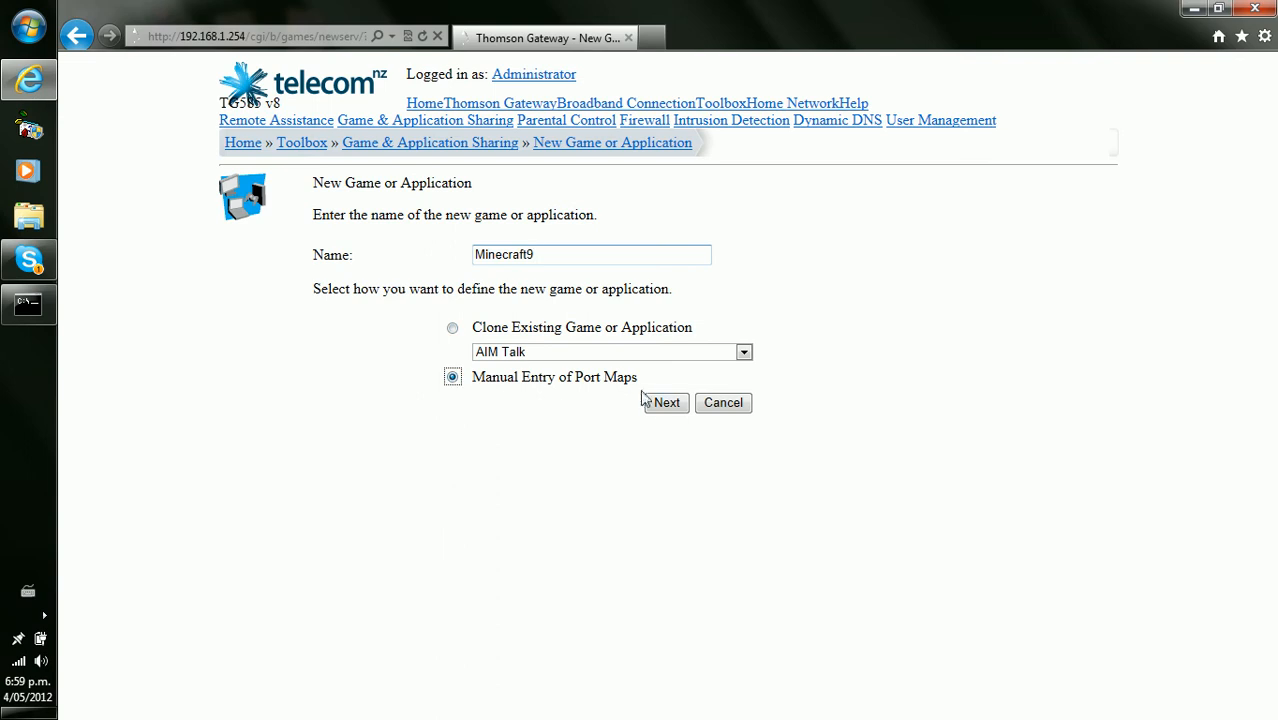
{"action": "left_click", "coordinate": [664, 402]}
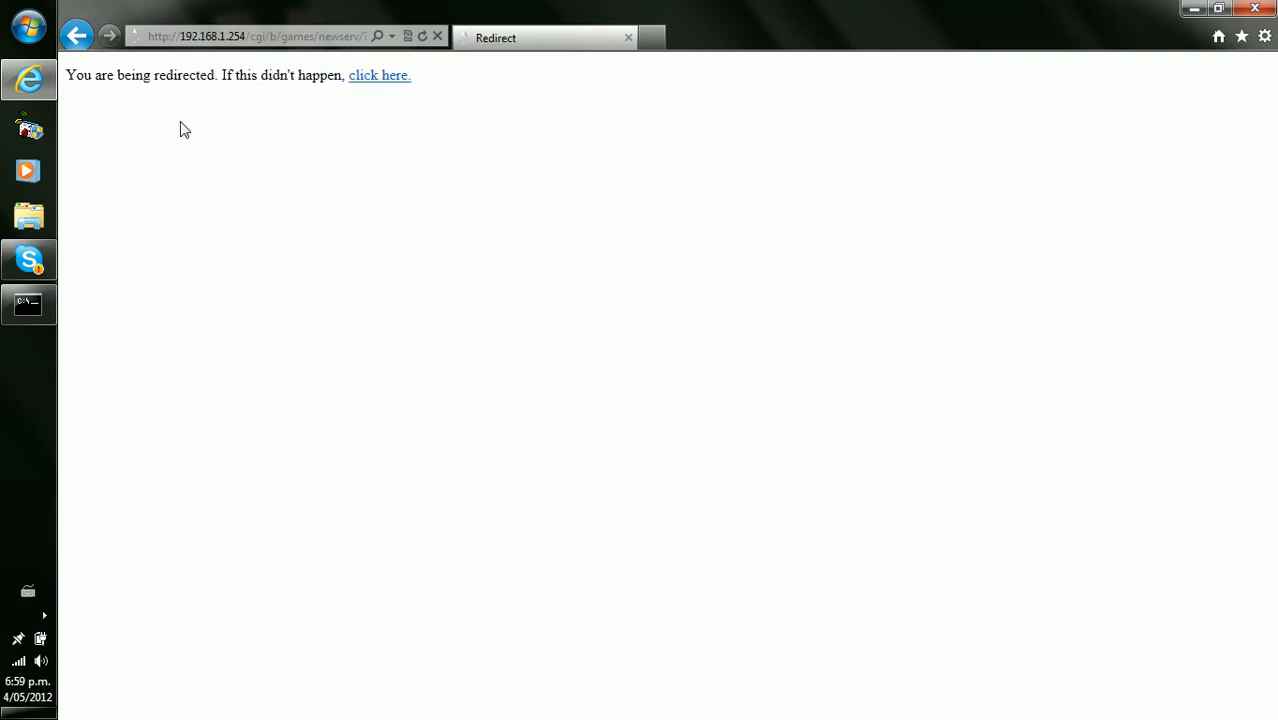
{"action": "left_click", "coordinate": [256, 36]}
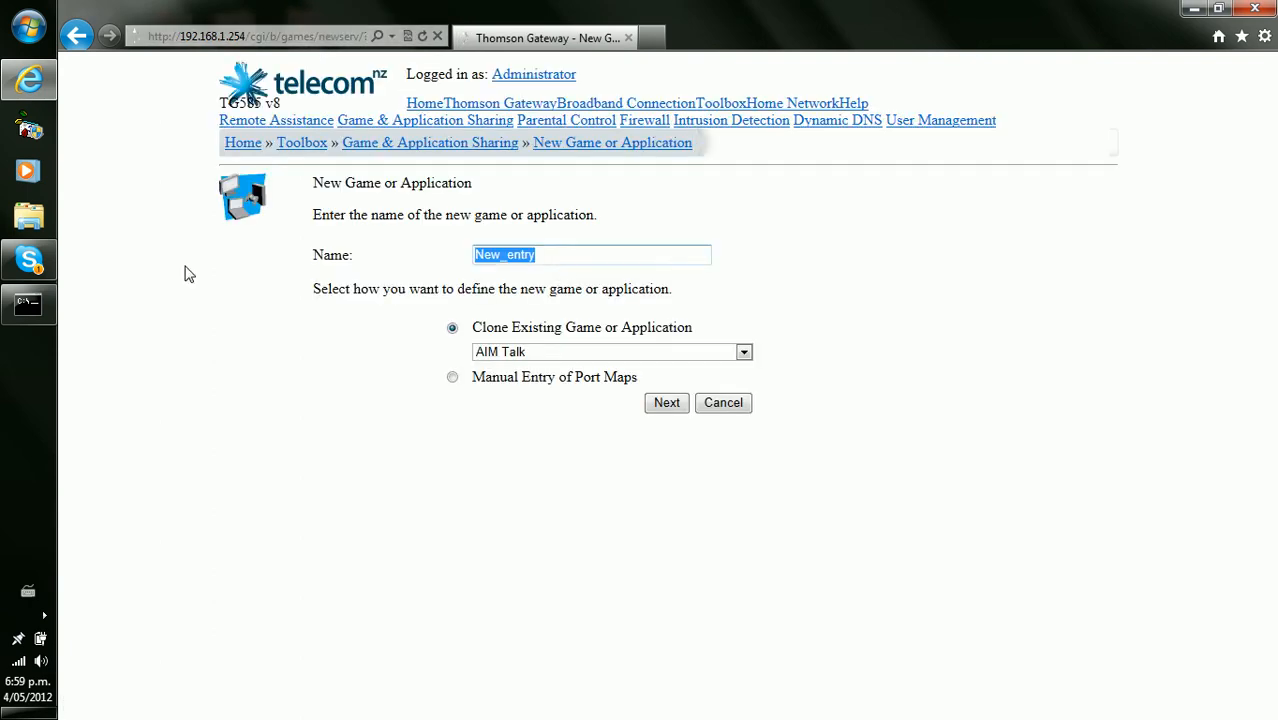
Step: Create the entry Minecraft1 with manual port maps, reaching its port definition page
{"action": "type", "text": "Minec"}
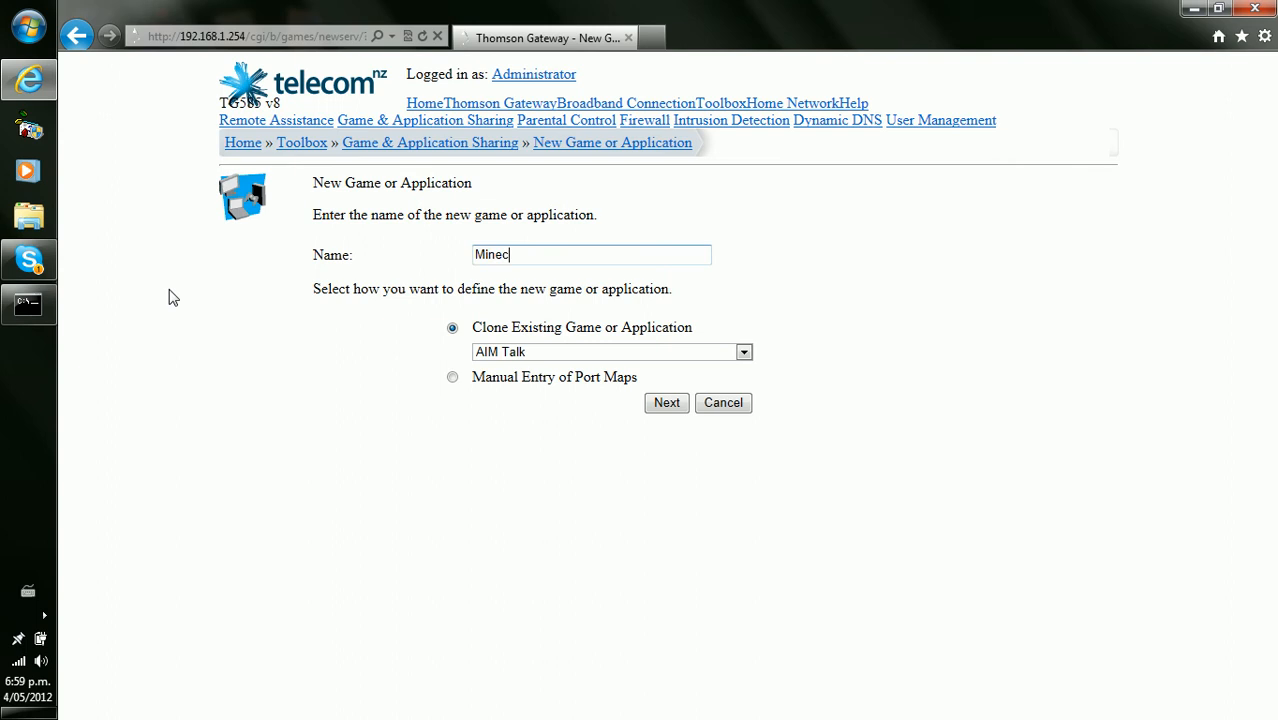
{"action": "type", "text": "raft1"}
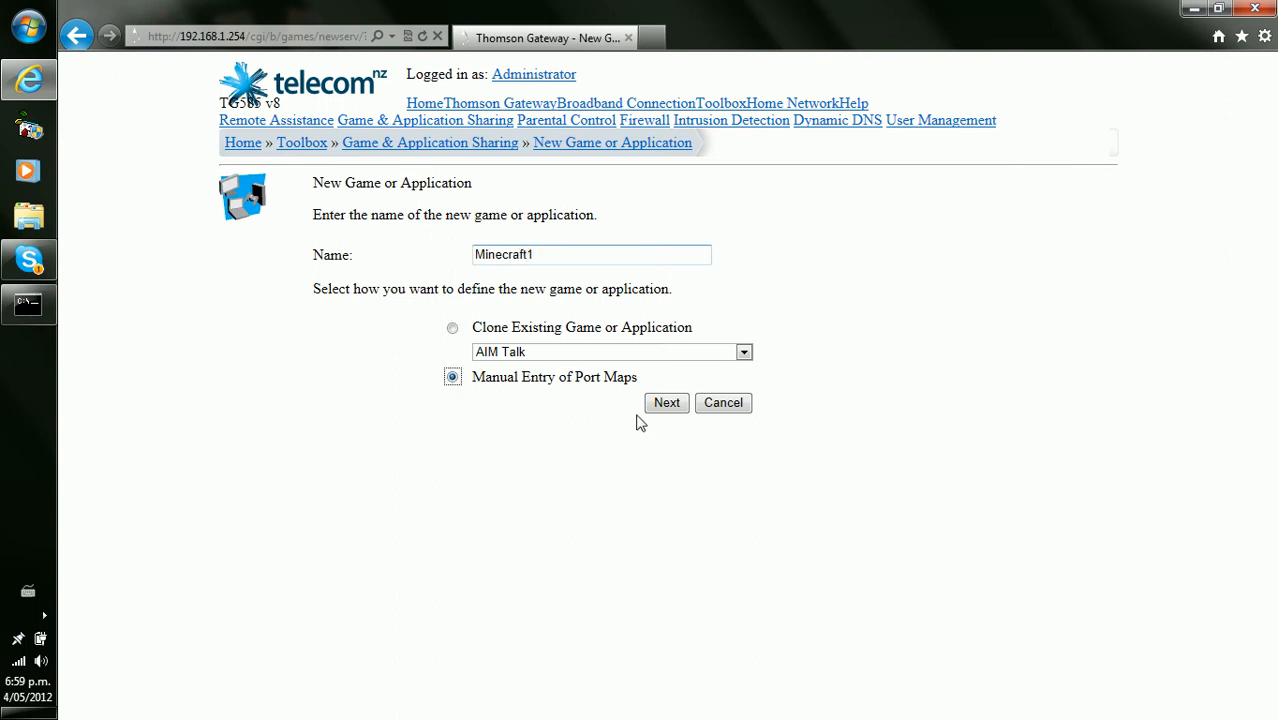
{"action": "left_click", "coordinate": [666, 402]}
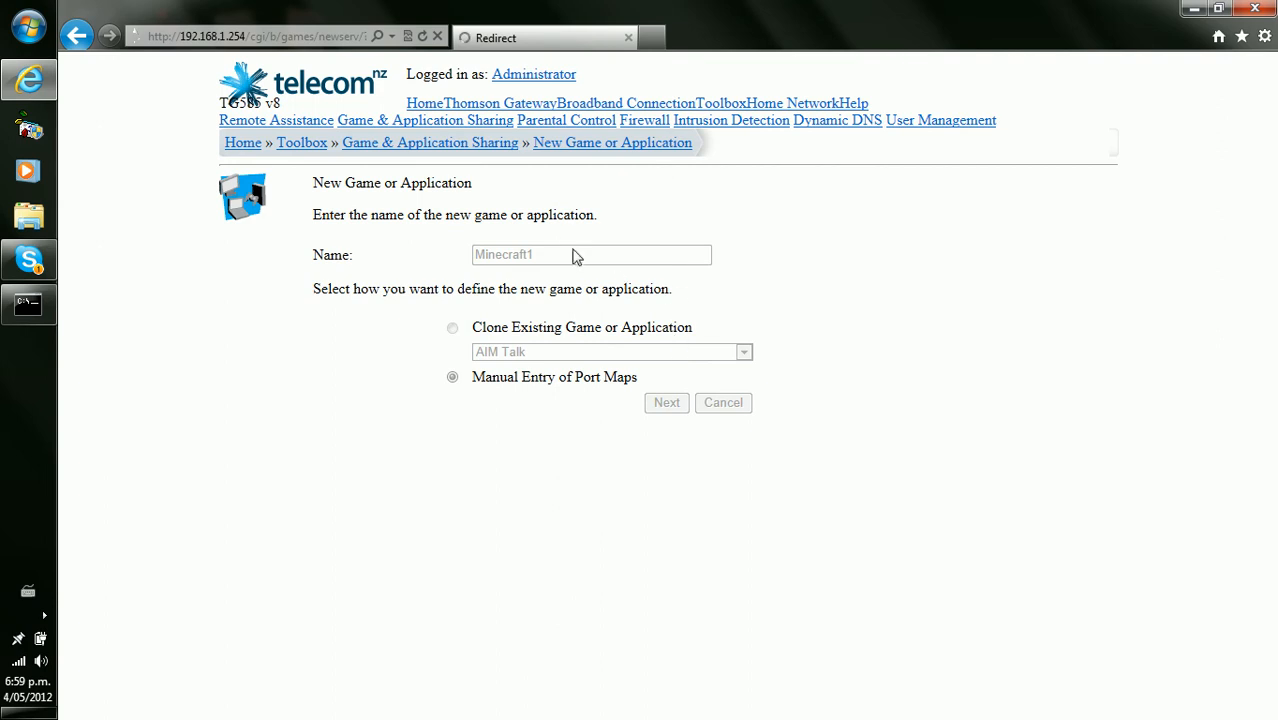
{"action": "left_click", "coordinate": [666, 402]}
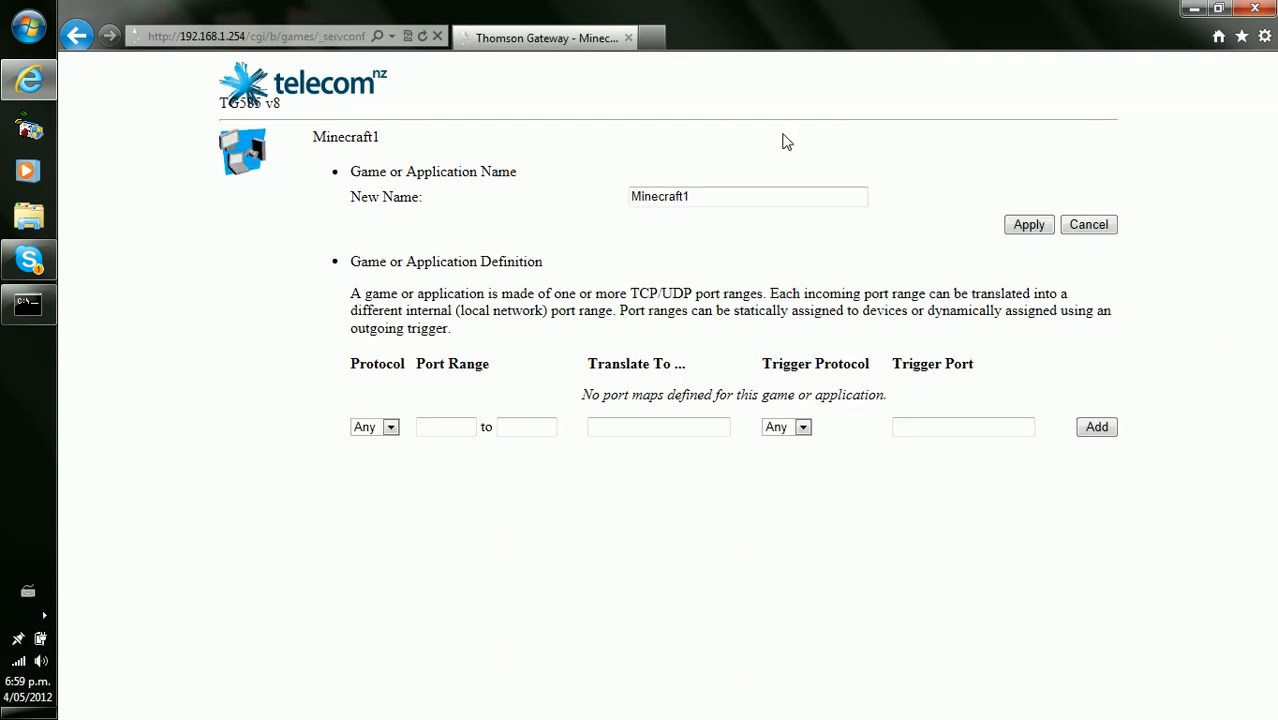
{"action": "mouse_move", "coordinate": [400, 68]}
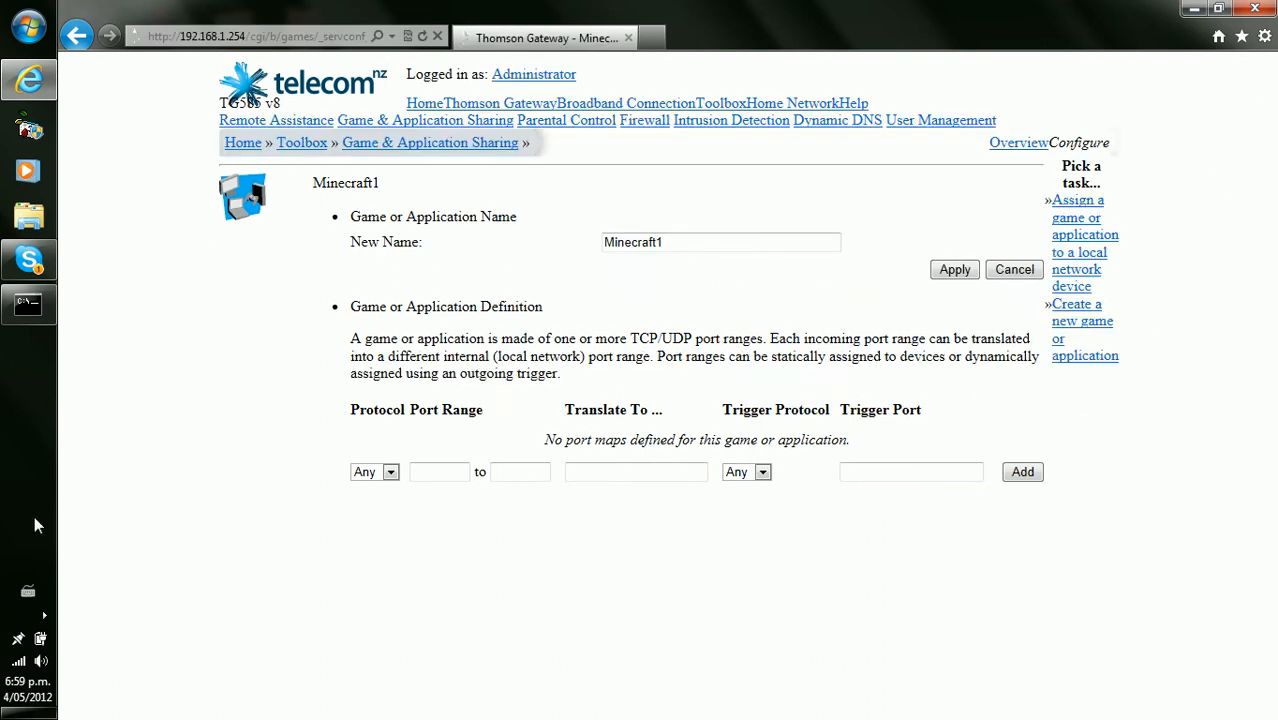
{"action": "mouse_move", "coordinate": [544, 528]}
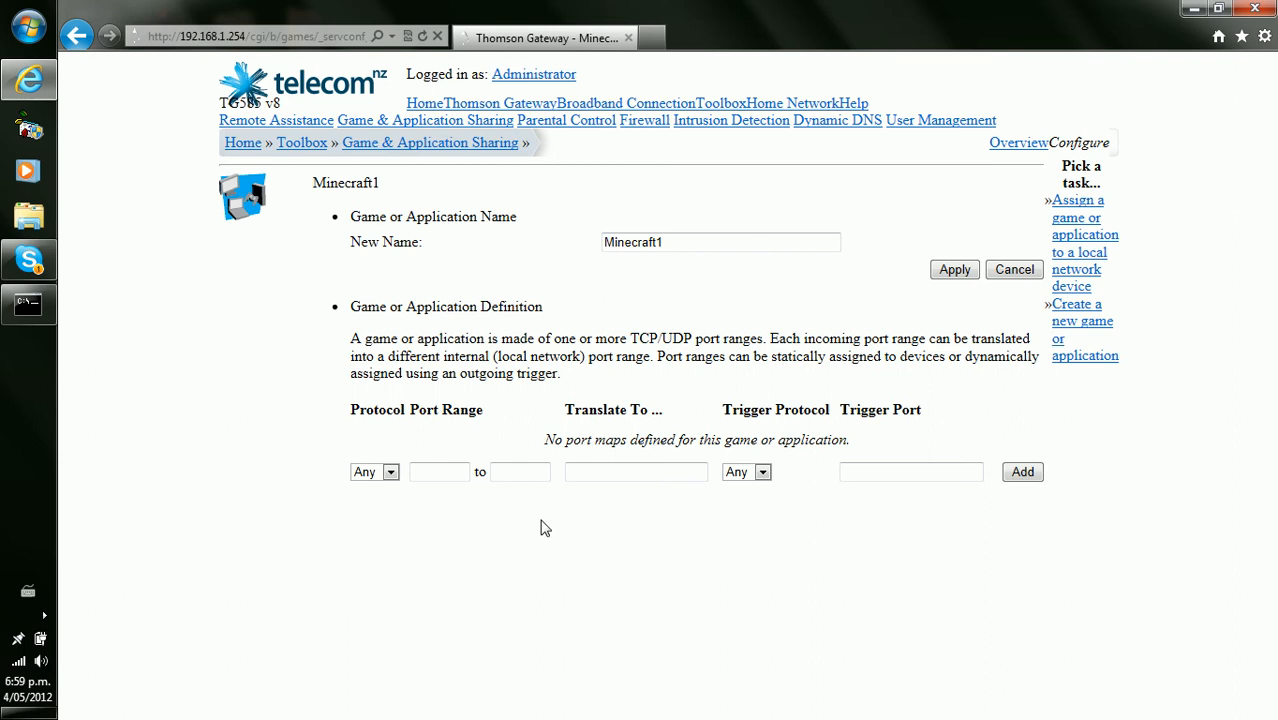
{"action": "type", "text": "25565"}
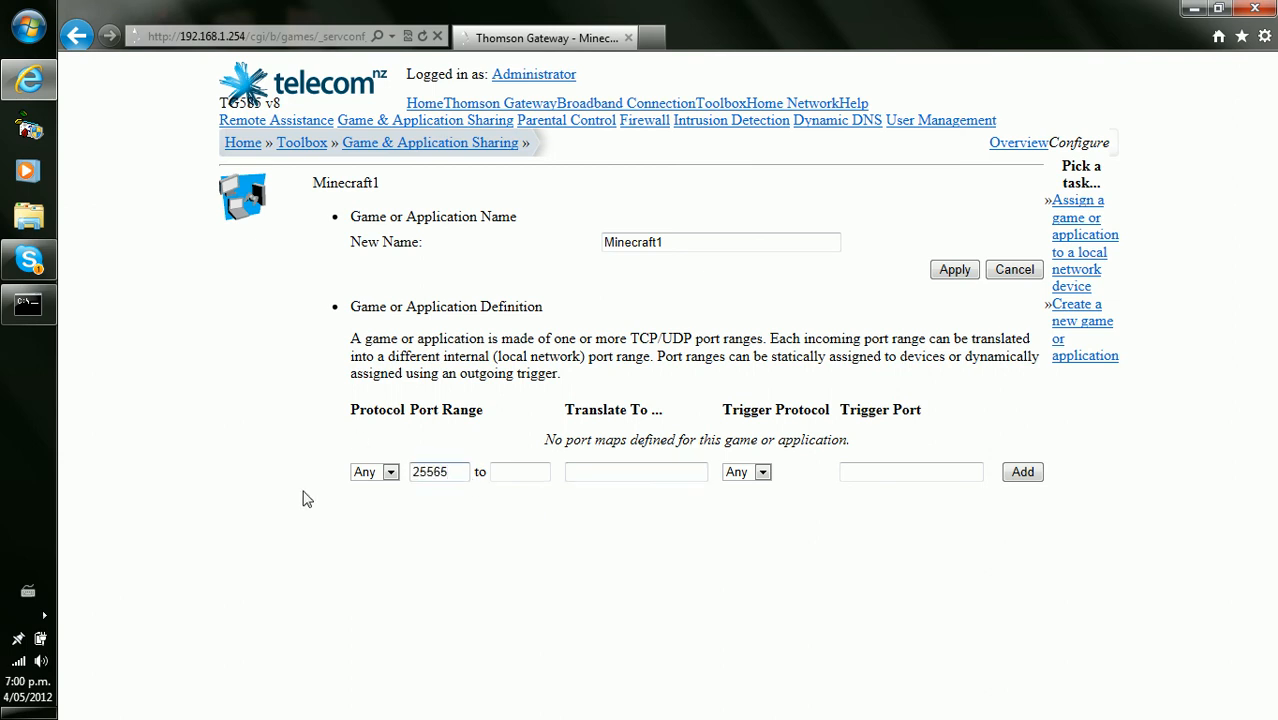
{"action": "type", "text": "2"}
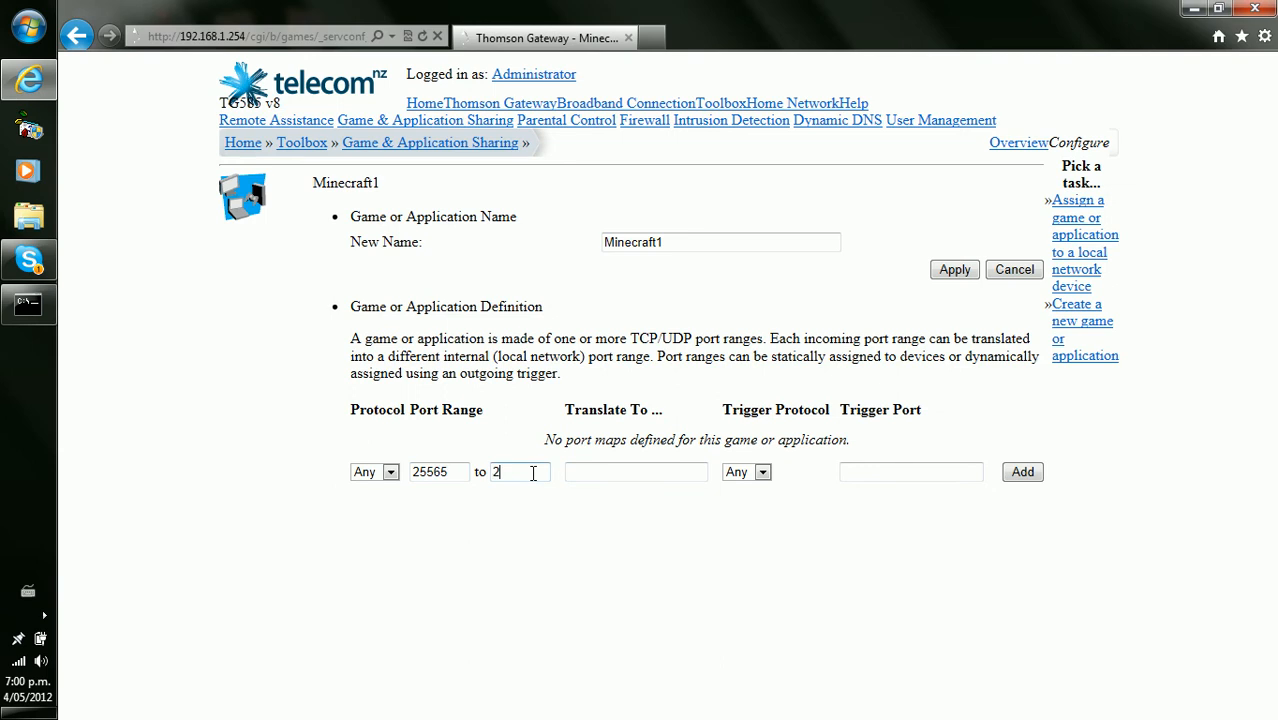
{"action": "type", "text": "5565"}
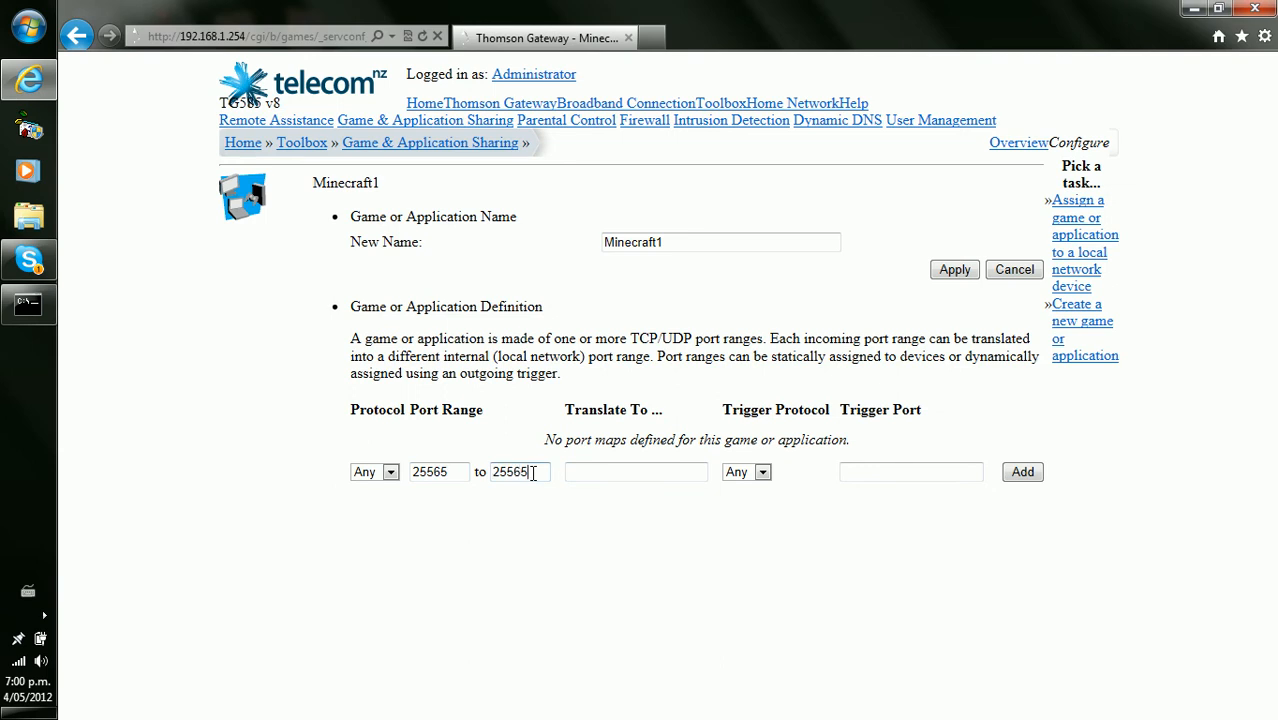
{"action": "type", "text": "2"}
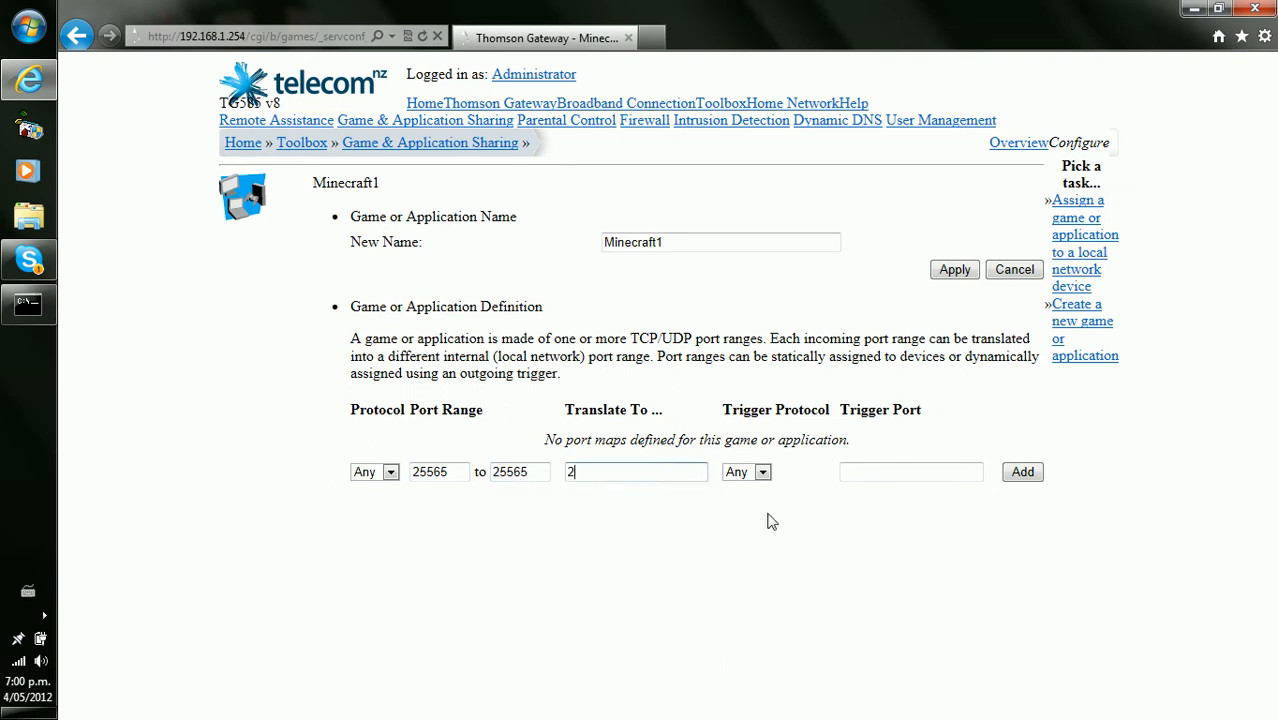
{"action": "type", "text": "5565"}
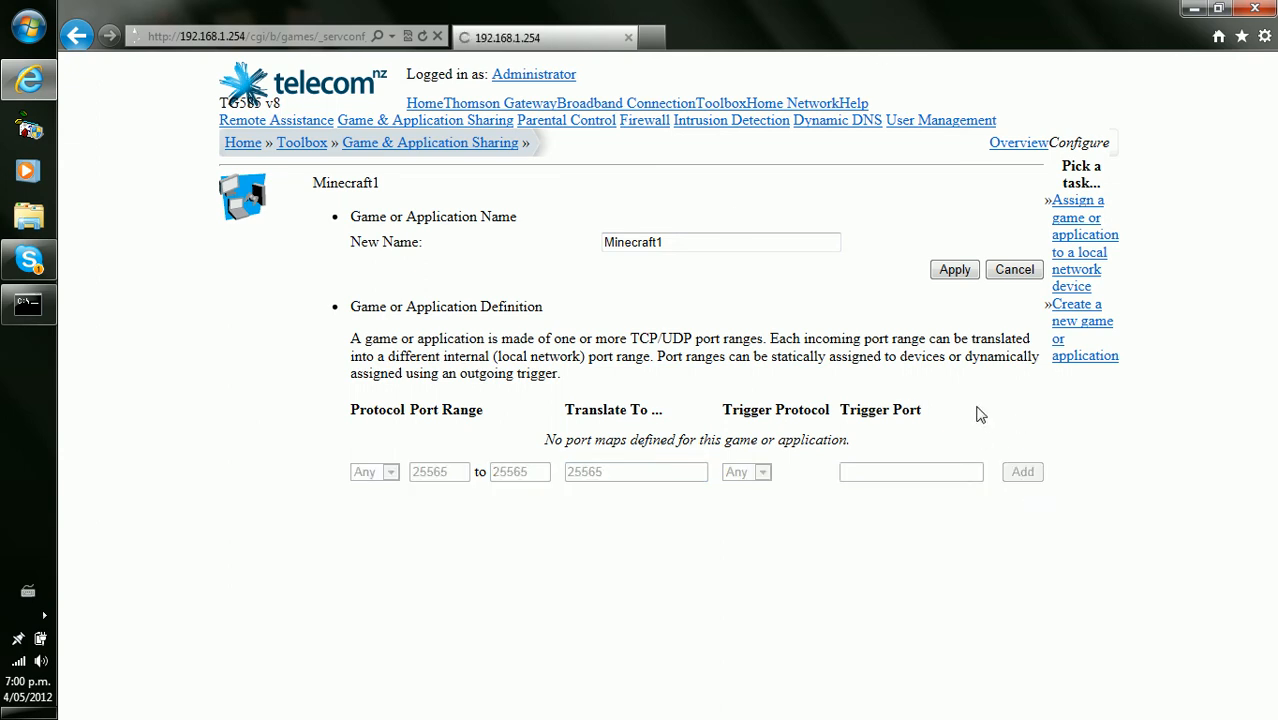
{"action": "left_click", "coordinate": [1022, 472]}
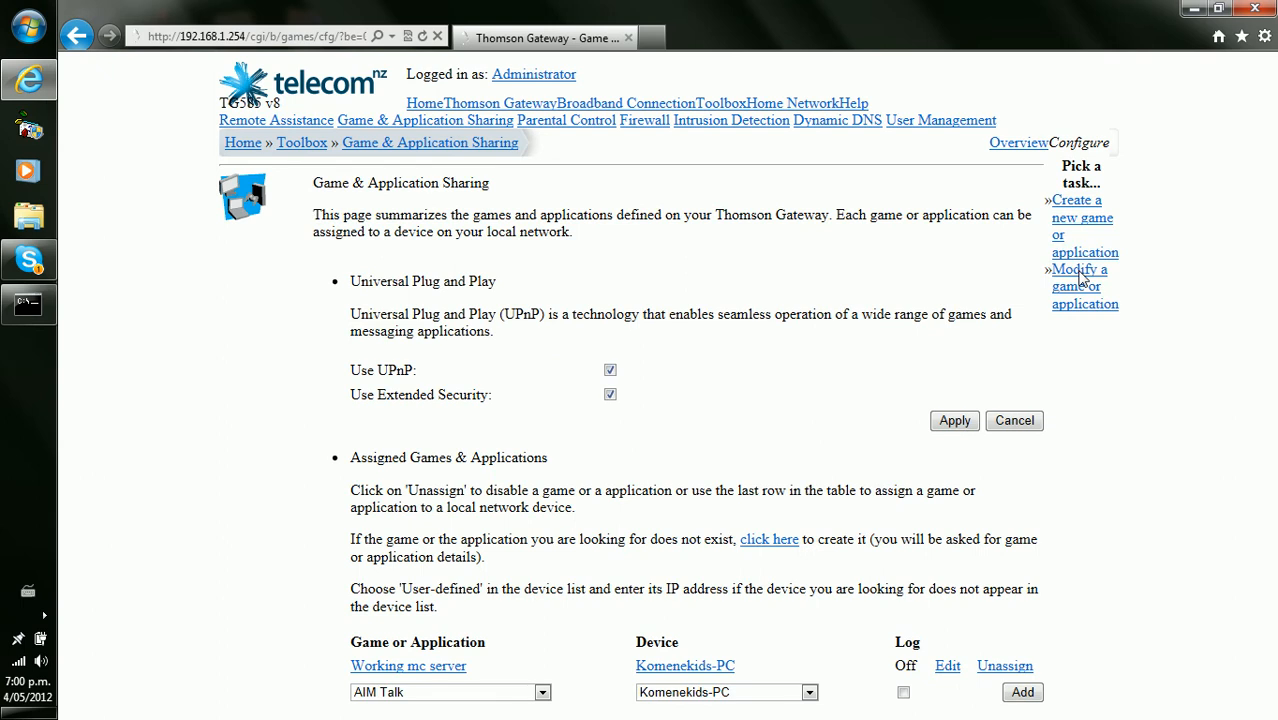
{"action": "mouse_move", "coordinate": [952, 362]}
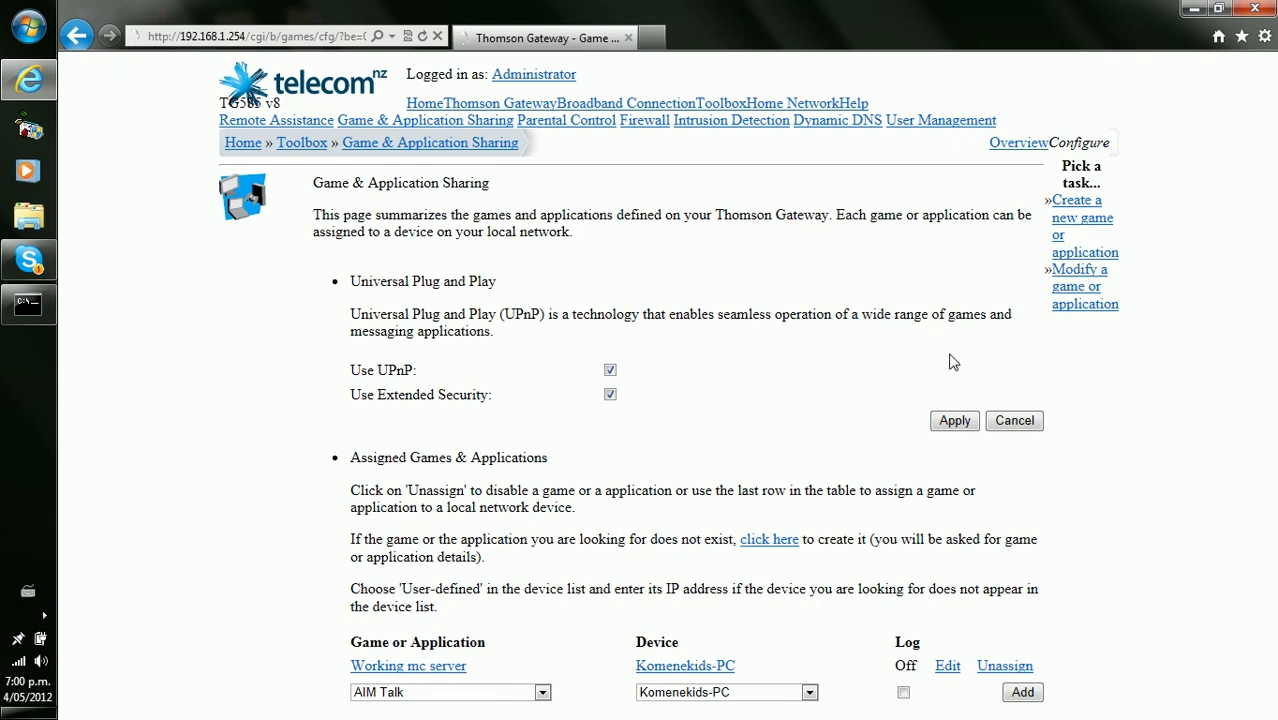
{"action": "mouse_move", "coordinate": [548, 542]}
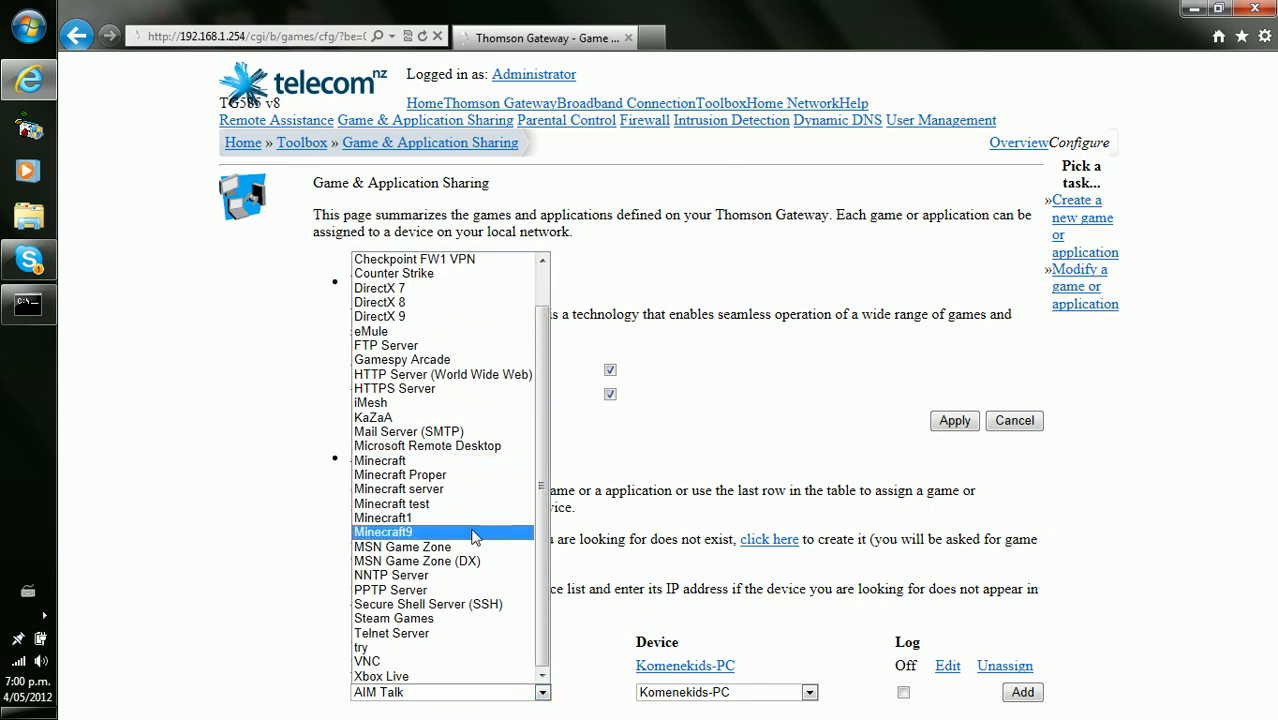
Step: Assign Minecraft1 to the home PC Komenekids-PC in the games assignment row
{"action": "left_click", "coordinate": [382, 516]}
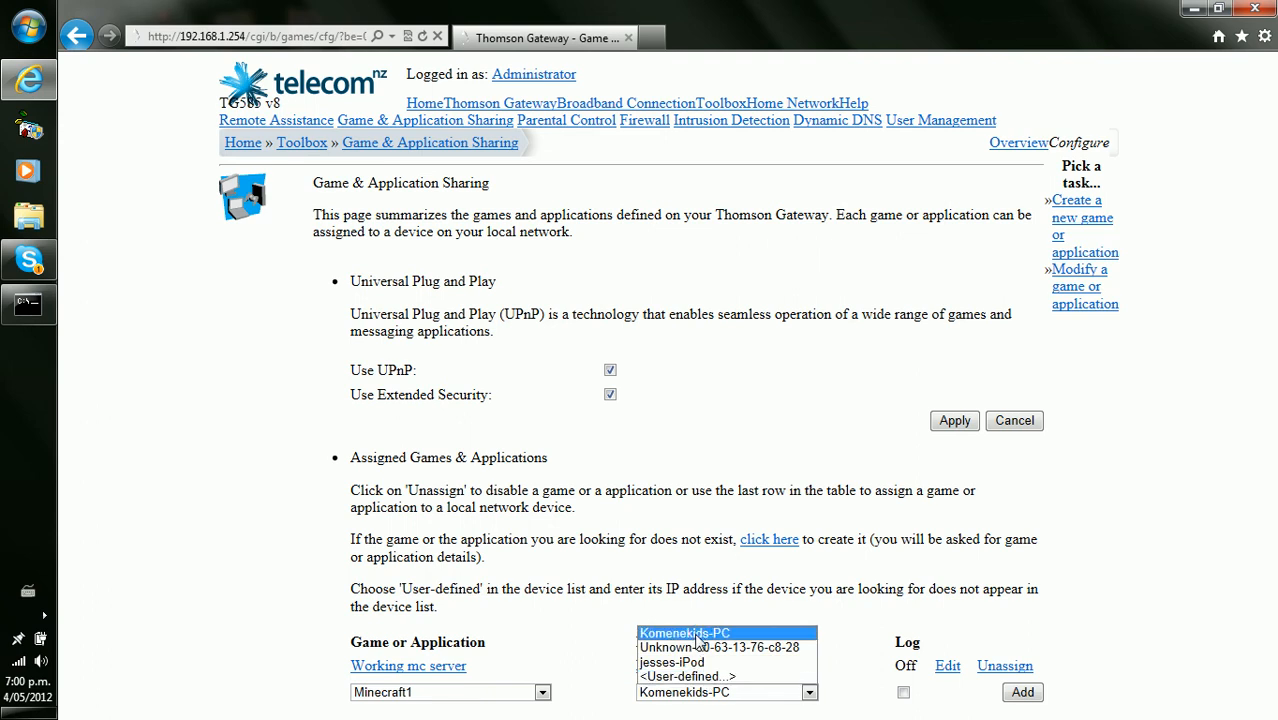
{"action": "left_click", "coordinate": [720, 648]}
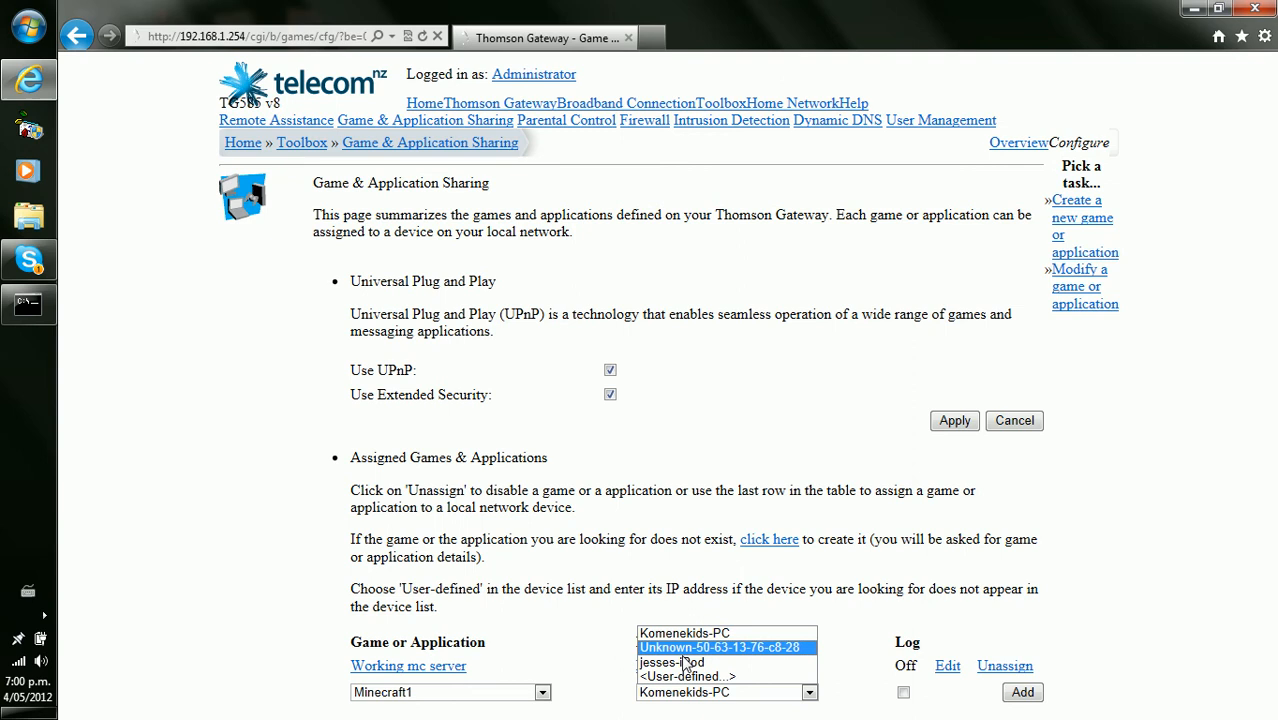
{"action": "left_click", "coordinate": [688, 676]}
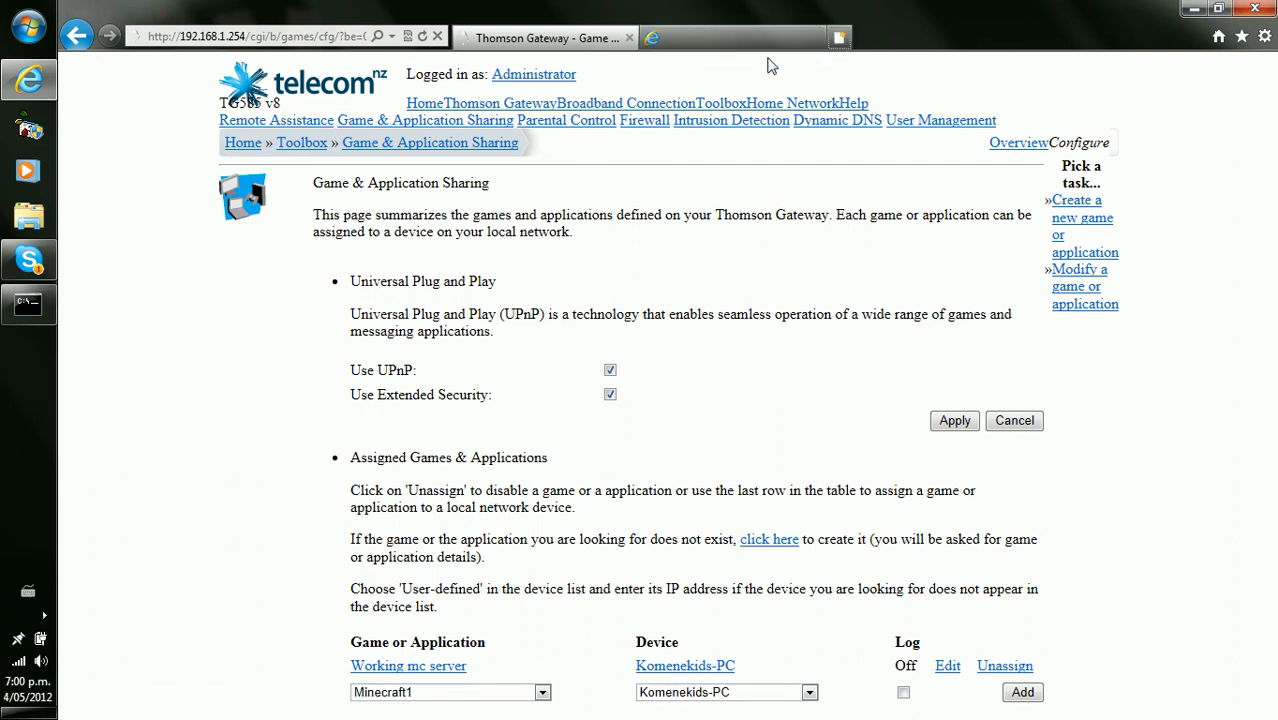
{"action": "mouse_move", "coordinate": [564, 58]}
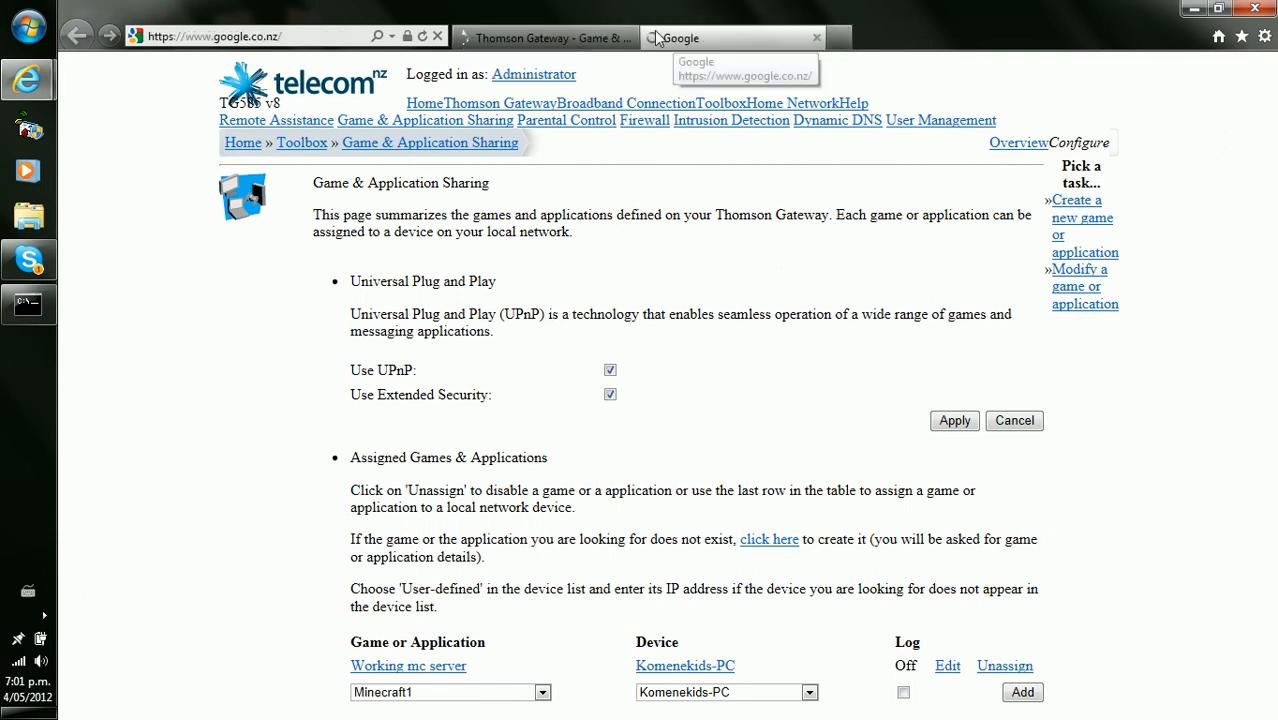
Step: Close the router settings page and browse to ipchicken.com from the Google tab
{"action": "left_click", "coordinate": [730, 38]}
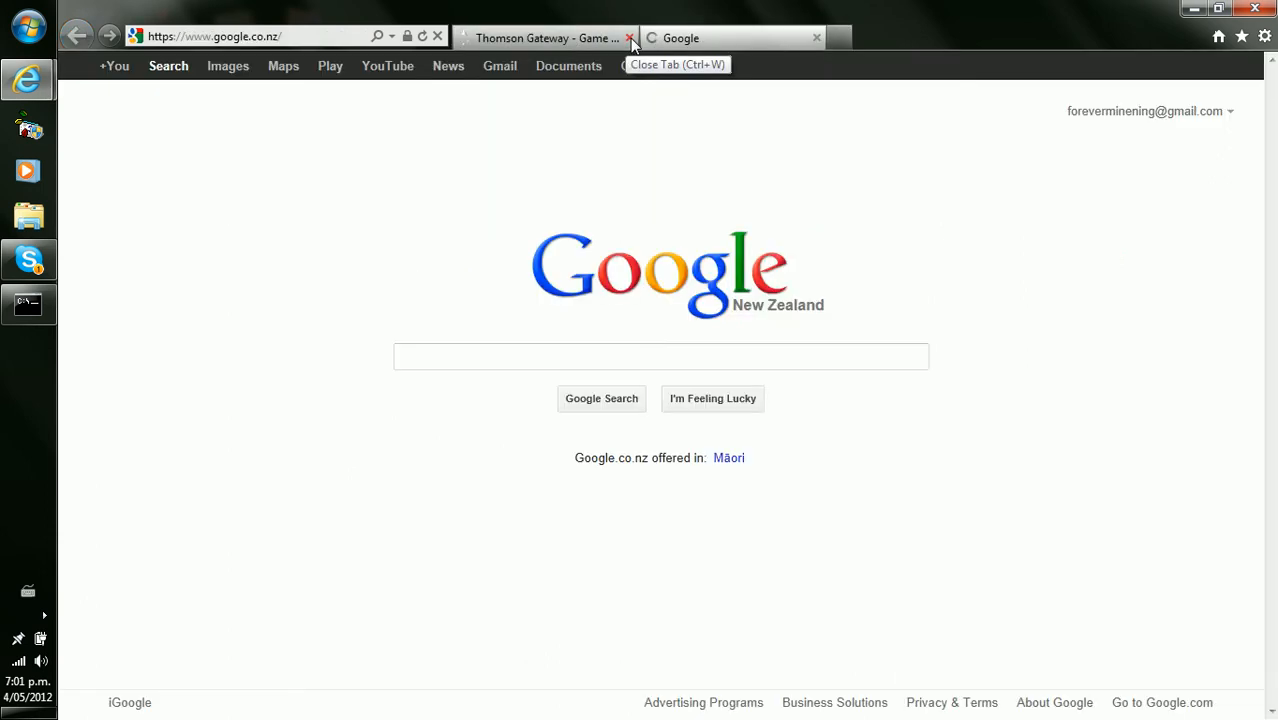
{"action": "left_click", "coordinate": [630, 38]}
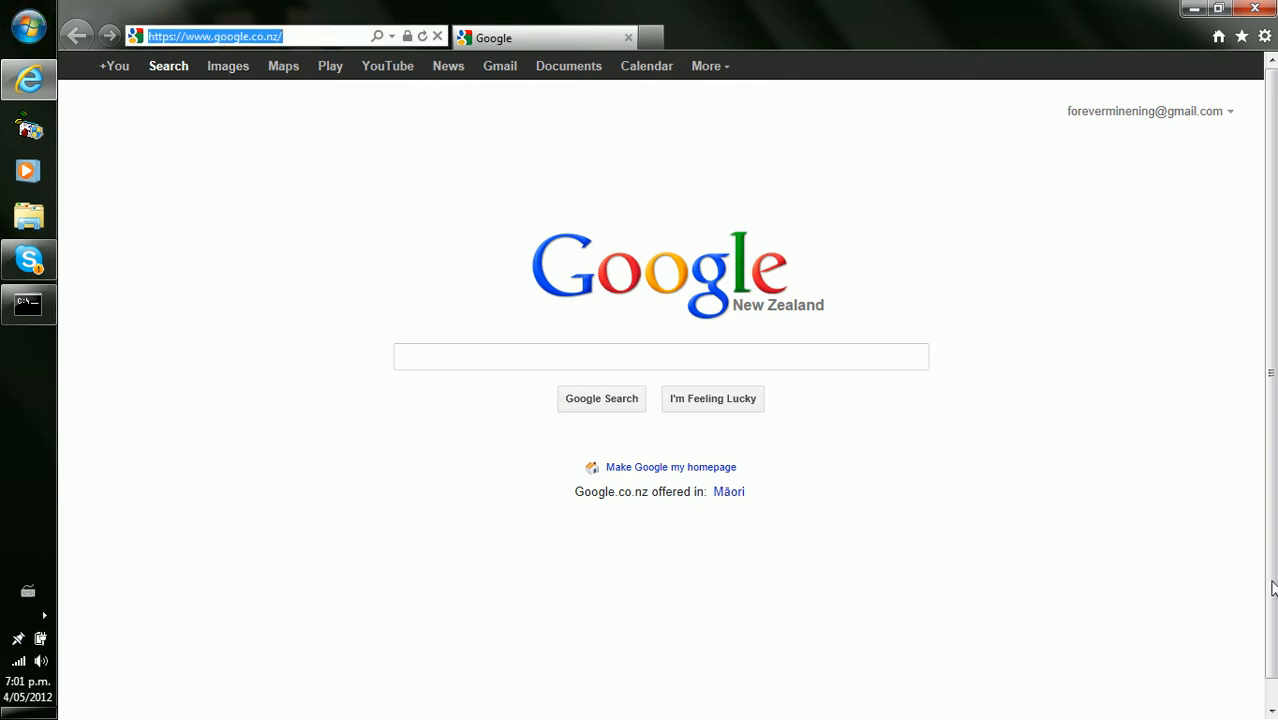
{"action": "type", "text": "ipchicken.com/"}
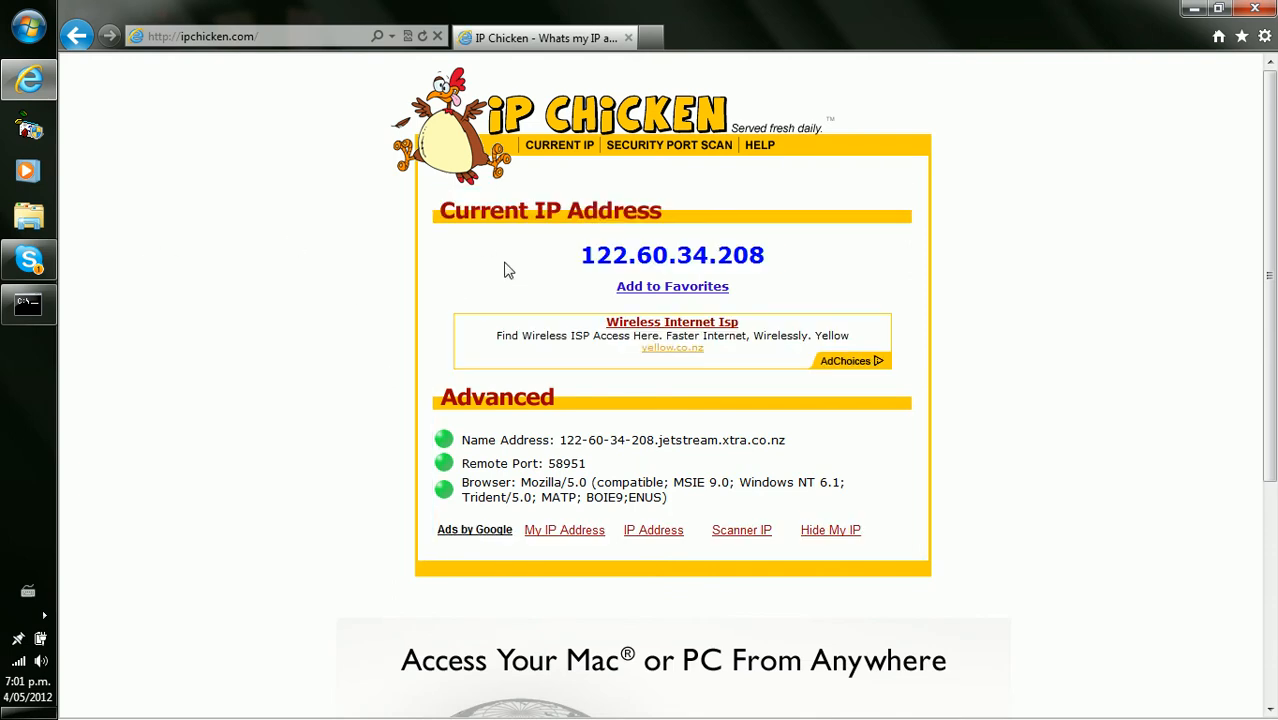
{"action": "double_click", "coordinate": [672, 256]}
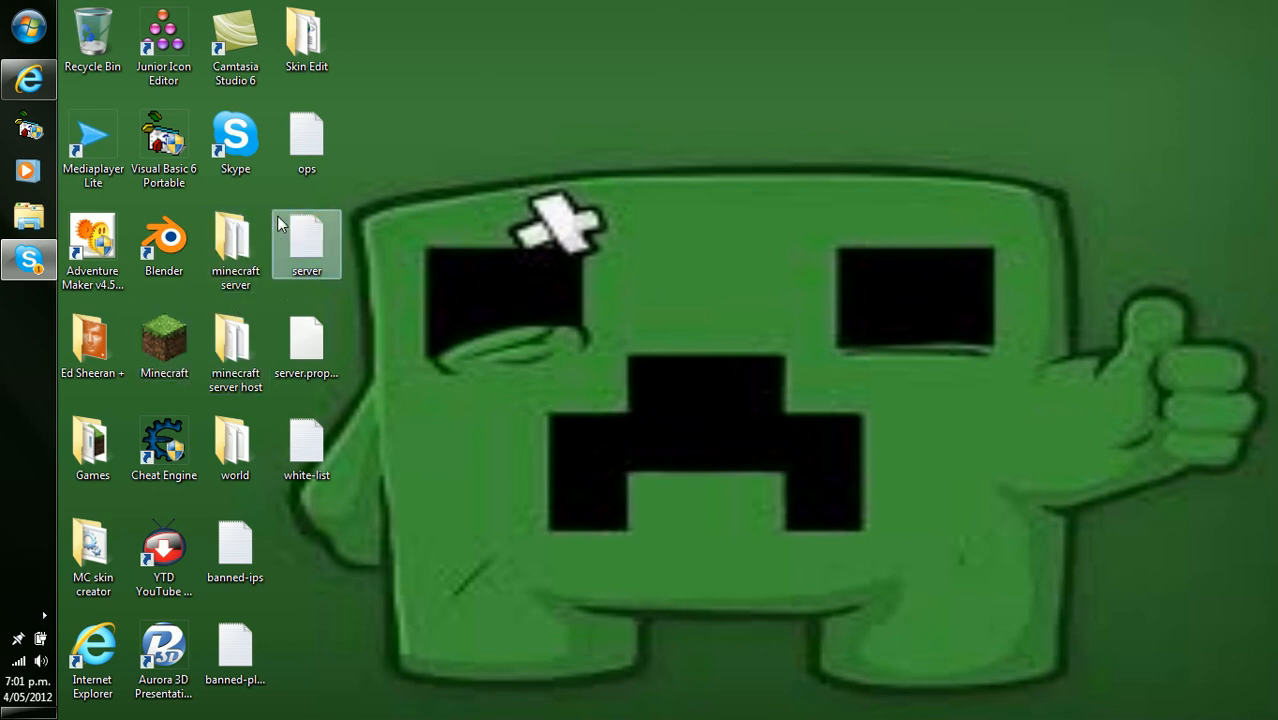
Step: Open the minecraft server desktop folder and start the Minecraft_Server application
{"action": "left_click", "coordinate": [236, 244]}
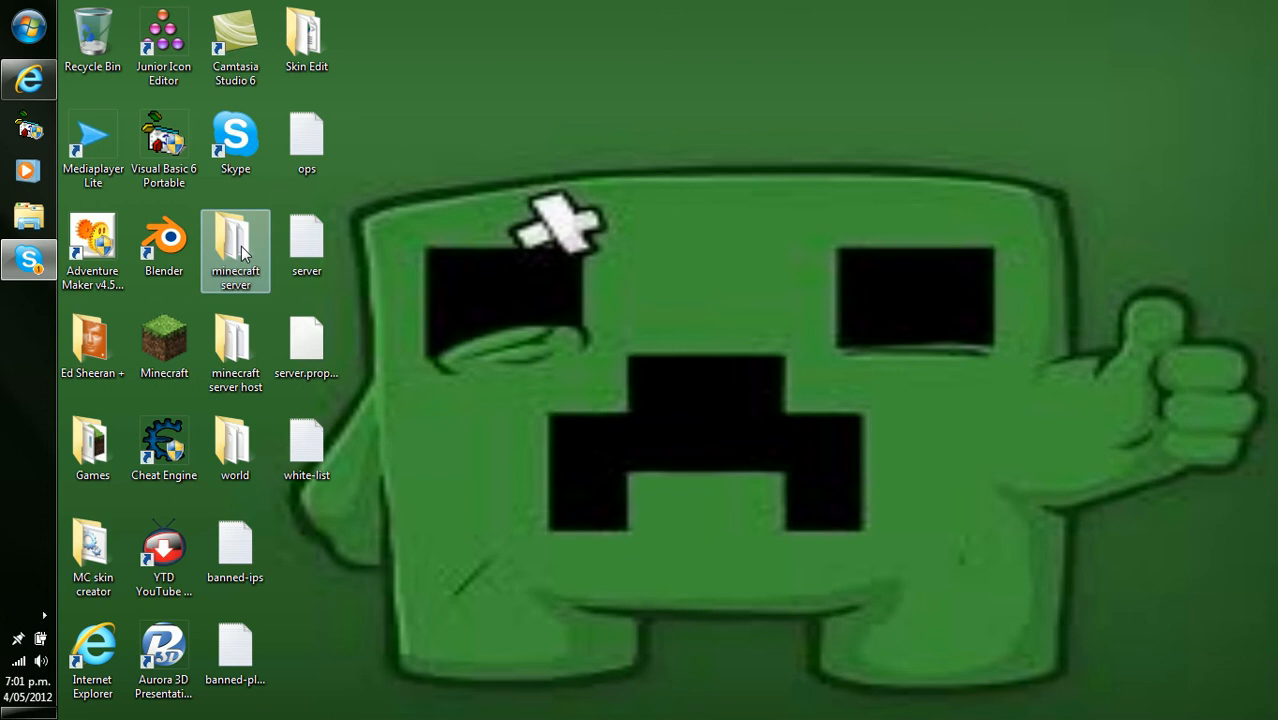
{"action": "mouse_move", "coordinate": [212, 292]}
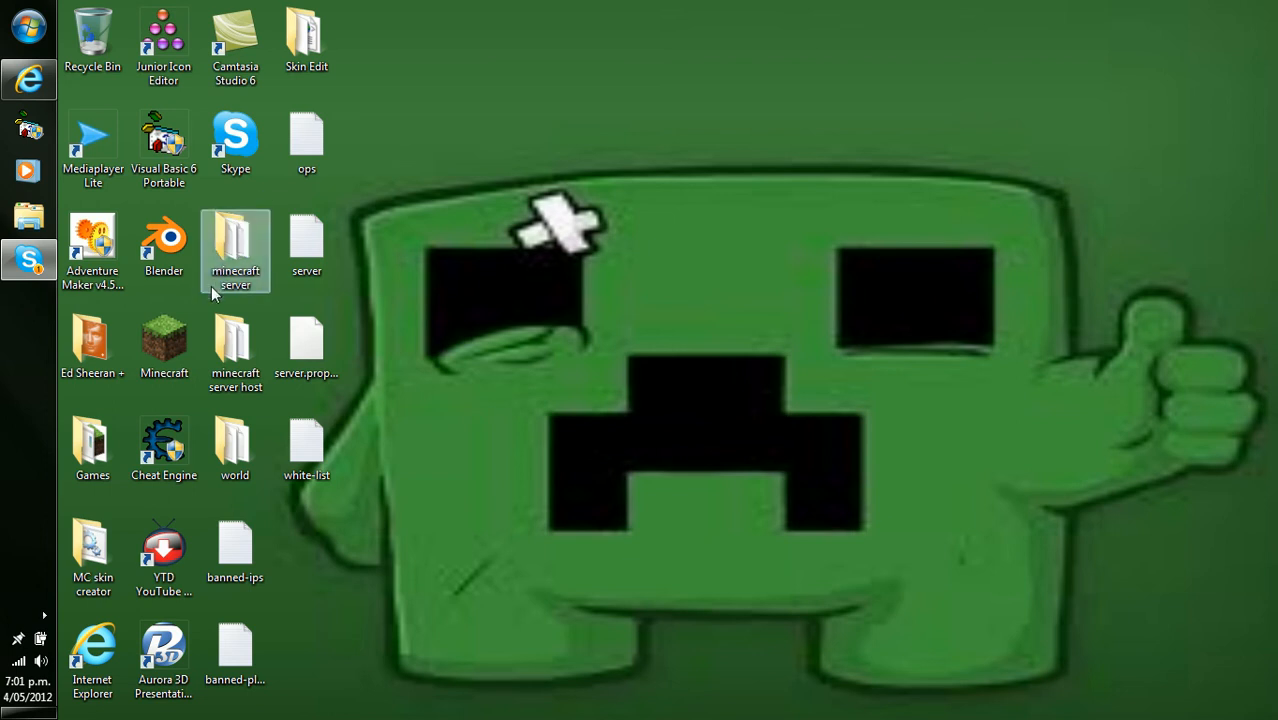
{"action": "double_click", "coordinate": [236, 250]}
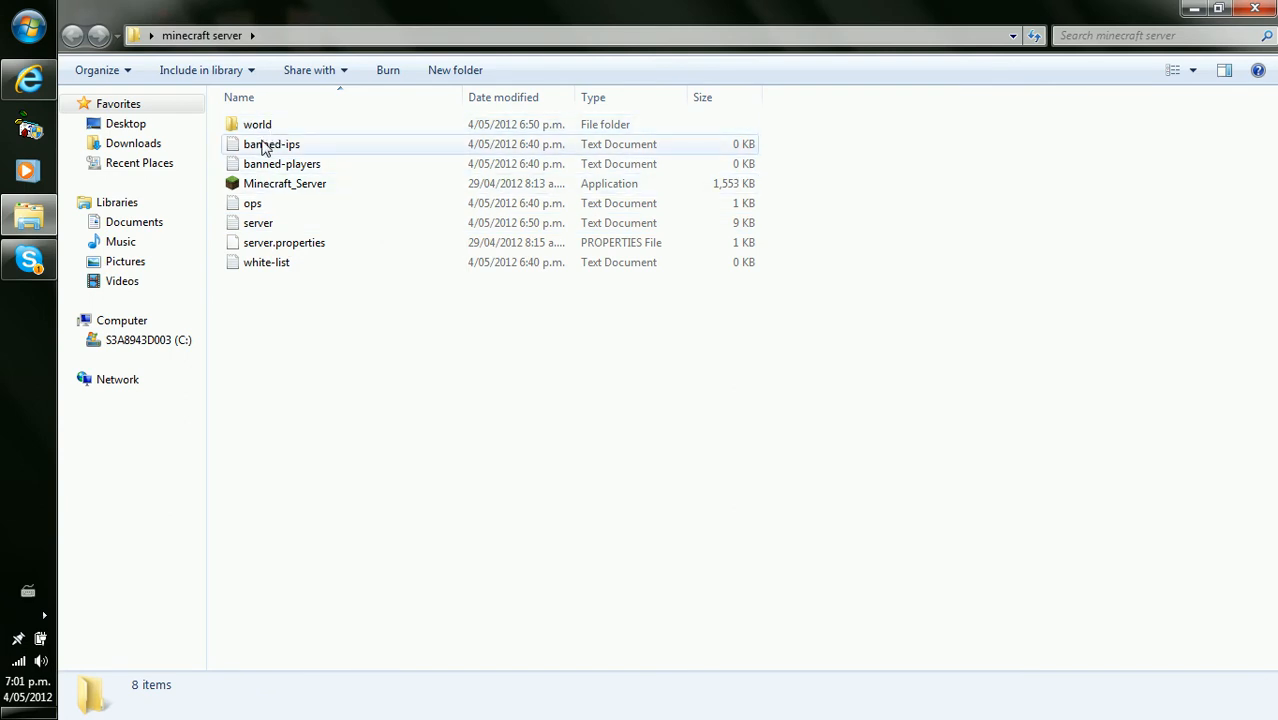
{"action": "left_click", "coordinate": [284, 184]}
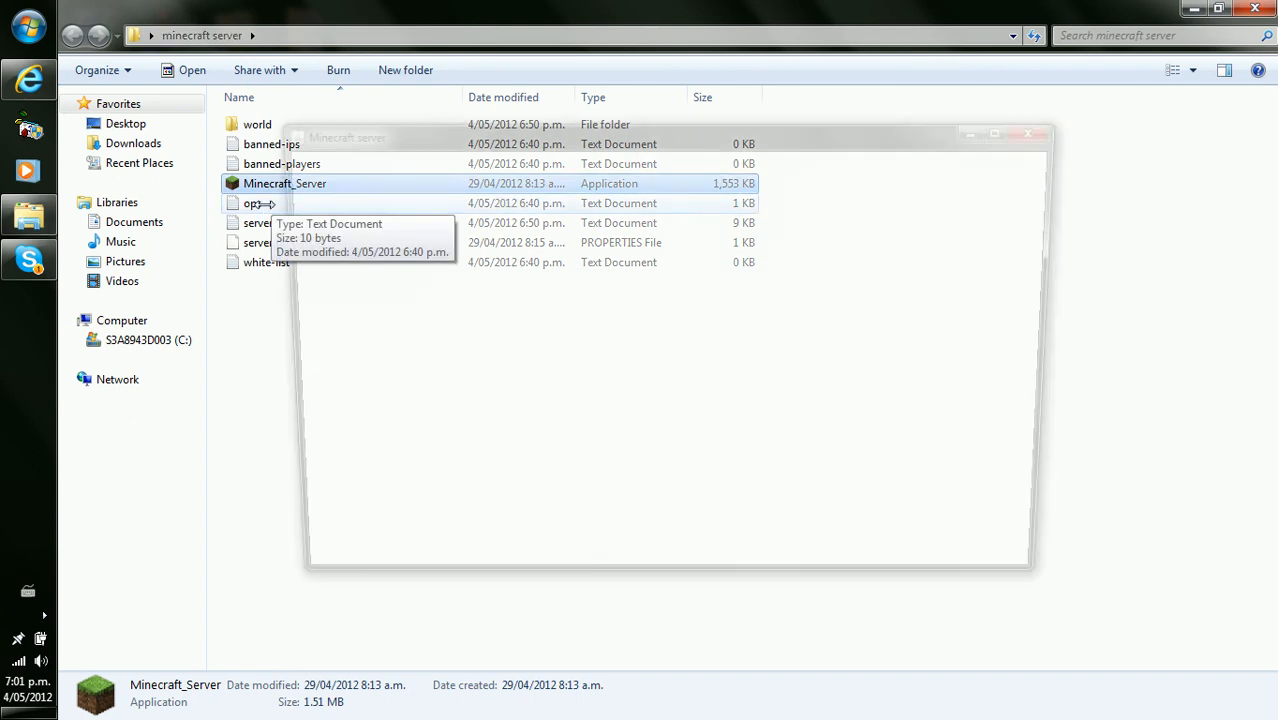
{"action": "double_click", "coordinate": [284, 184]}
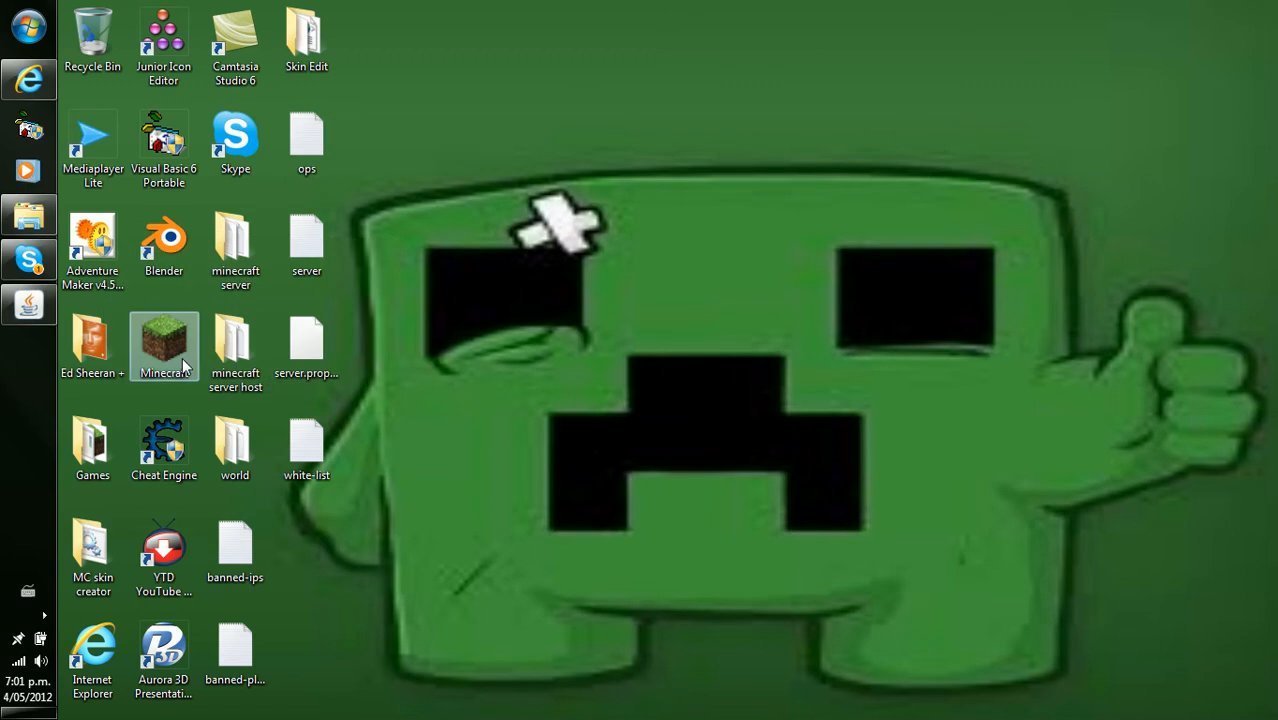
Step: Launch Minecraft from its desktop shortcut
{"action": "left_click", "coordinate": [164, 344]}
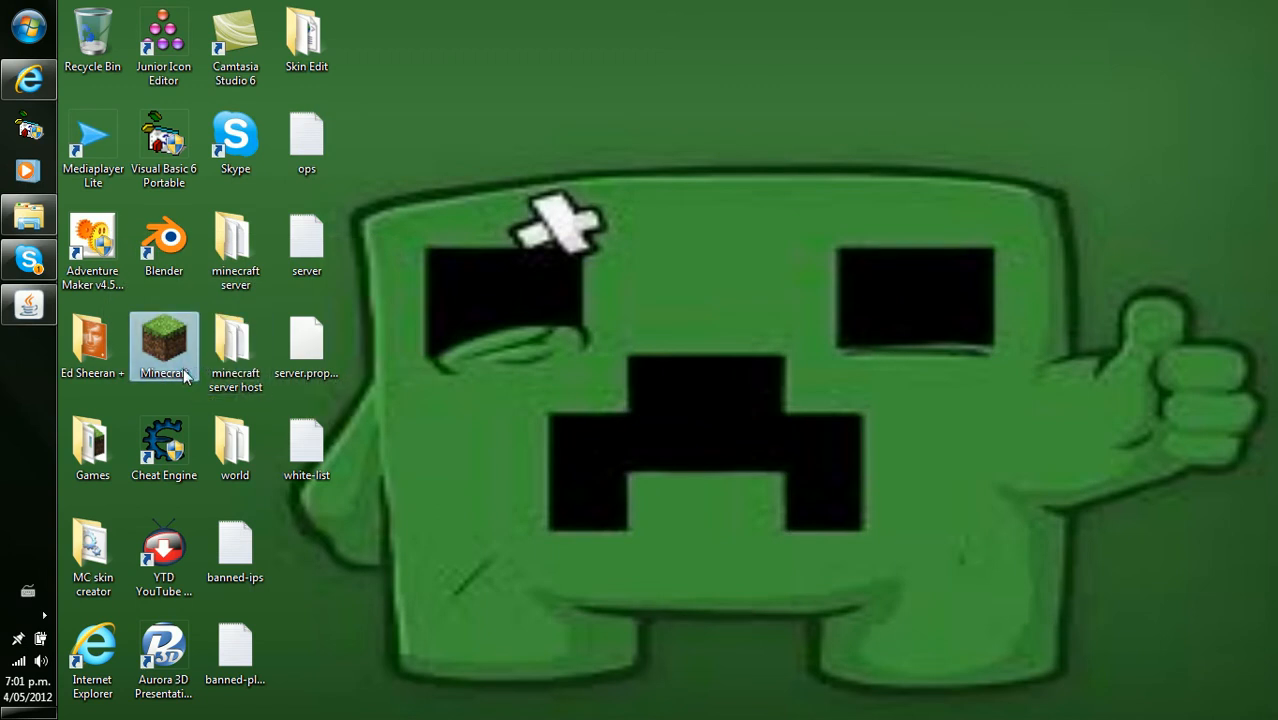
{"action": "double_click", "coordinate": [164, 344]}
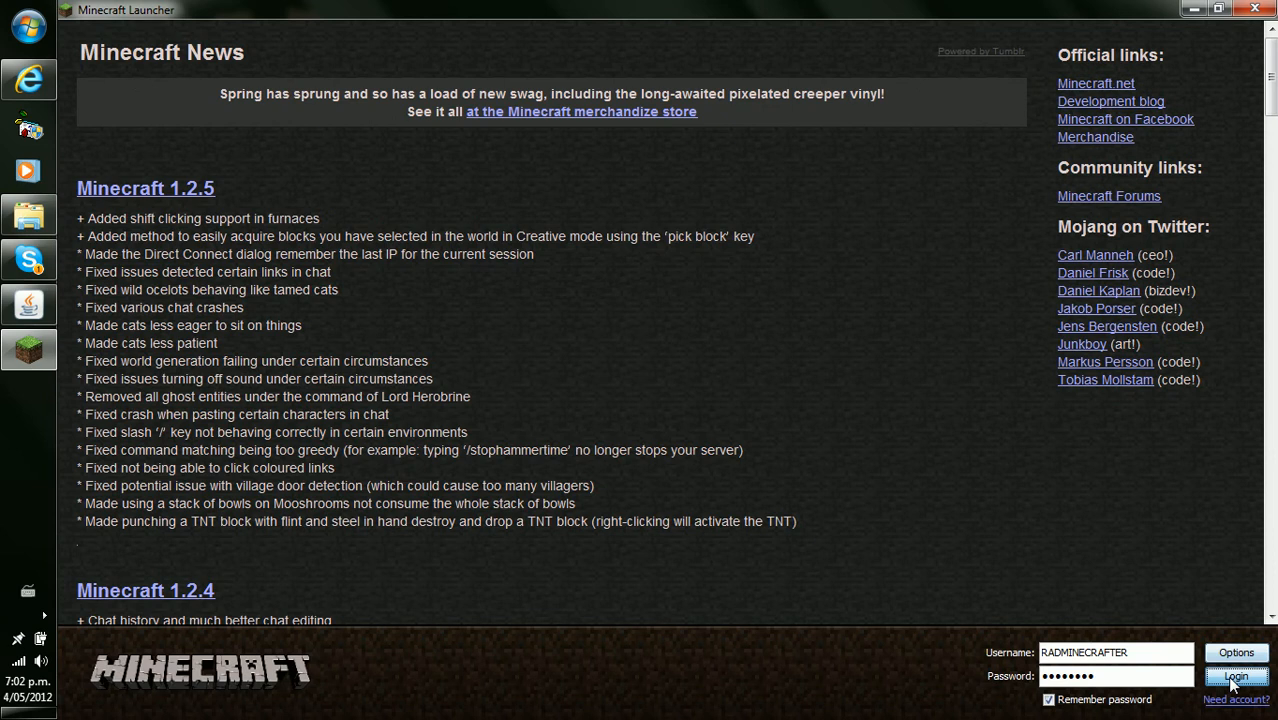
Step: Log in, enter Multiplayer and begin adding a new server entry
{"action": "left_click", "coordinate": [1236, 676]}
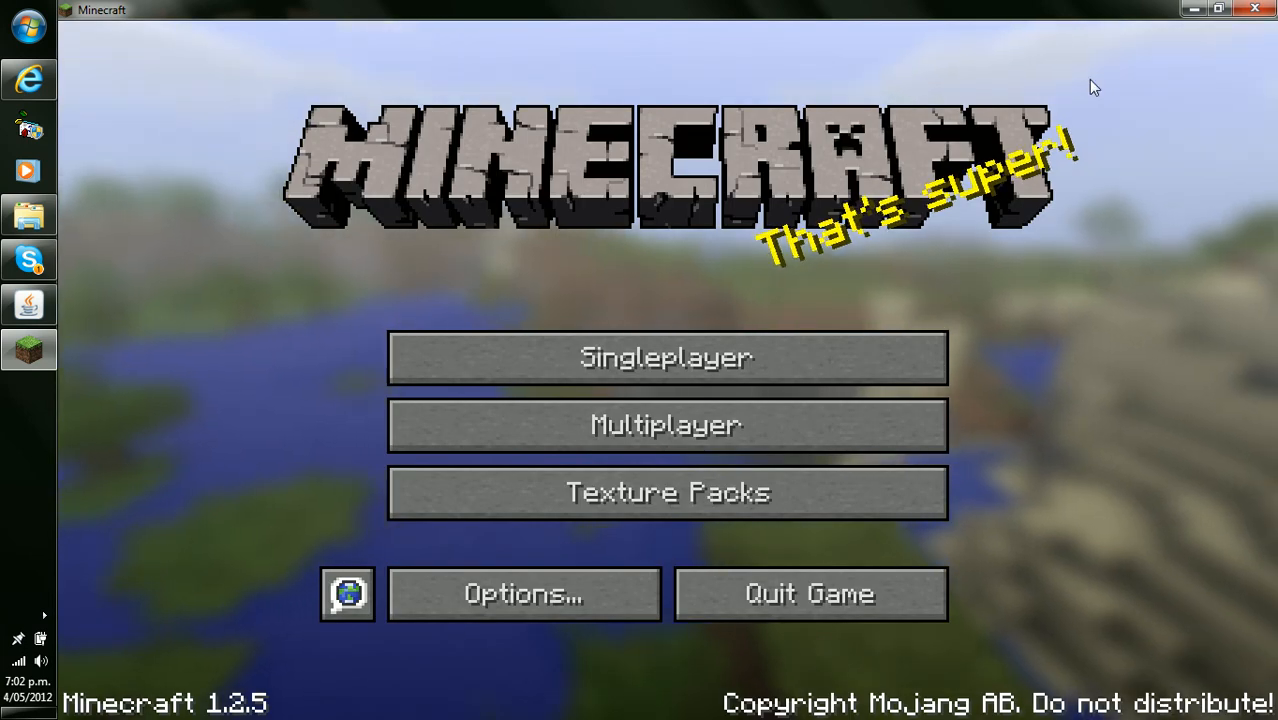
{"action": "left_click", "coordinate": [666, 424]}
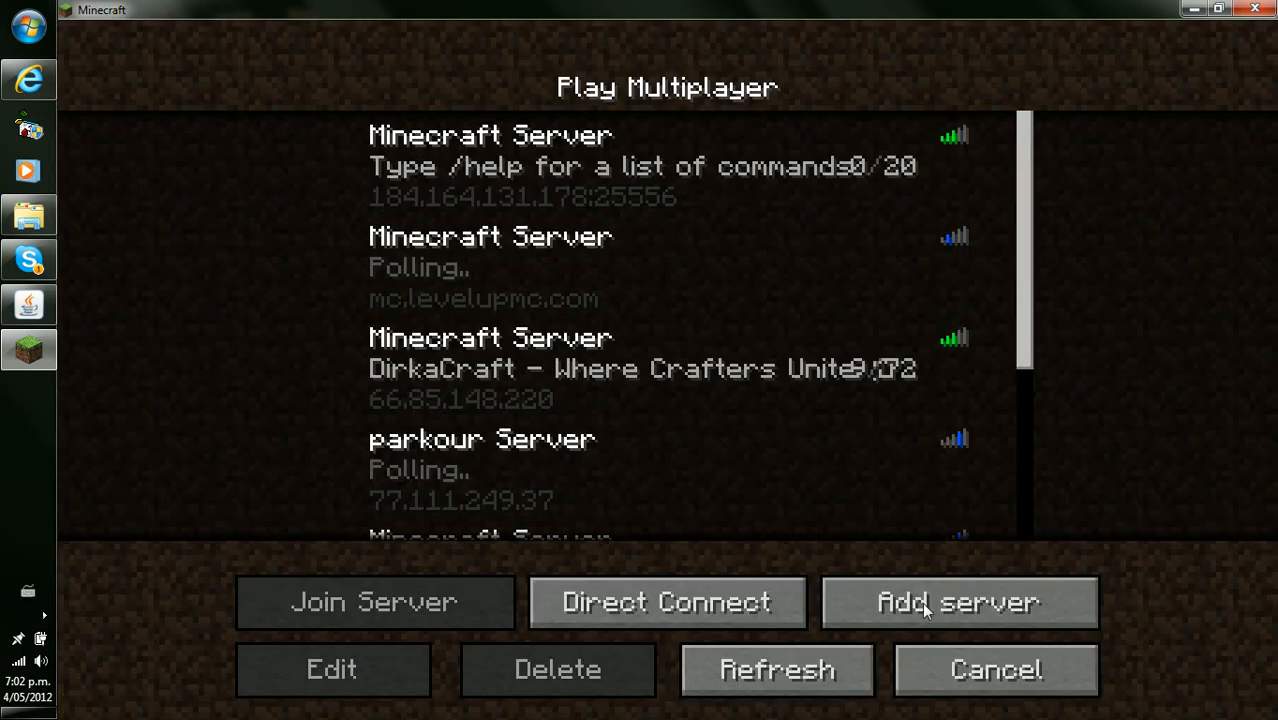
{"action": "scroll", "scroll_direction": "down", "scroll_amount": 3}
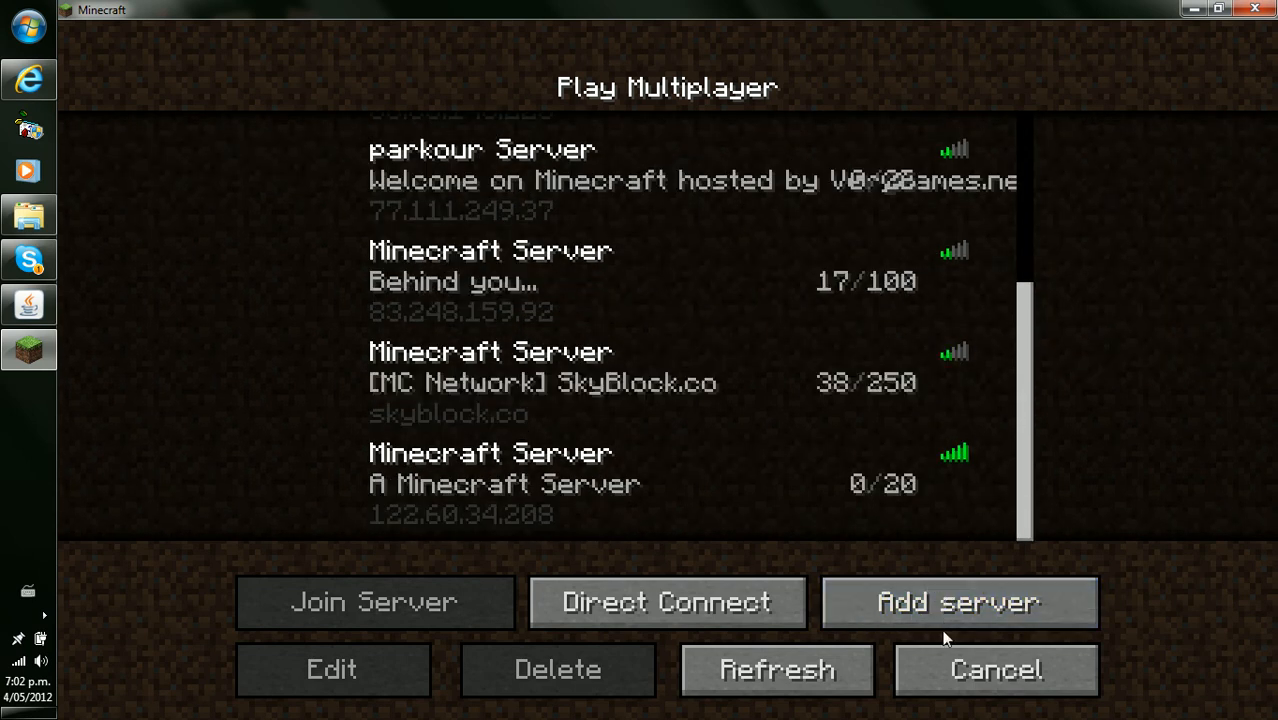
{"action": "left_click", "coordinate": [332, 668]}
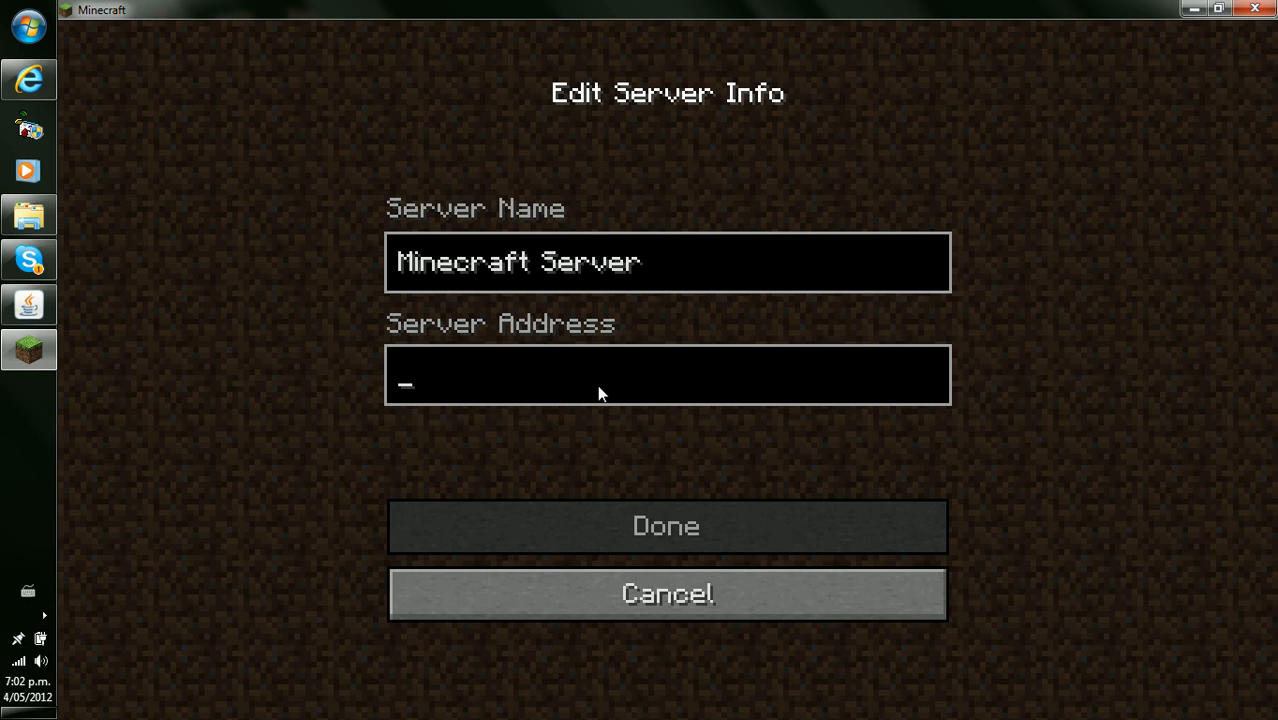
{"action": "mouse_move", "coordinate": [588, 428]}
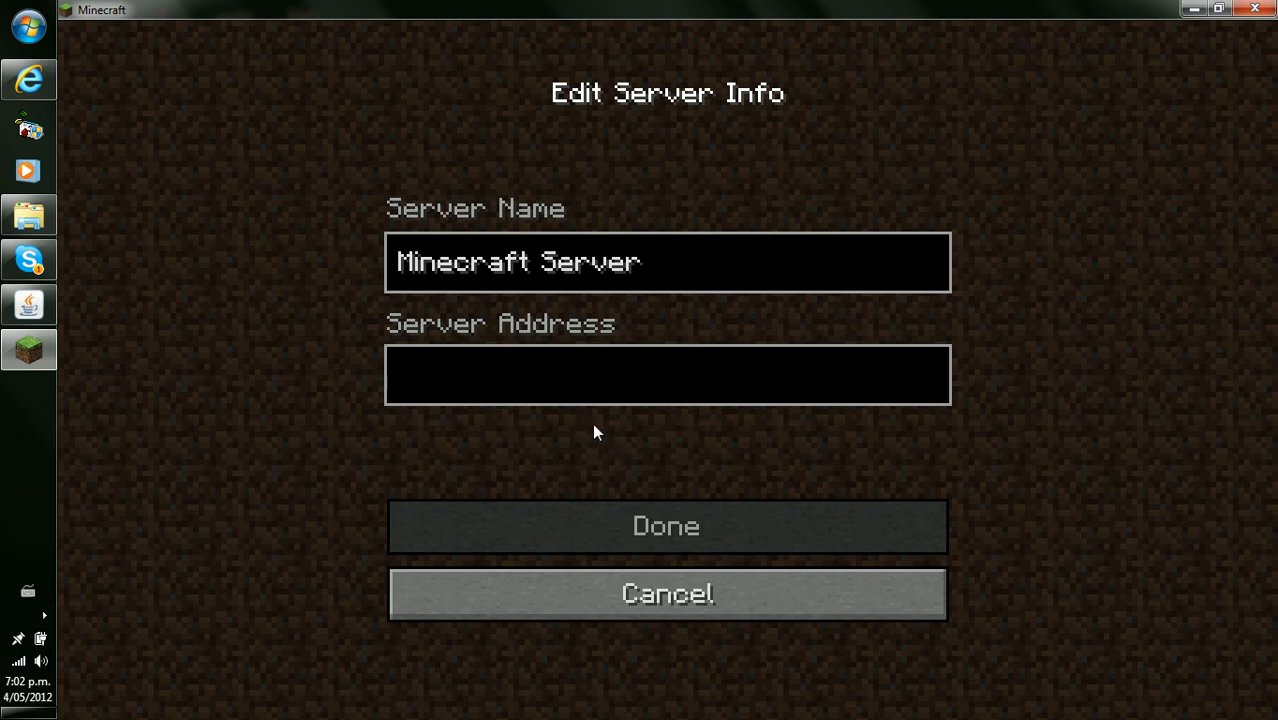
Step: Save the server at 122.60.34.208 and join it from the list
{"action": "left_click", "coordinate": [668, 376]}
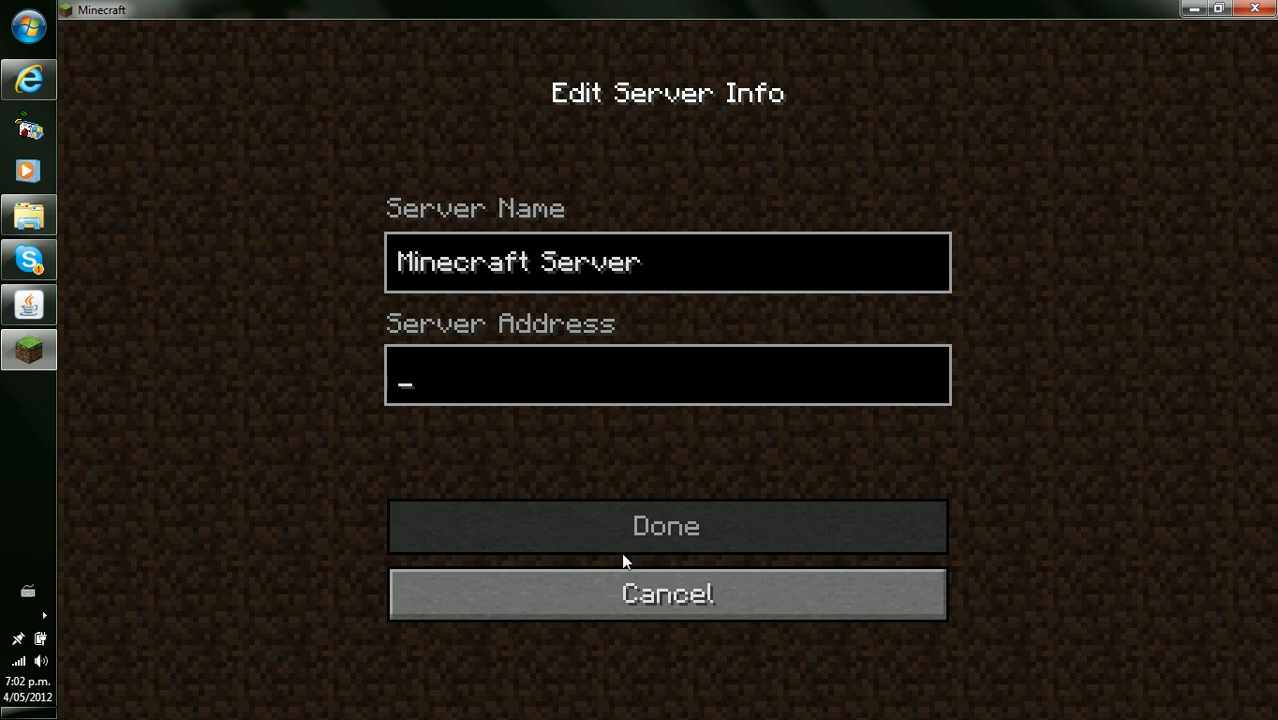
{"action": "left_click", "coordinate": [666, 592]}
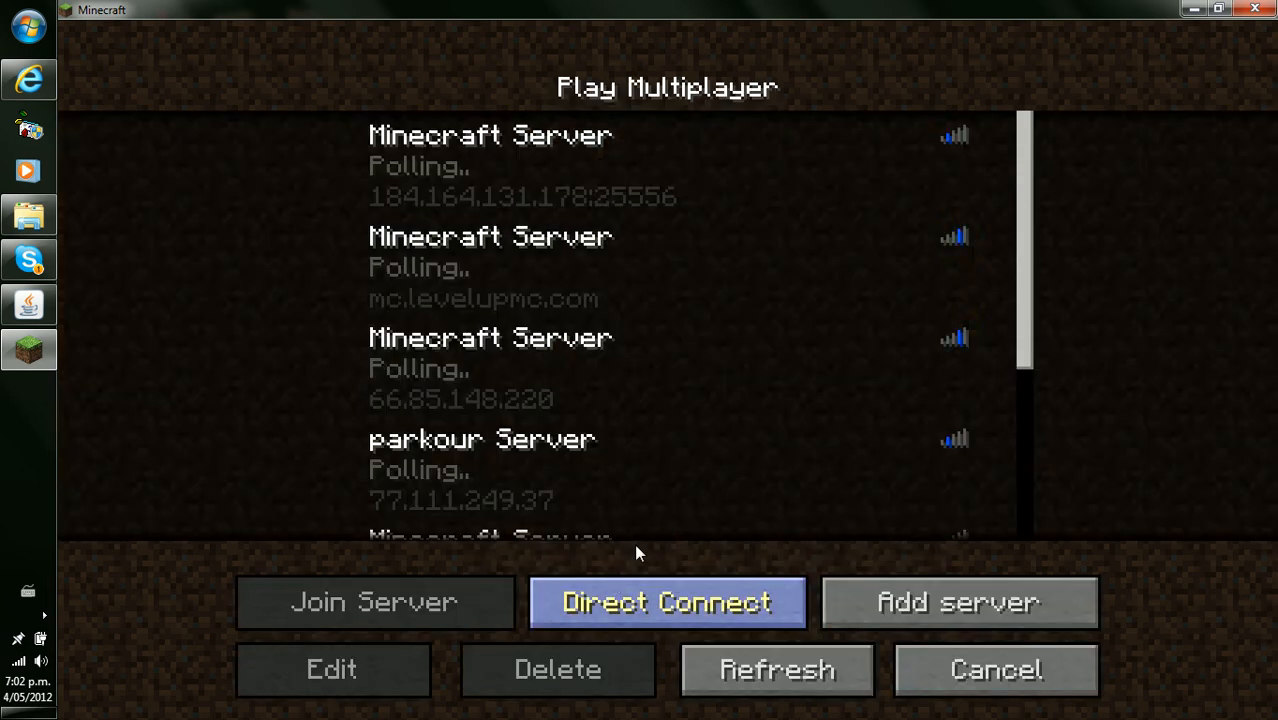
{"action": "scroll", "scroll_direction": "down", "scroll_amount": 3}
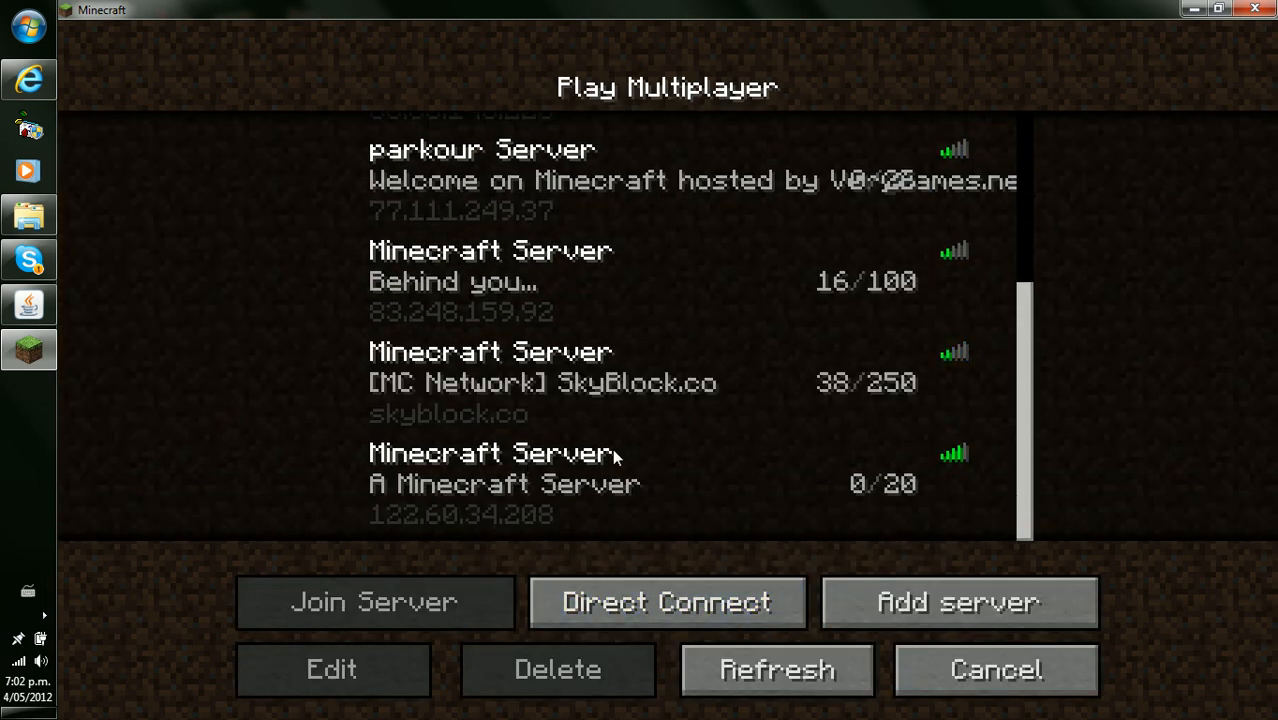
{"action": "mouse_move", "coordinate": [630, 480]}
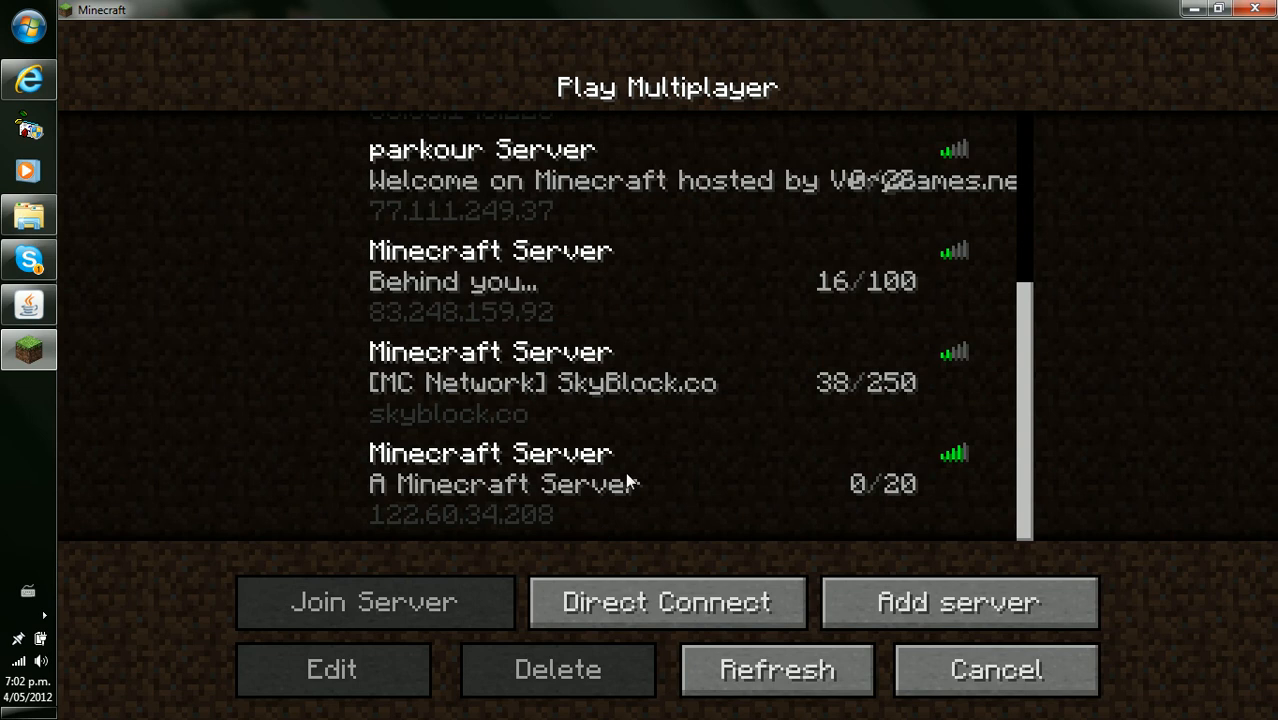
{"action": "mouse_move", "coordinate": [670, 492]}
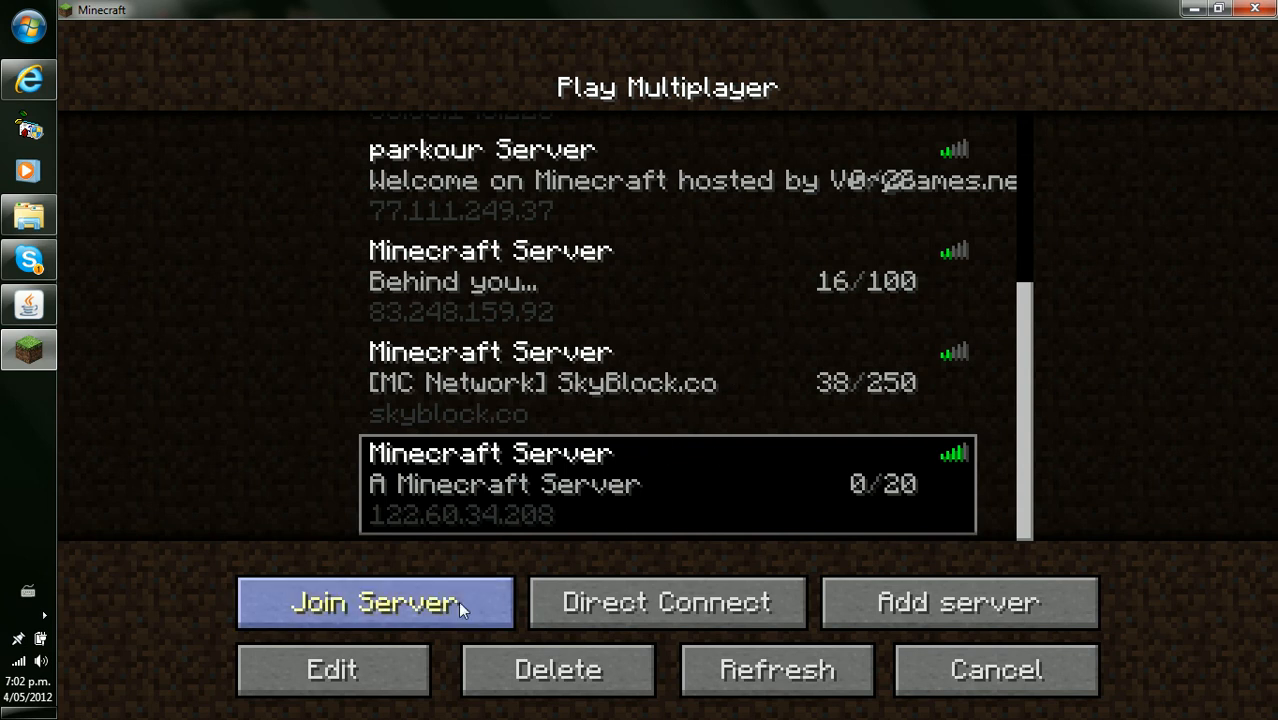
{"action": "left_click", "coordinate": [376, 600]}
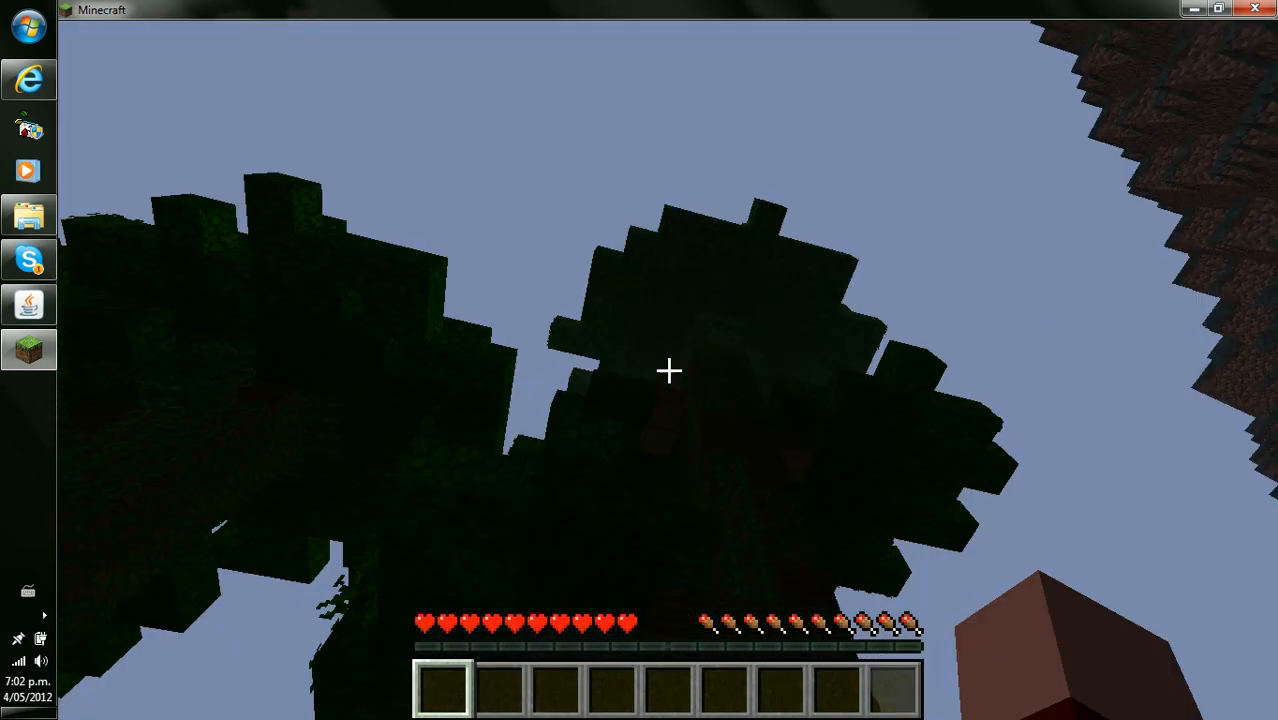
Step: Leave the server world via the game menu and set Minecraft aside to show the desktop
{"action": "key", "text": "Escape"}
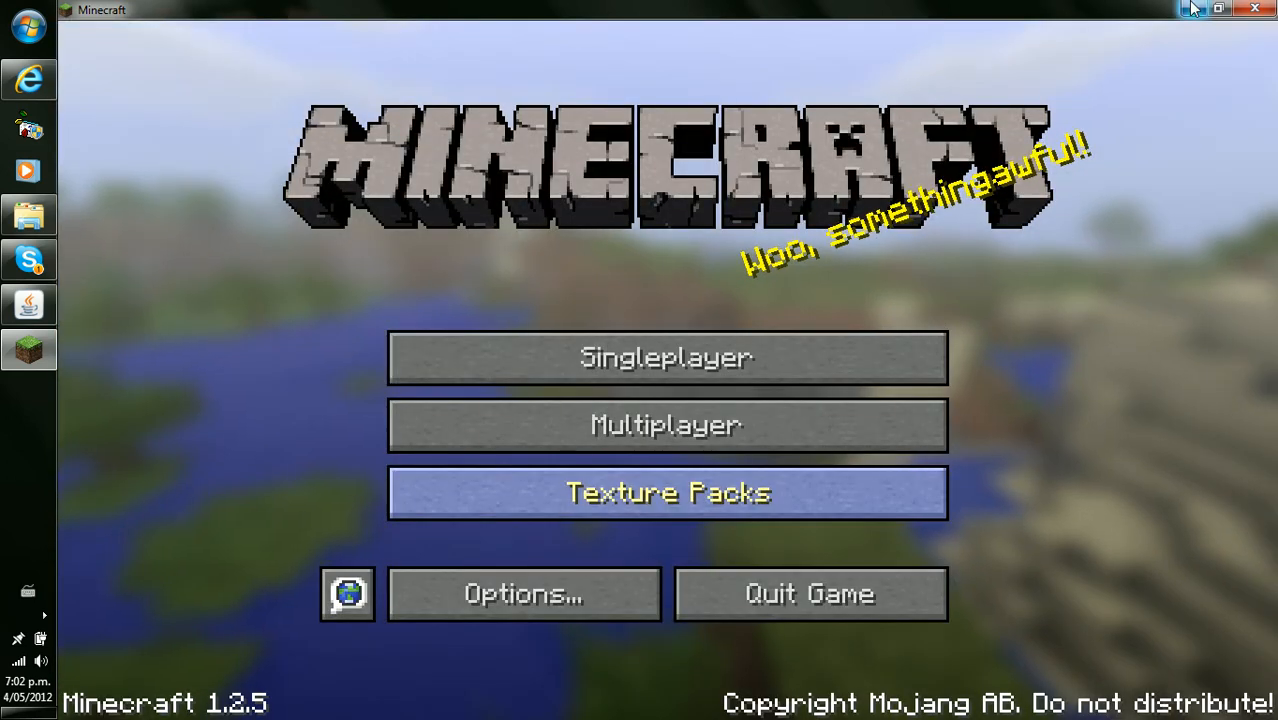
{"action": "left_click", "coordinate": [1218, 8]}
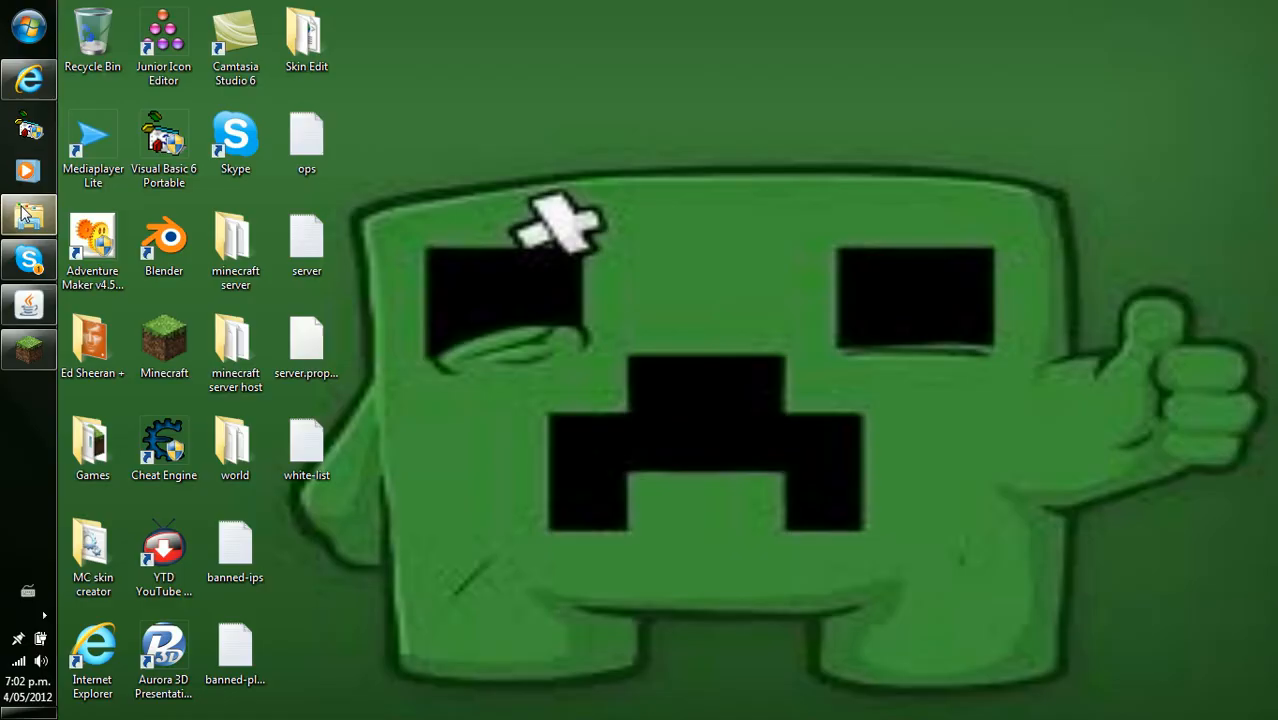
Step: Open the minecraft server folder and its ops file in Notepad
{"action": "double_click", "coordinate": [236, 244]}
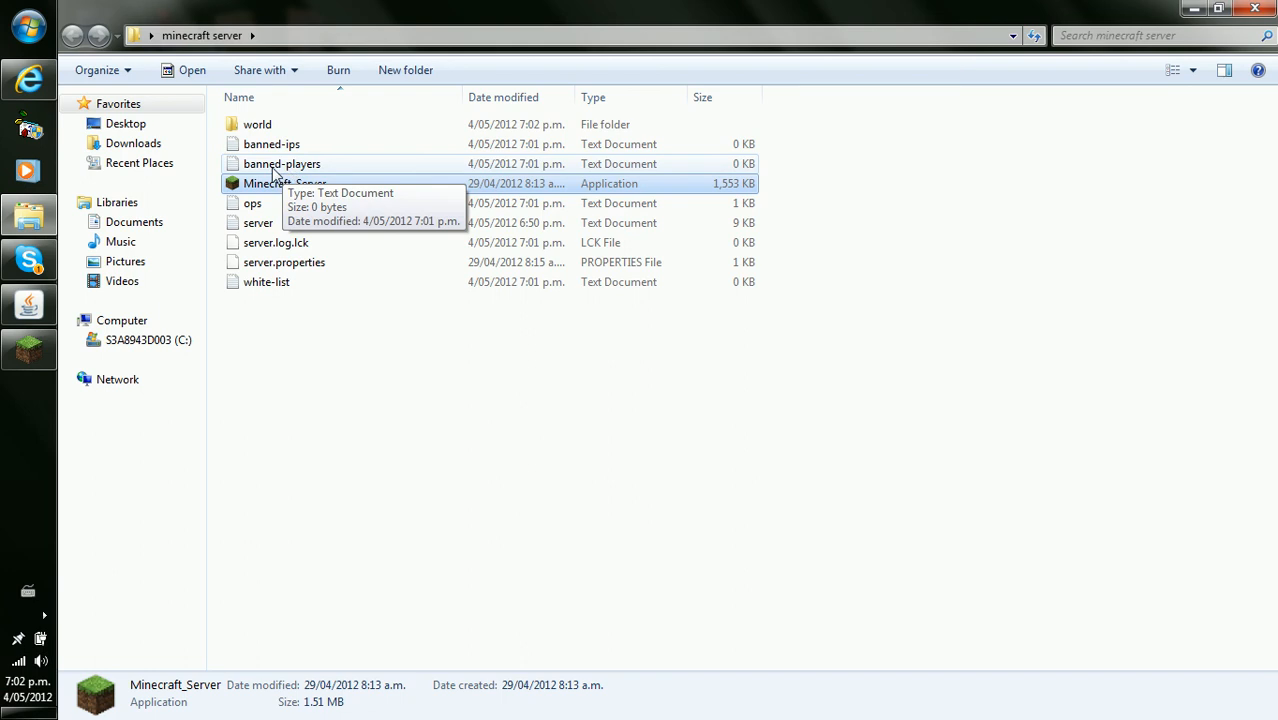
{"action": "mouse_move", "coordinate": [248, 210]}
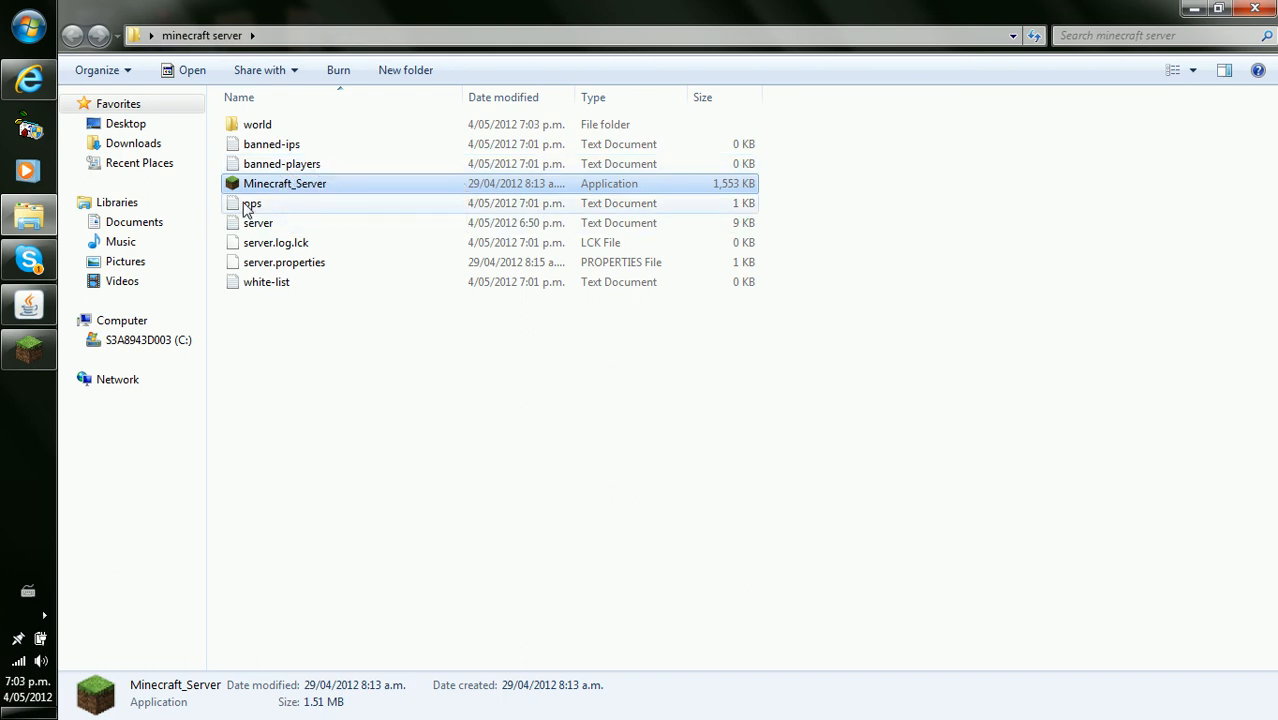
{"action": "double_click", "coordinate": [252, 204]}
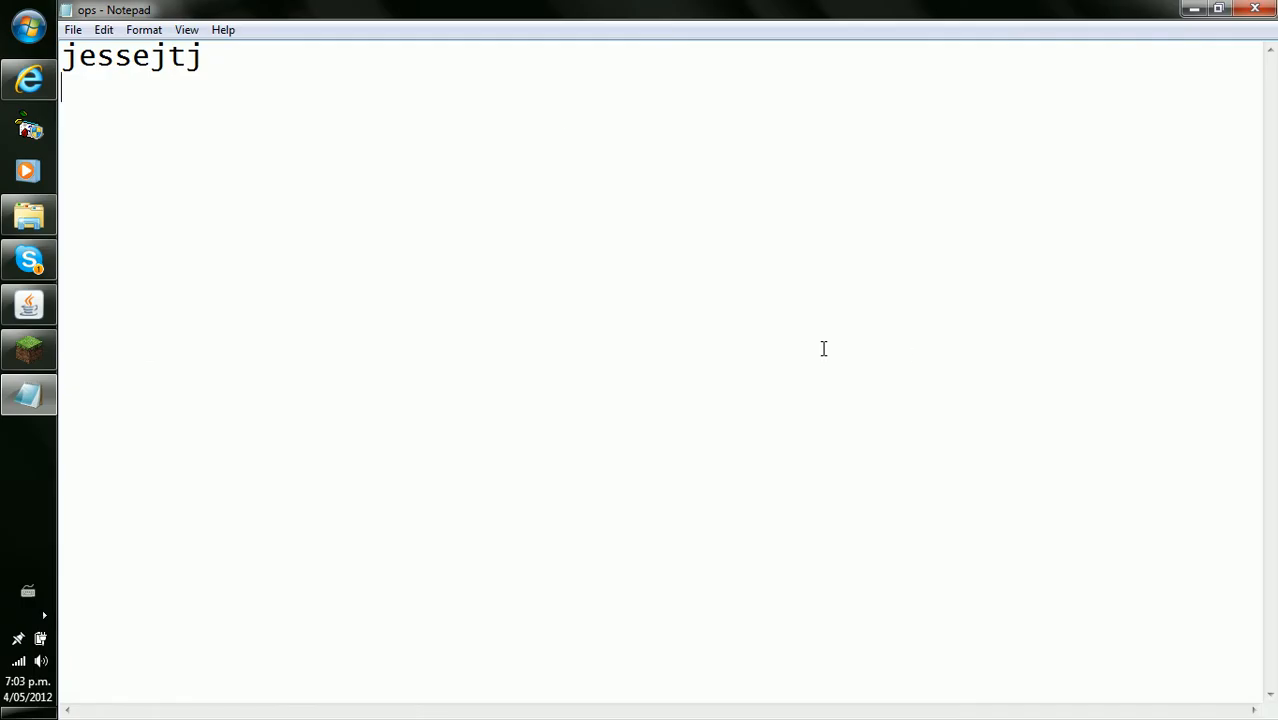
{"action": "type", "text": "boybob12"}
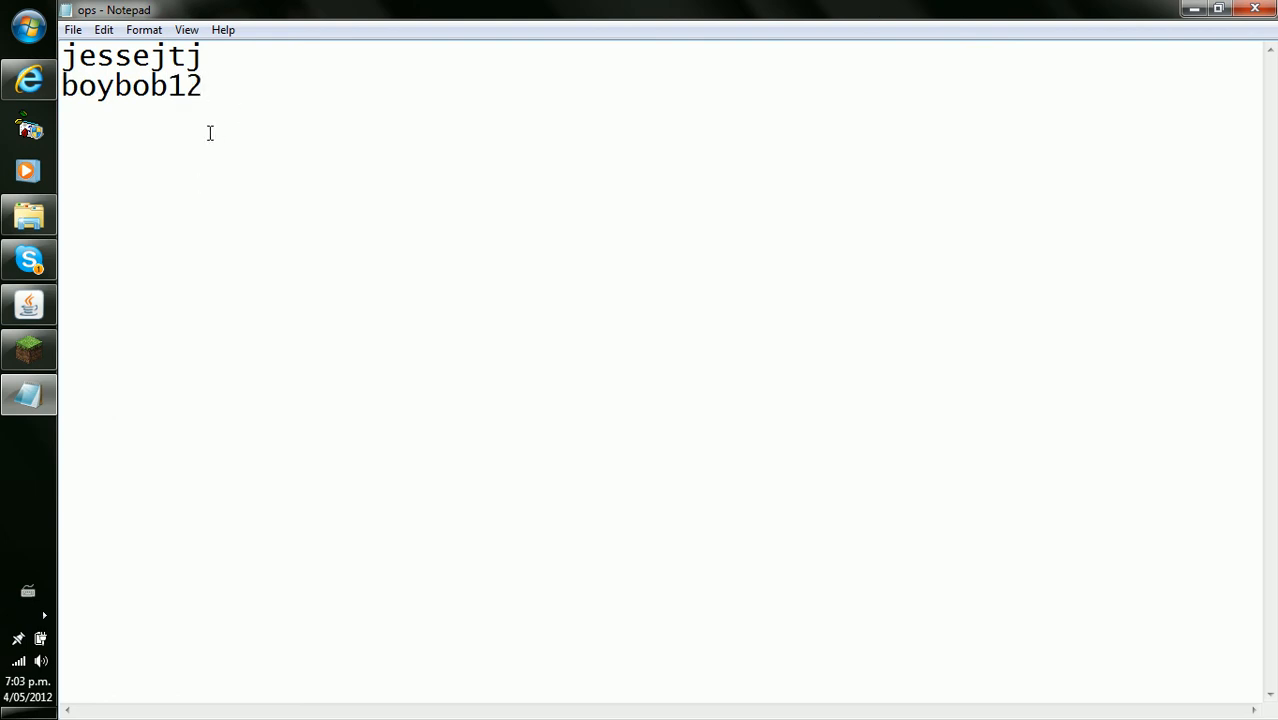
{"action": "left_click", "coordinate": [206, 84]}
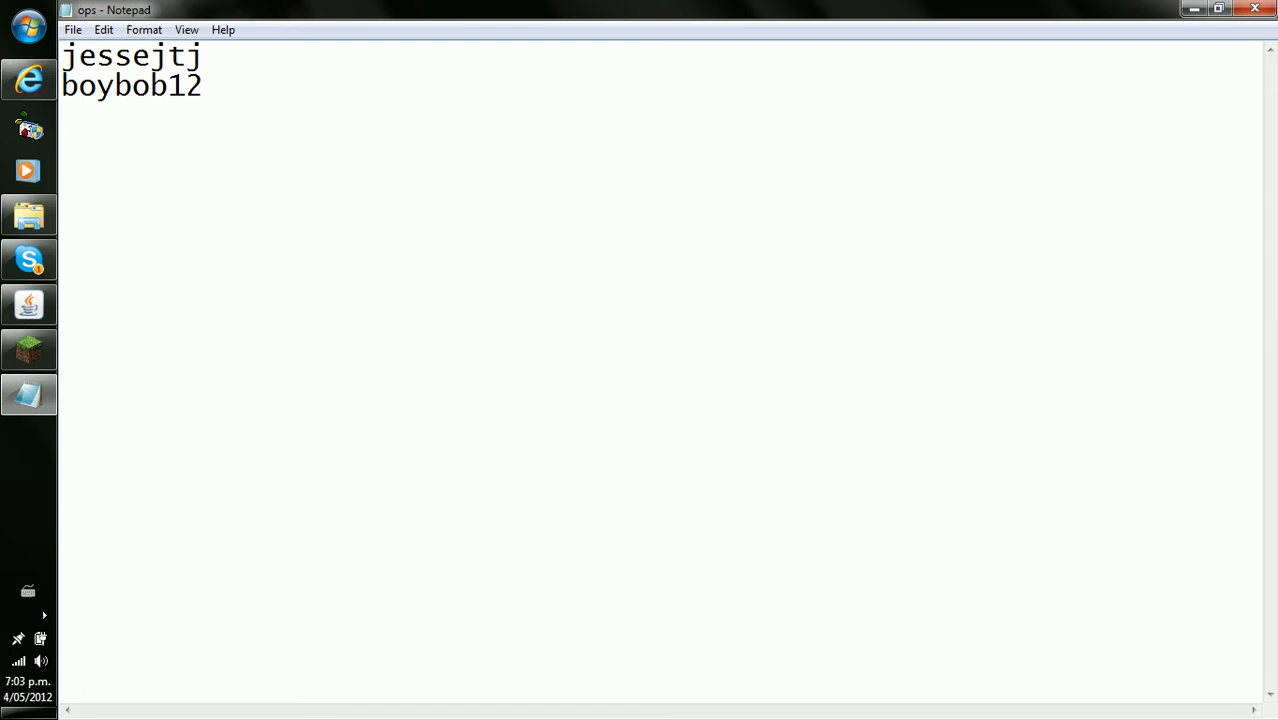
{"action": "type", "text": "zom"}
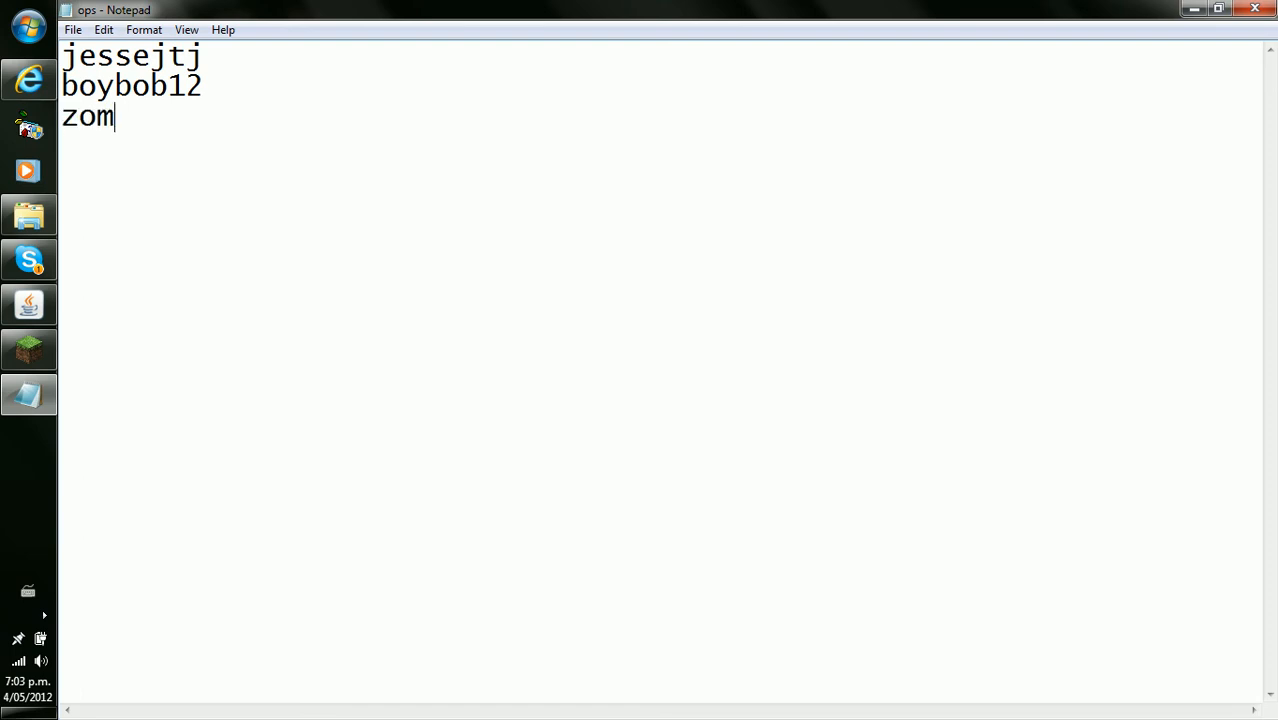
{"action": "type", "text": "biebaco"}
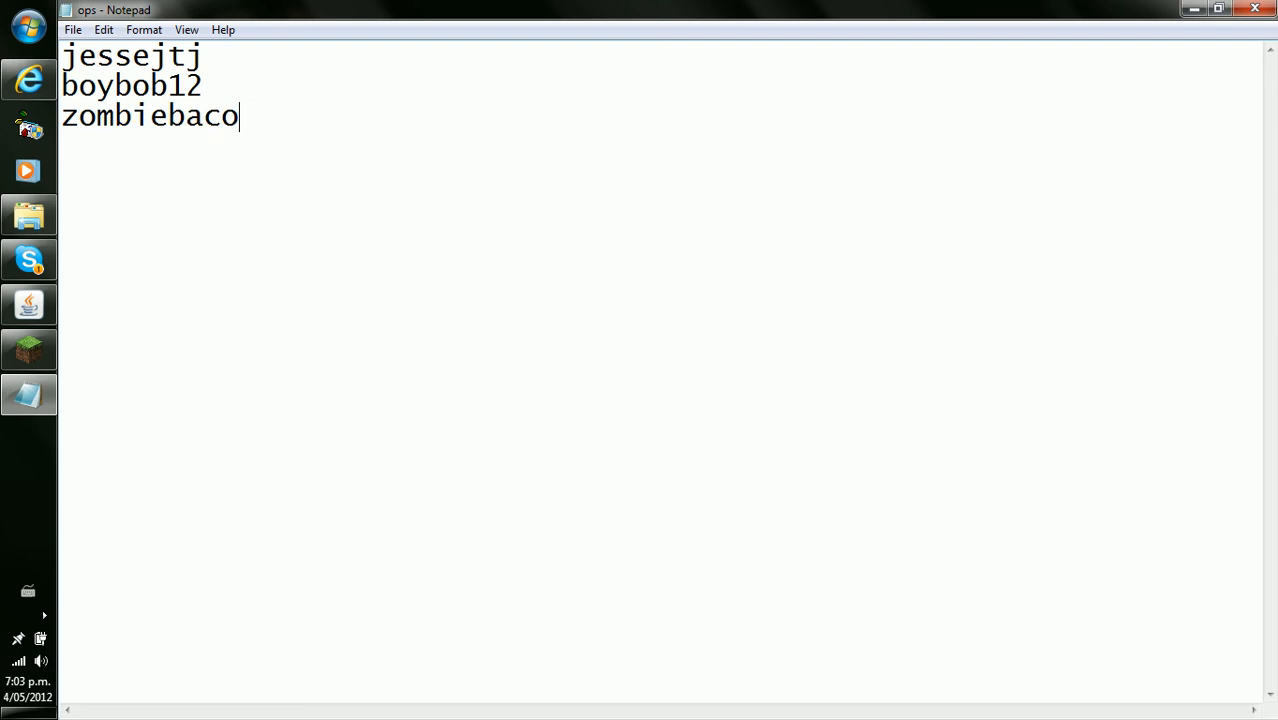
{"action": "type", "text": "n312"}
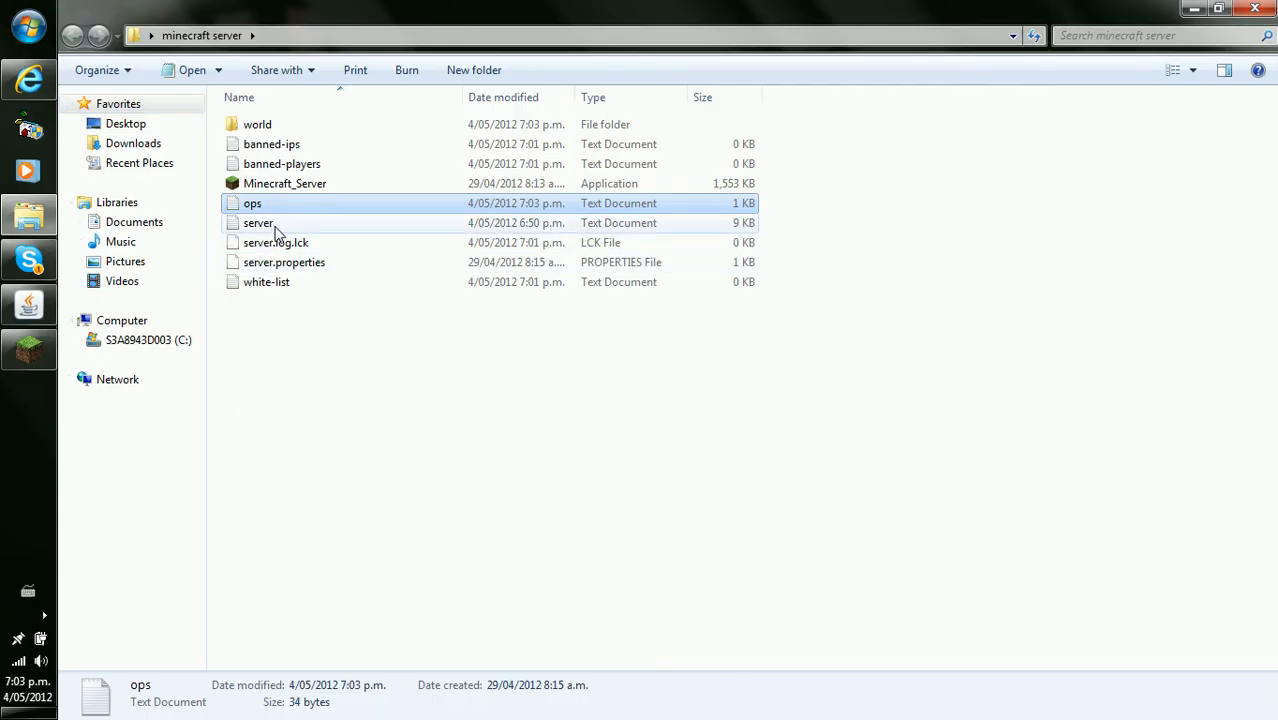
{"action": "double_click", "coordinate": [258, 222]}
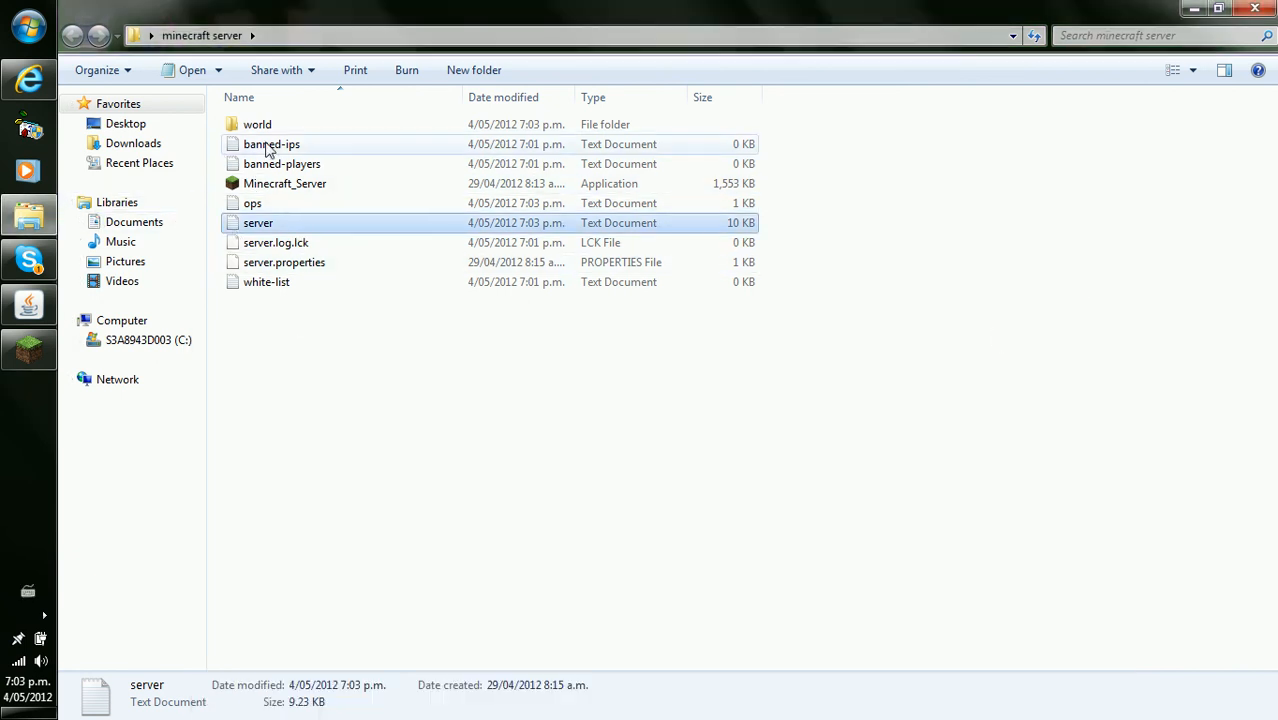
{"action": "left_click", "coordinate": [282, 164]}
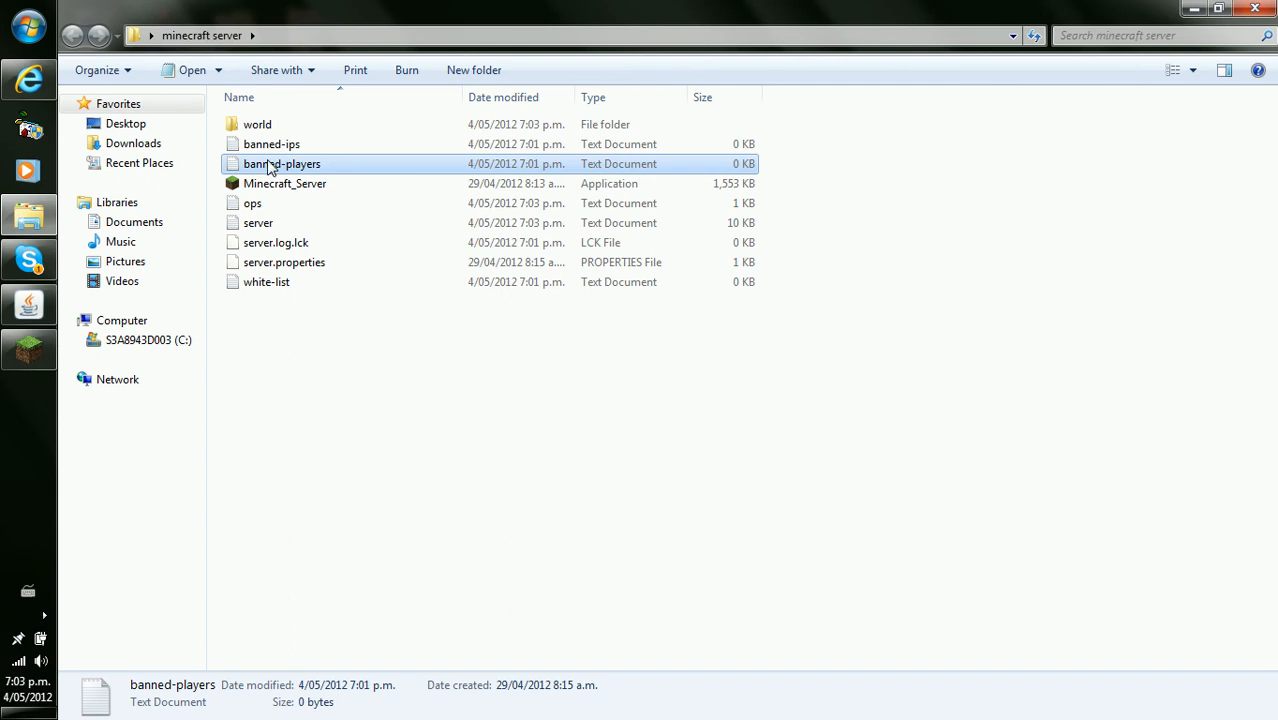
{"action": "double_click", "coordinate": [282, 164]}
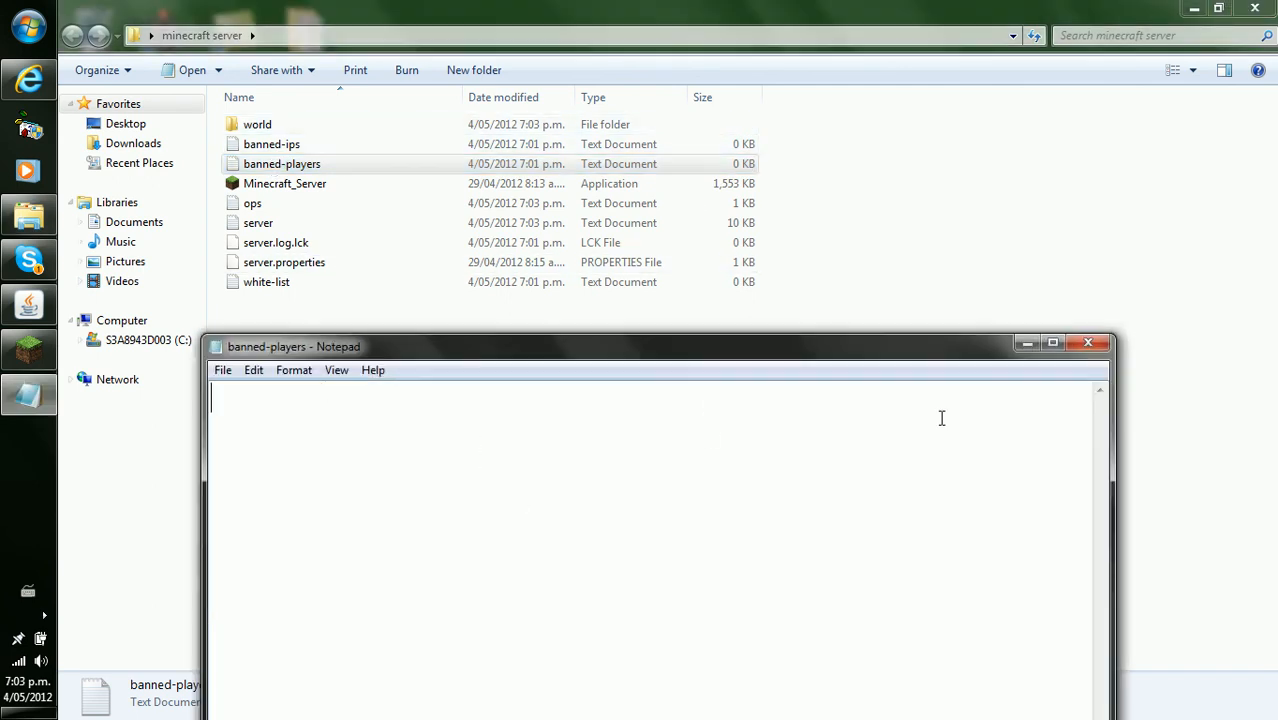
{"action": "left_click", "coordinate": [280, 164]}
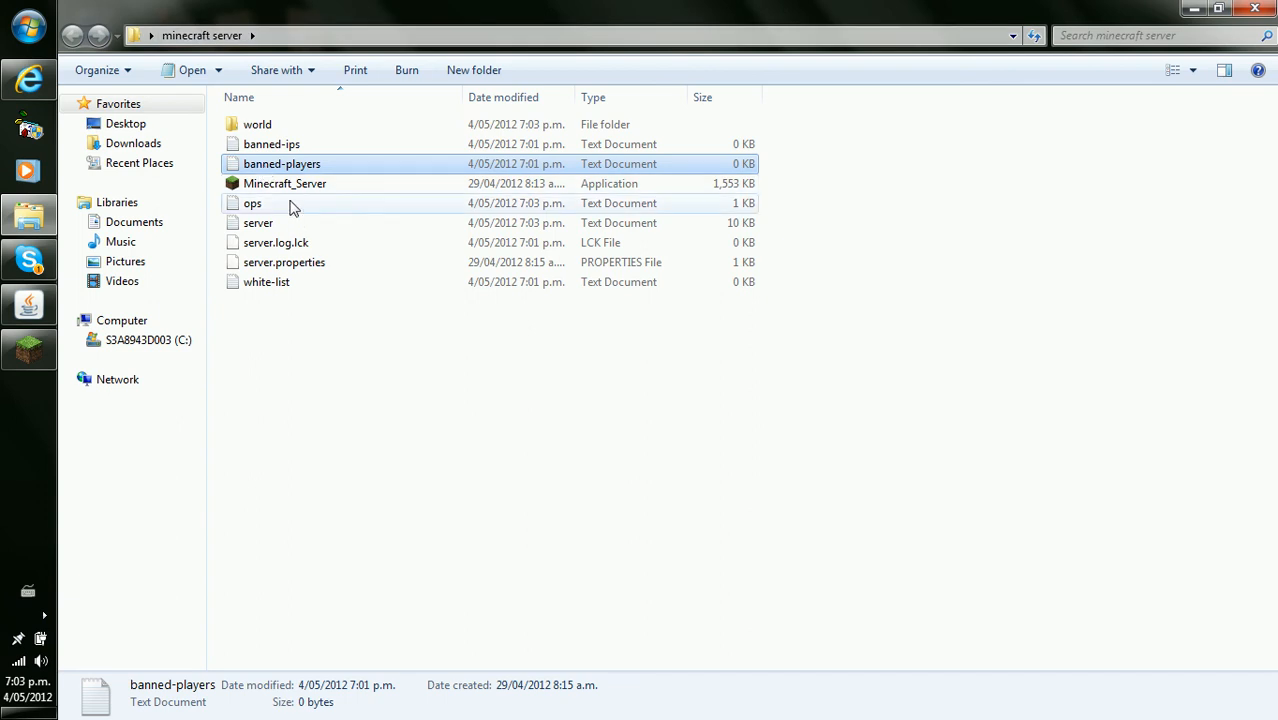
{"action": "left_click", "coordinate": [256, 124]}
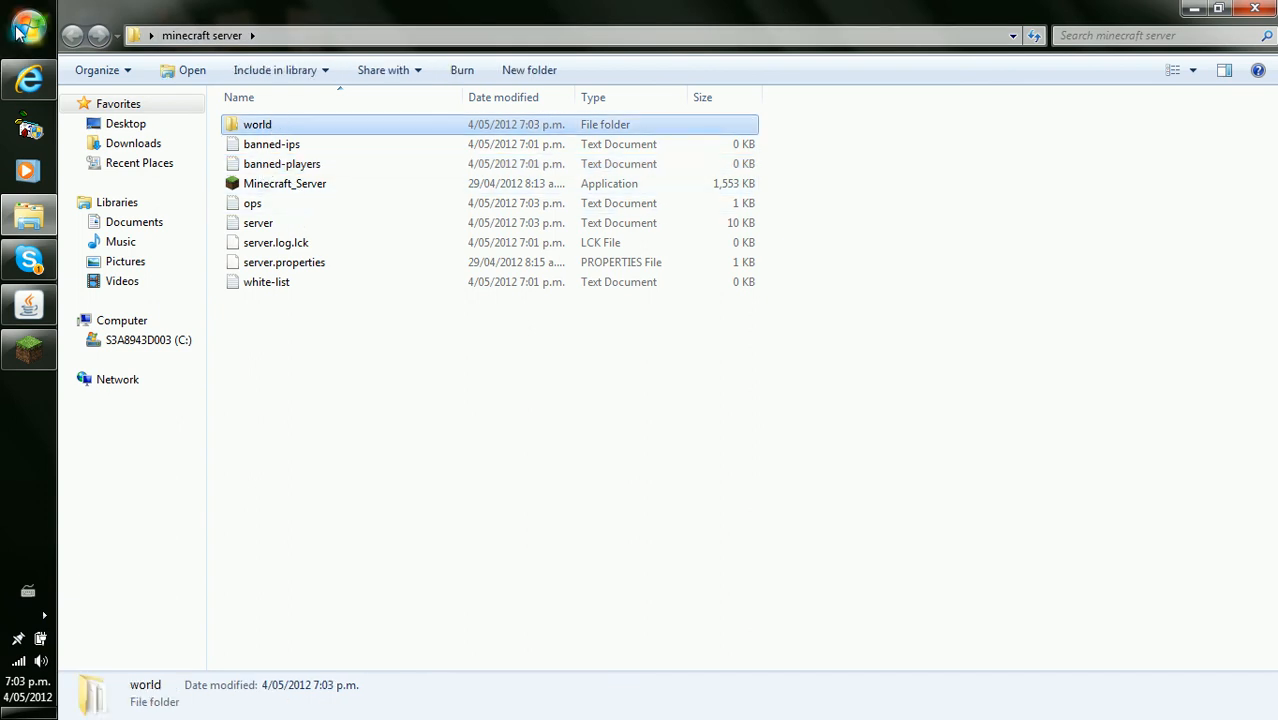
Step: Search the Start menu for Run to reach the %appdata% folder
{"action": "left_click", "coordinate": [28, 28]}
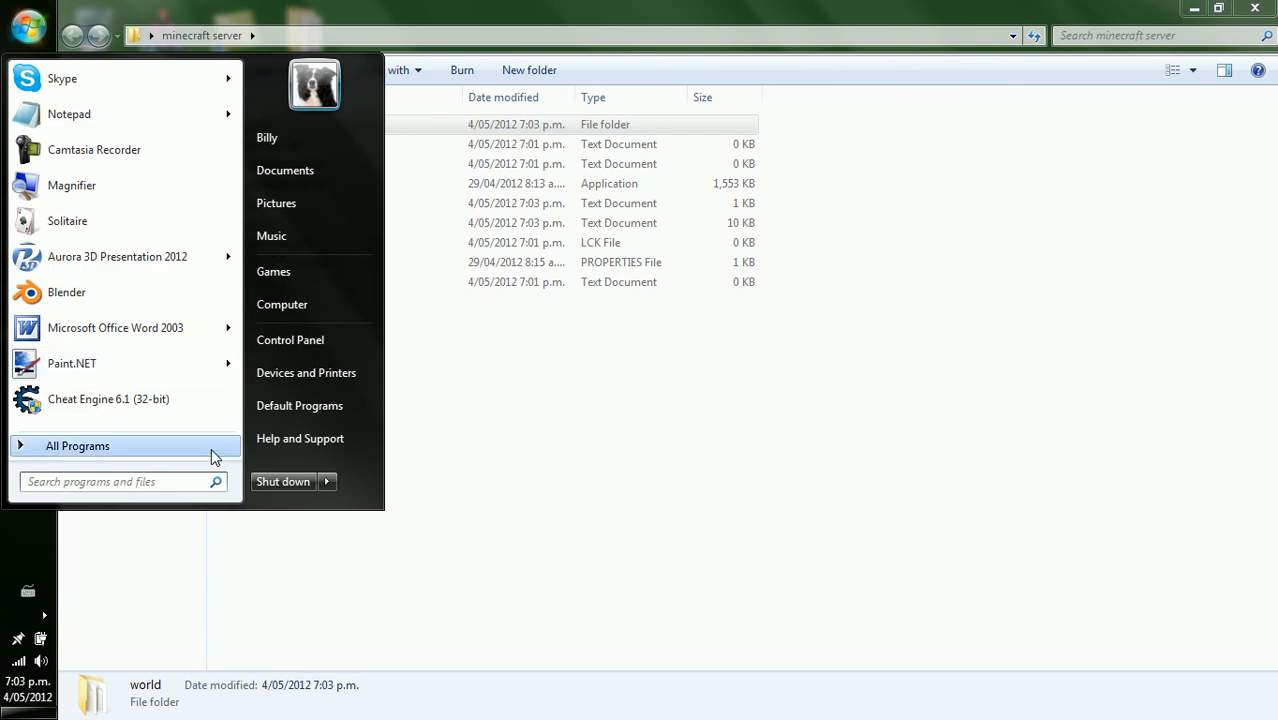
{"action": "type", "text": "run"}
{"action": "type", "text": "%"}
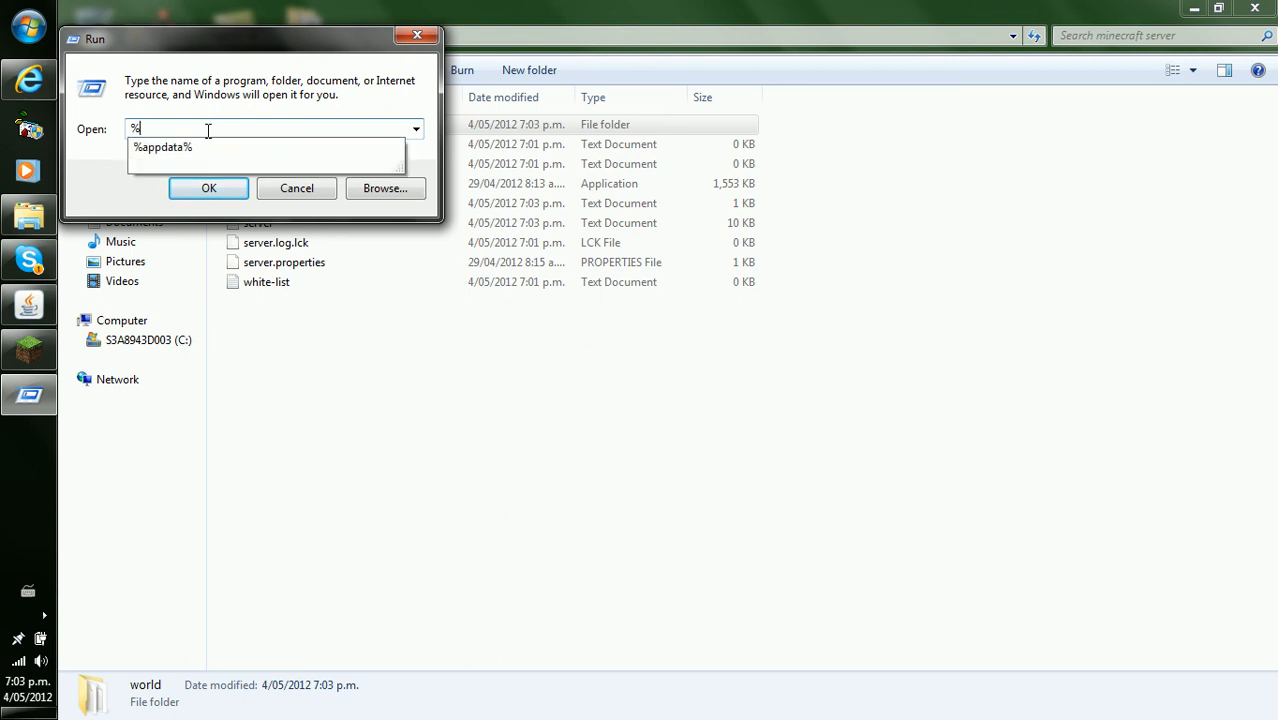
{"action": "mouse_move", "coordinate": [176, 148]}
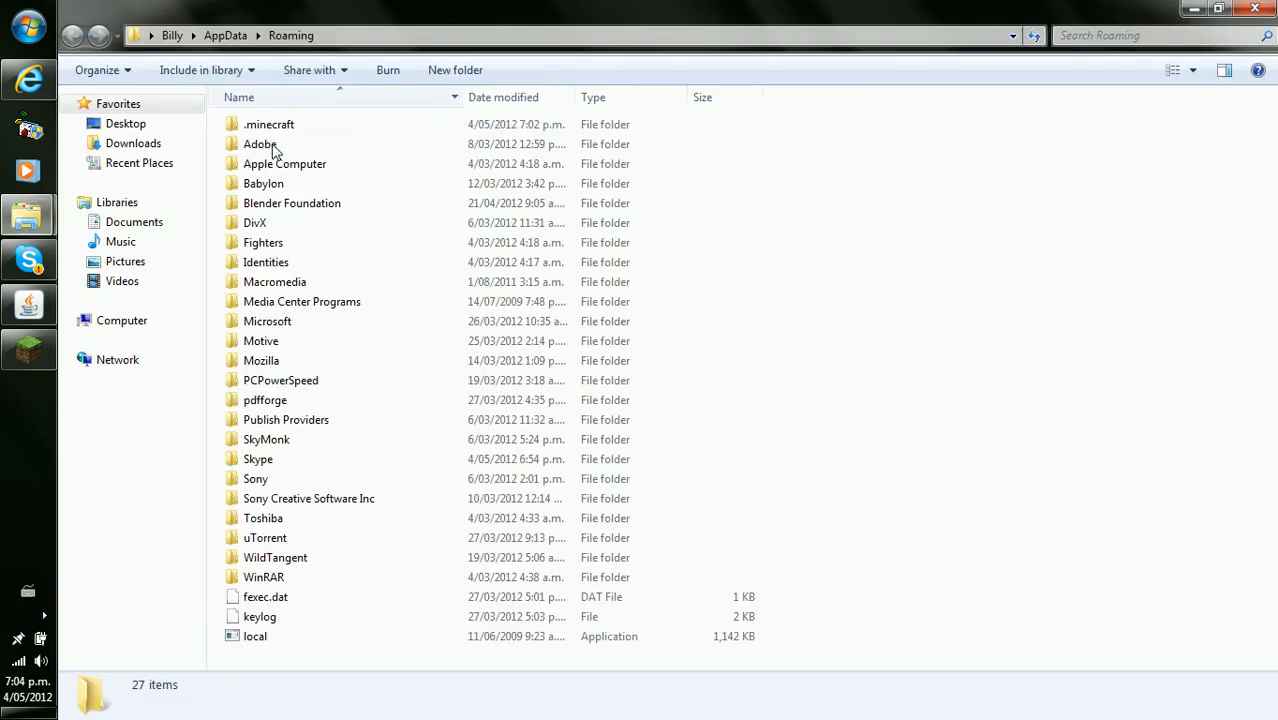
Step: Open the saves folder inside .minecraft listing the seven saved worlds
{"action": "double_click", "coordinate": [268, 124]}
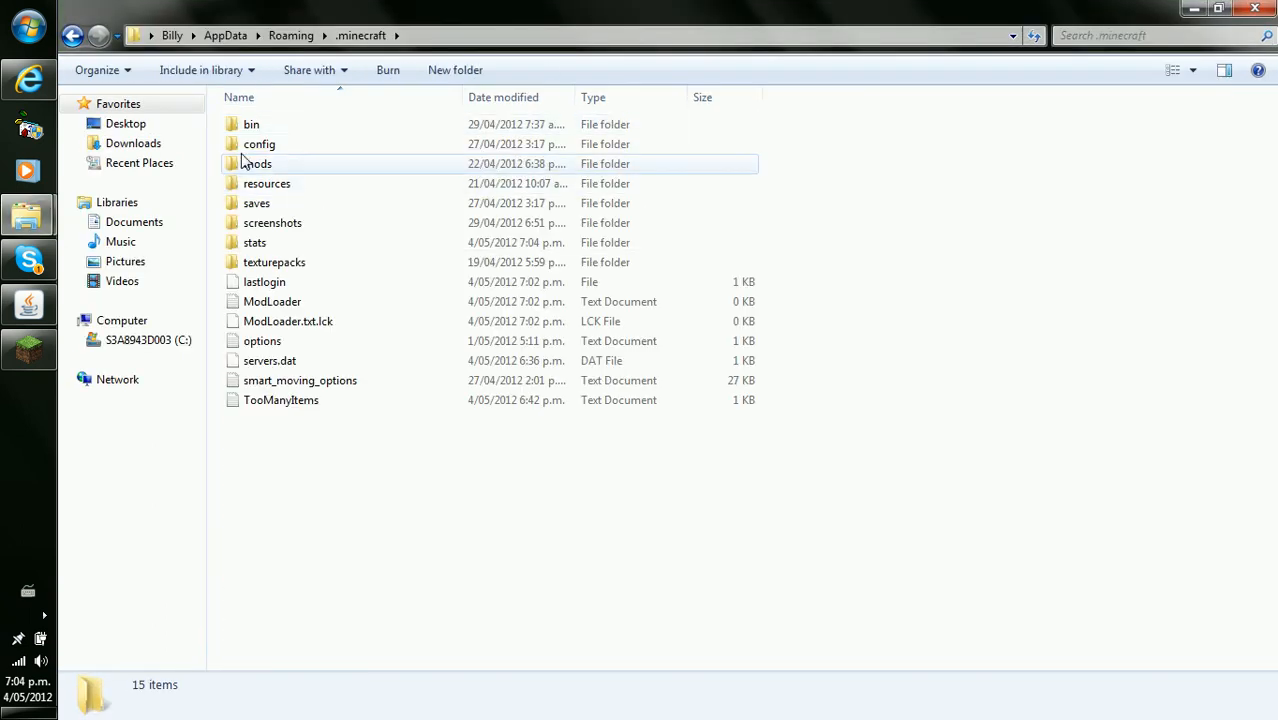
{"action": "double_click", "coordinate": [256, 202]}
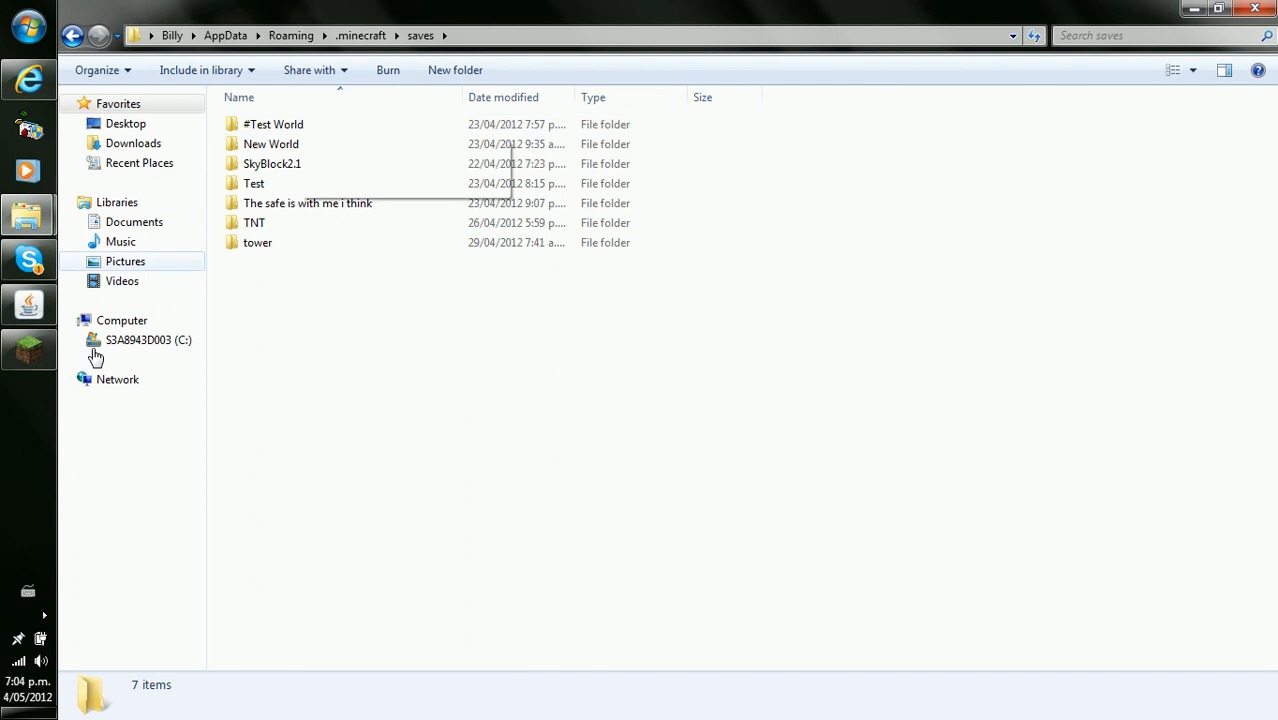
{"action": "left_click", "coordinate": [254, 222]}
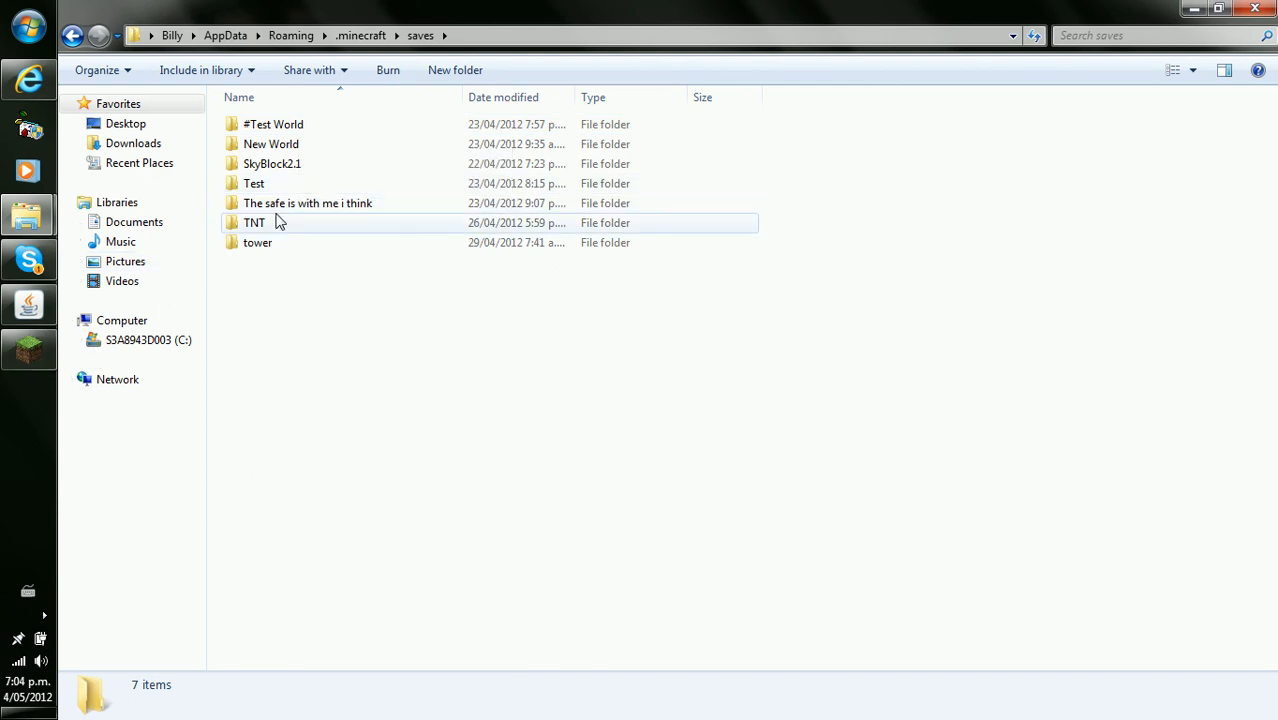
{"action": "mouse_move", "coordinate": [320, 204]}
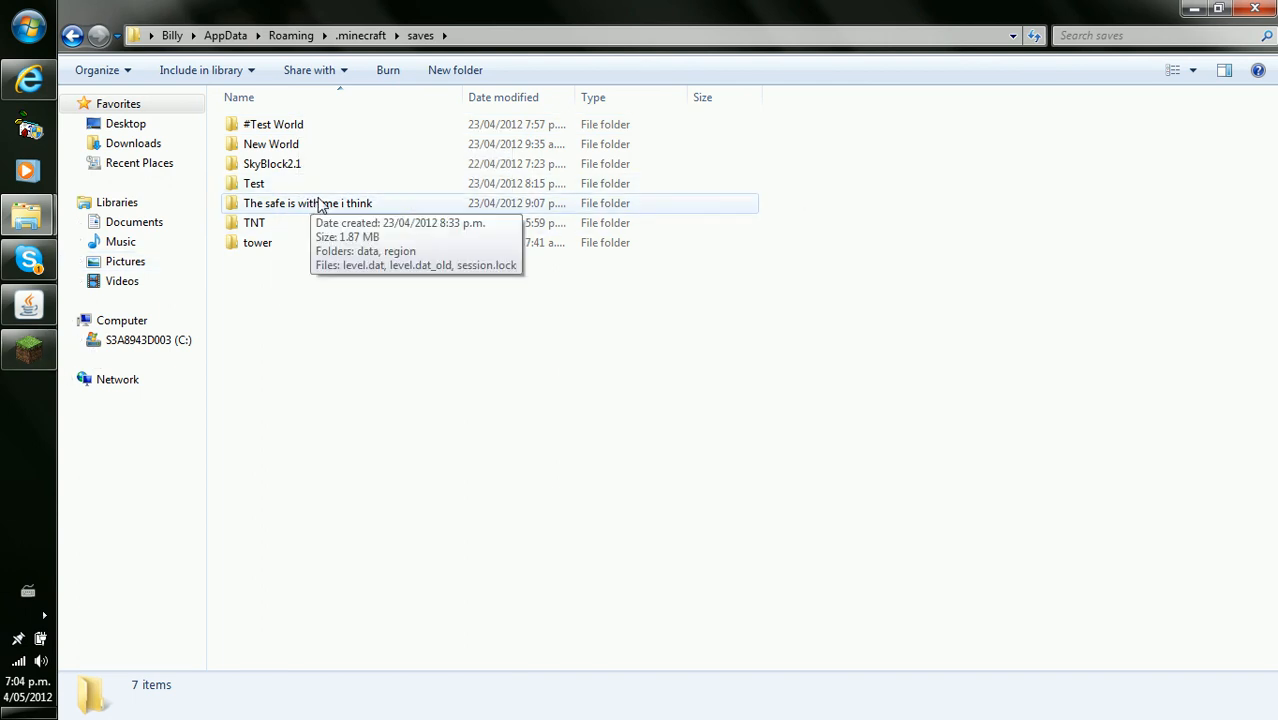
{"action": "mouse_move", "coordinate": [224, 444]}
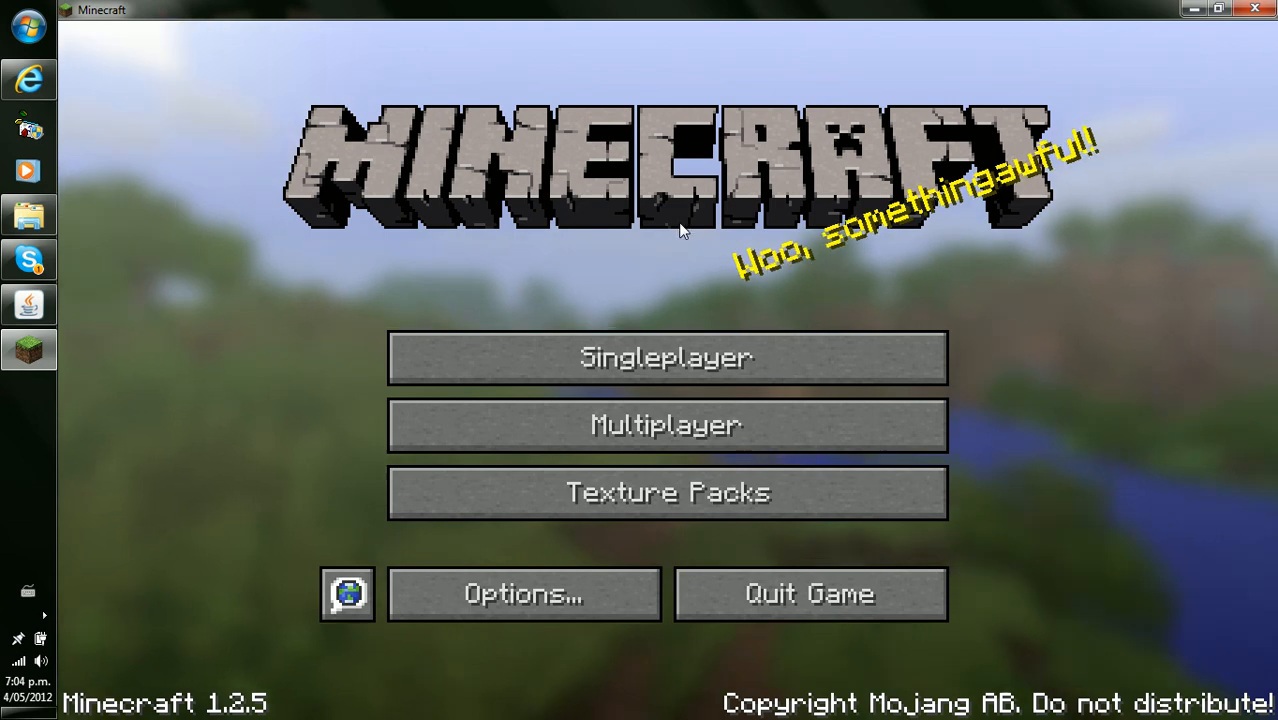
{"action": "mouse_move", "coordinate": [666, 358]}
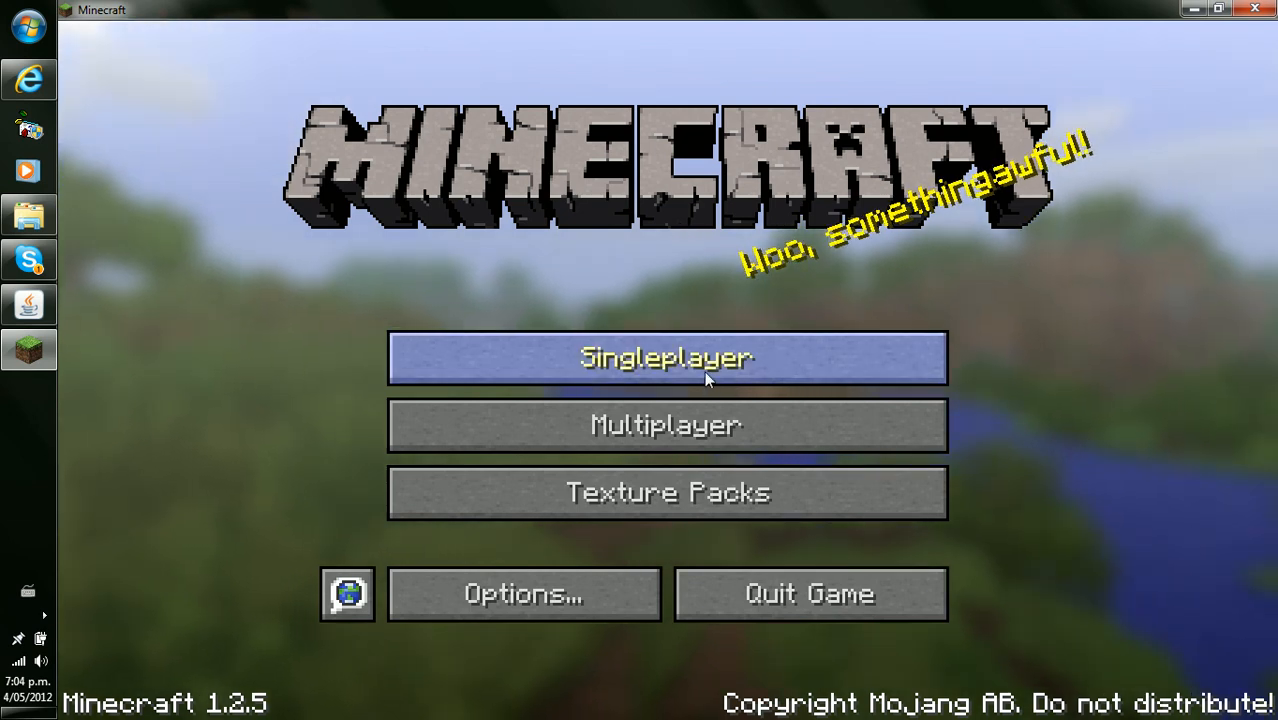